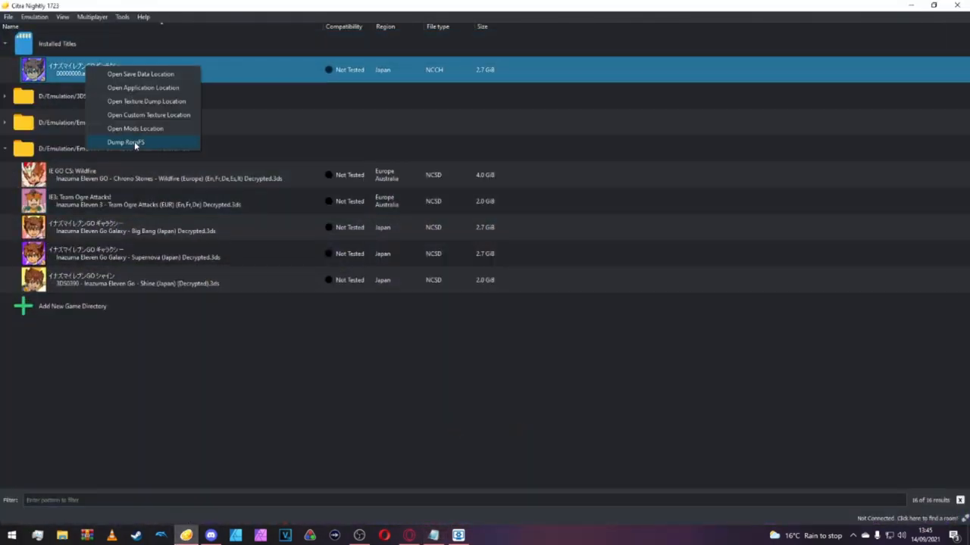
Dump the installed Japanese Inazuma Eleven title's RomFS from the Citra game list.
{"action": "left_click", "coordinate": [125, 142]}
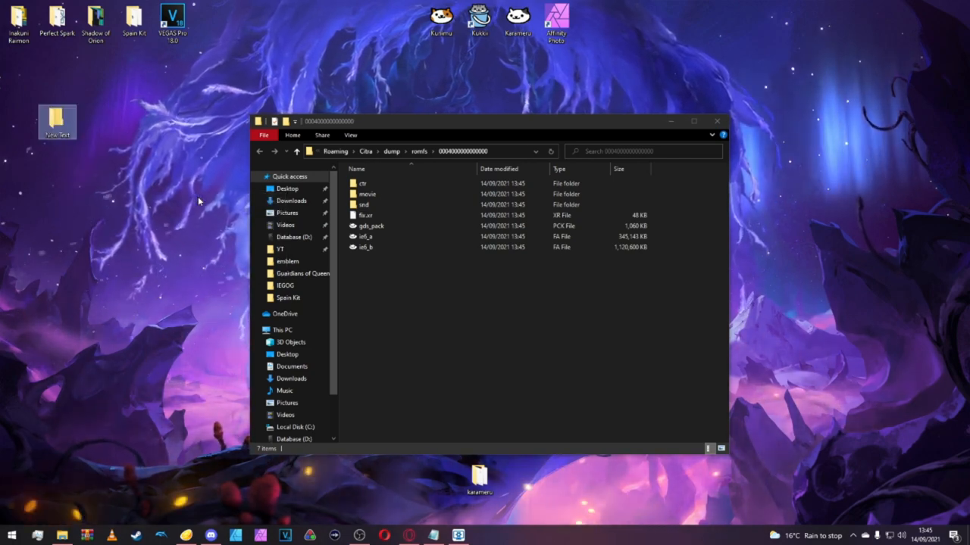
Copy the ie6_a archive from the dumped romfs folder into the desktop New Text folder.
{"action": "double_click", "coordinate": [57, 121]}
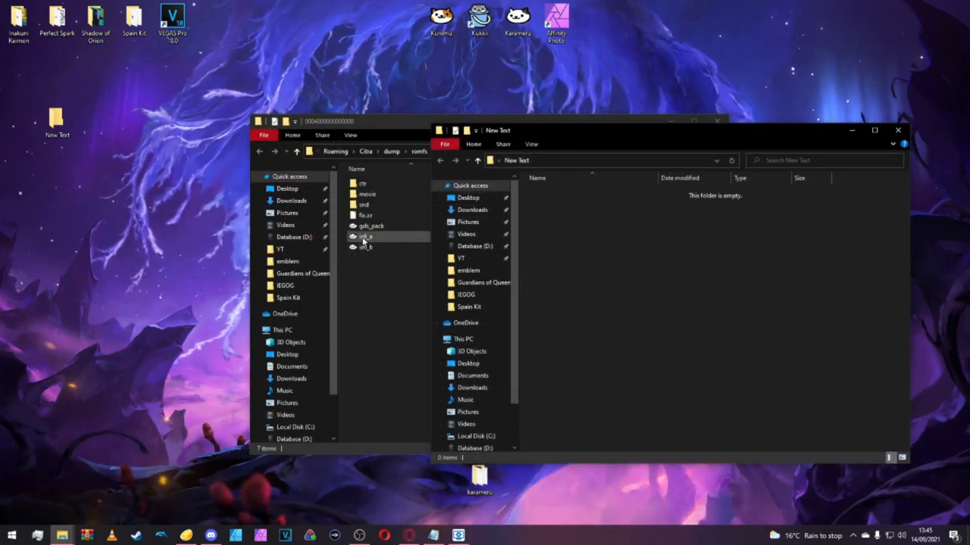
{"action": "left_click", "coordinate": [366, 236]}
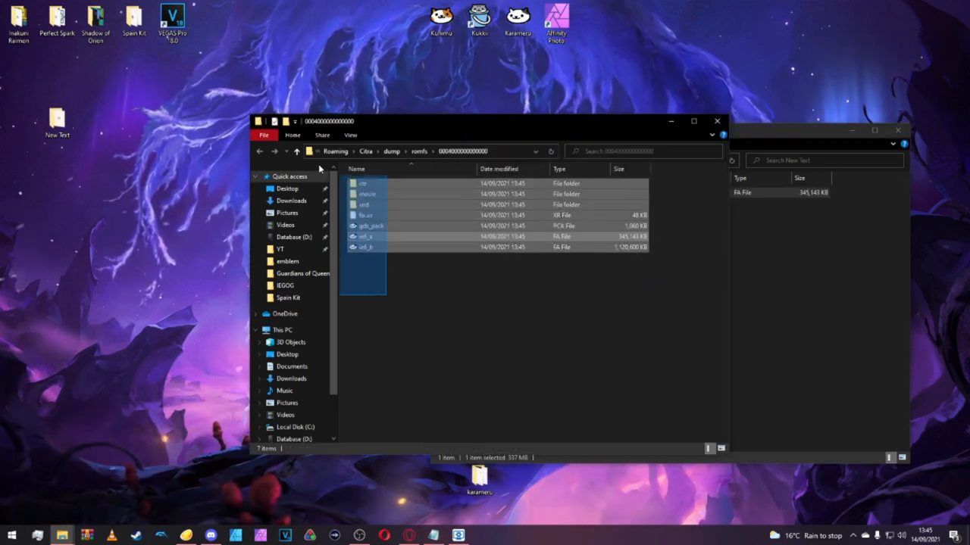
{"action": "key", "text": "ctrl+a"}
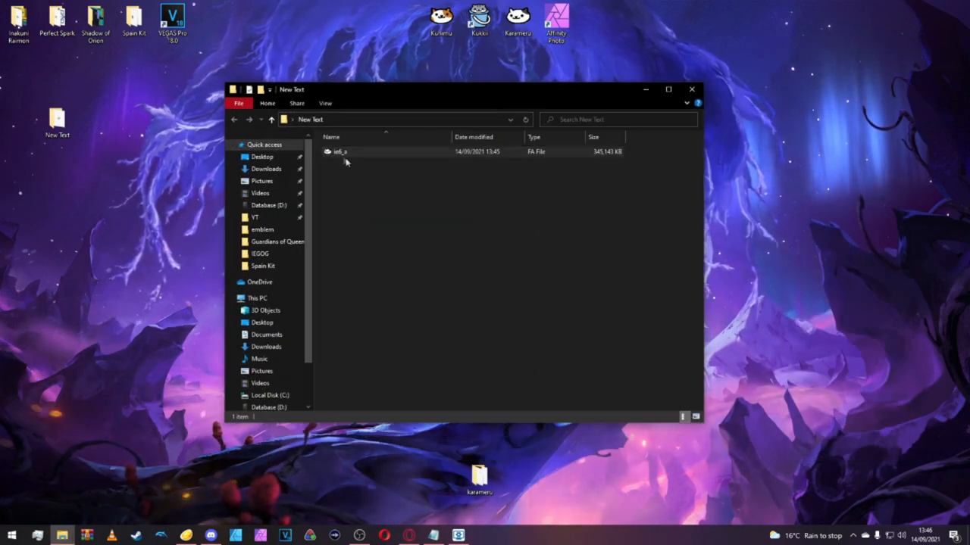
{"action": "mouse_move", "coordinate": [353, 152]}
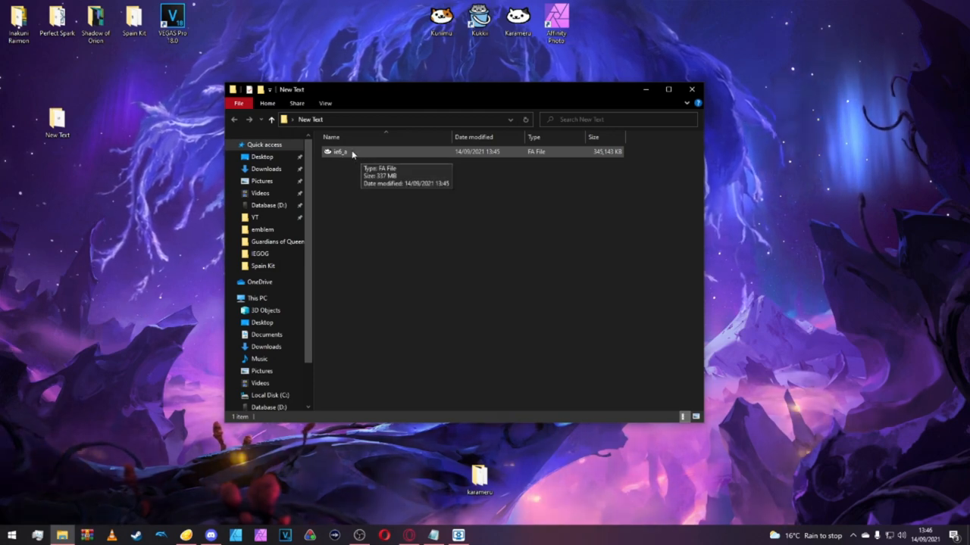
Extract gds_pack.pck from the ie6_a archive into New Text.
{"action": "double_click", "coordinate": [340, 151]}
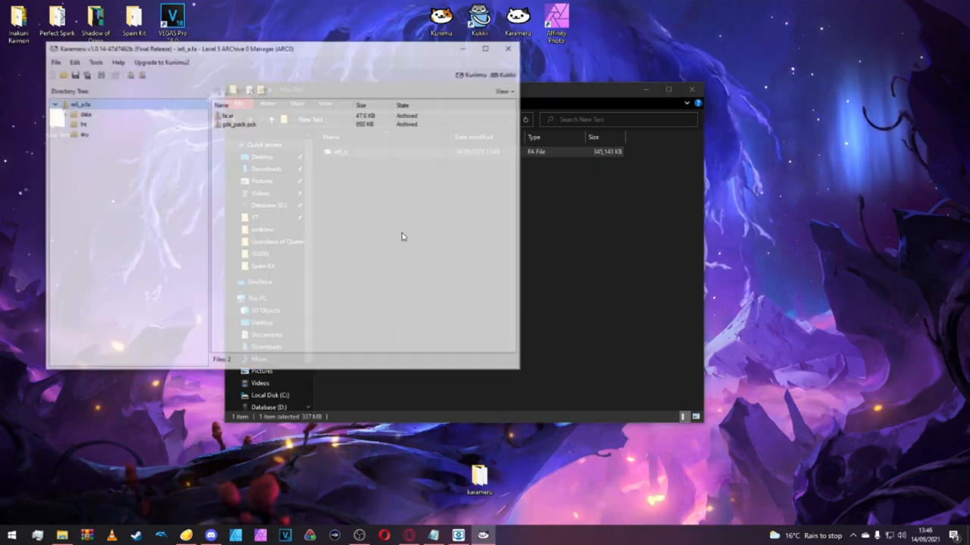
{"action": "right_click", "coordinate": [242, 122]}
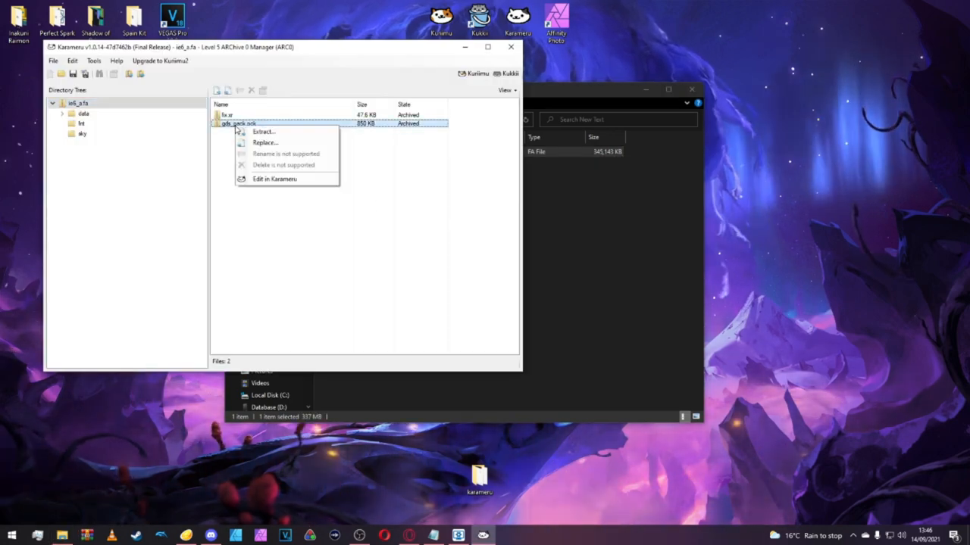
{"action": "mouse_move", "coordinate": [263, 131]}
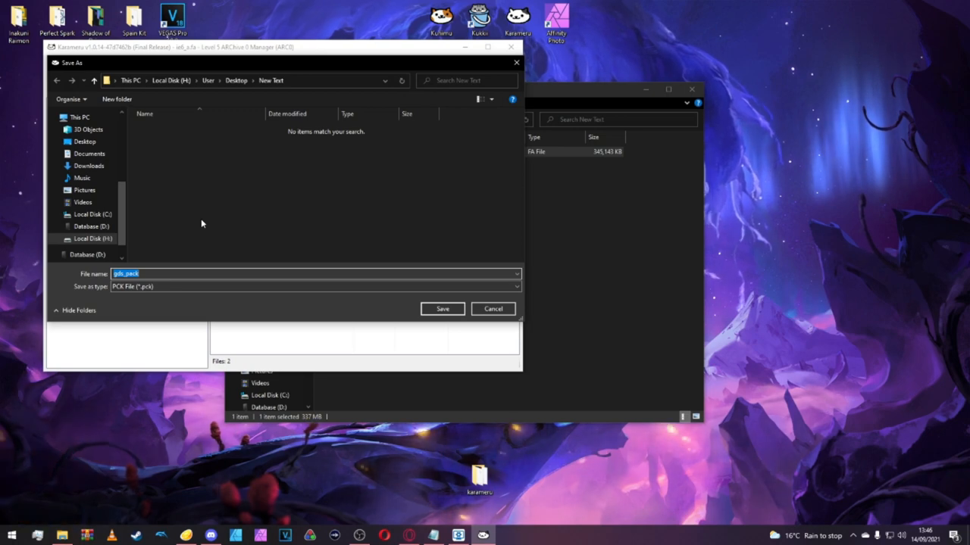
{"action": "mouse_move", "coordinate": [162, 191]}
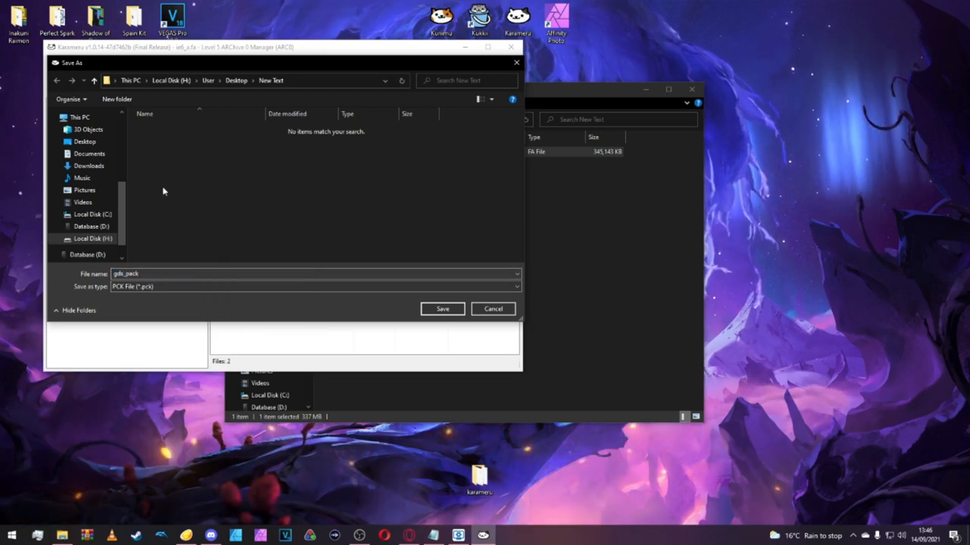
{"action": "left_click", "coordinate": [442, 308]}
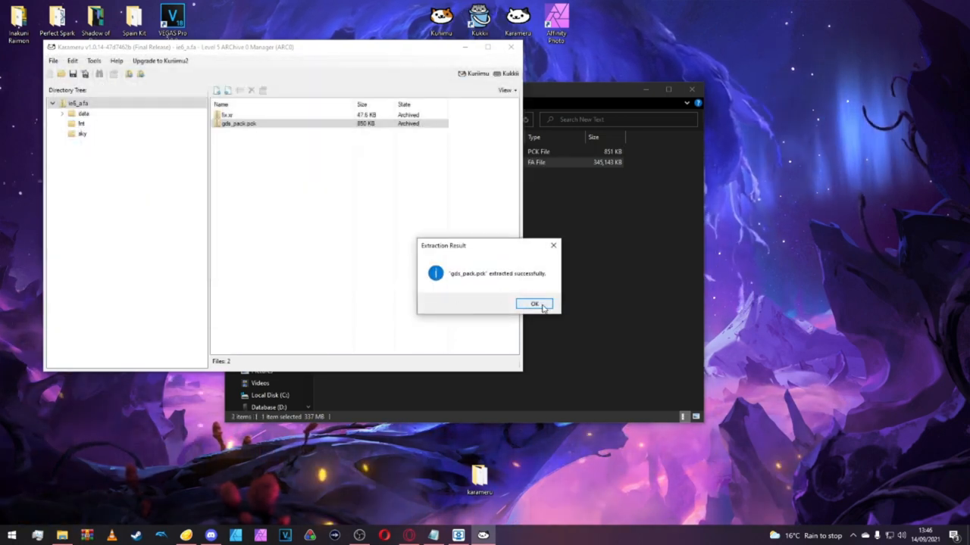
{"action": "left_click", "coordinate": [534, 303]}
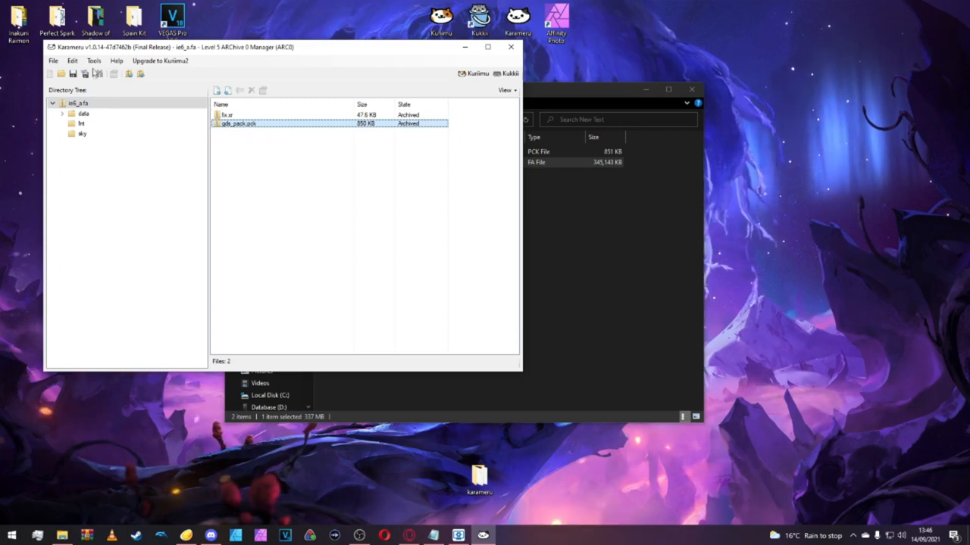
Decompress gds_pack with Level 5 compression and save the decompressed file.
{"action": "left_click", "coordinate": [93, 61]}
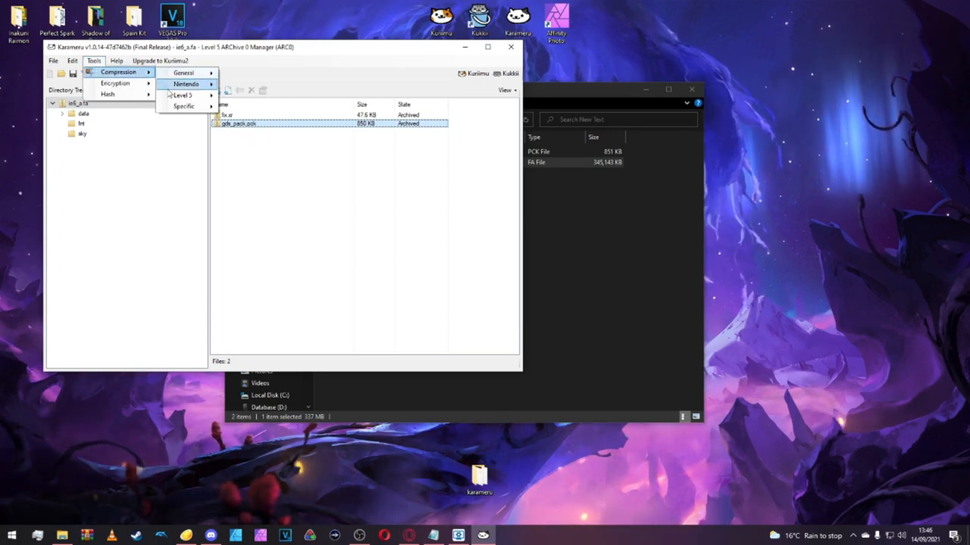
{"action": "left_click", "coordinate": [181, 95]}
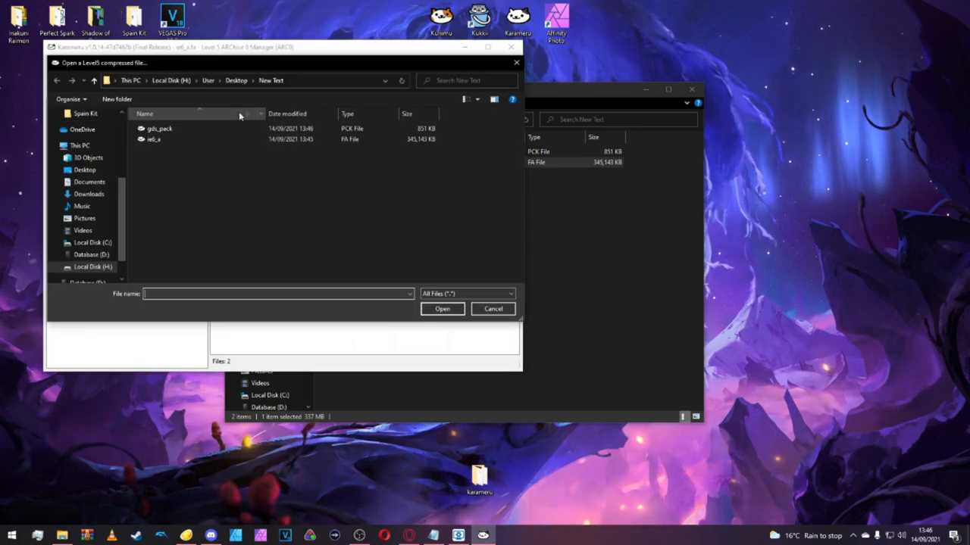
{"action": "left_click", "coordinate": [159, 128]}
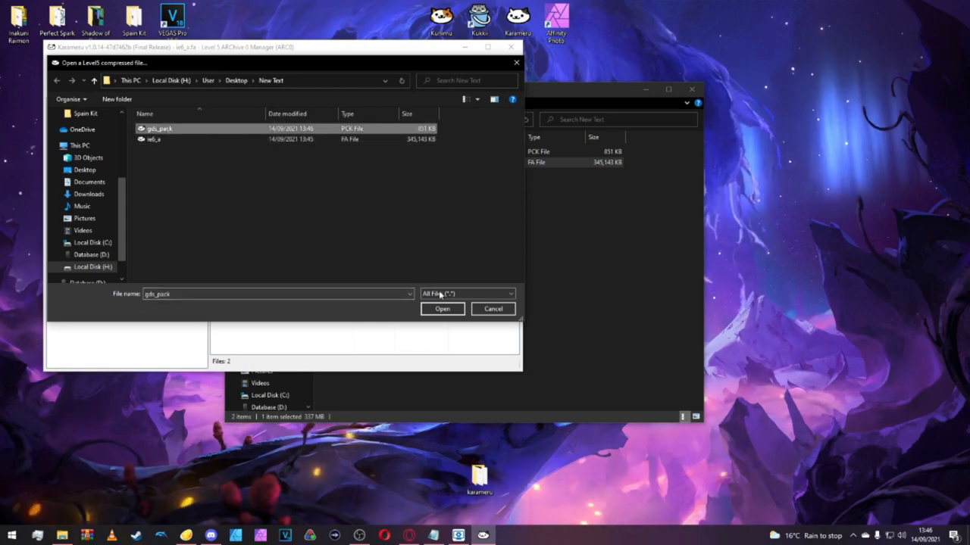
{"action": "left_click", "coordinate": [441, 308]}
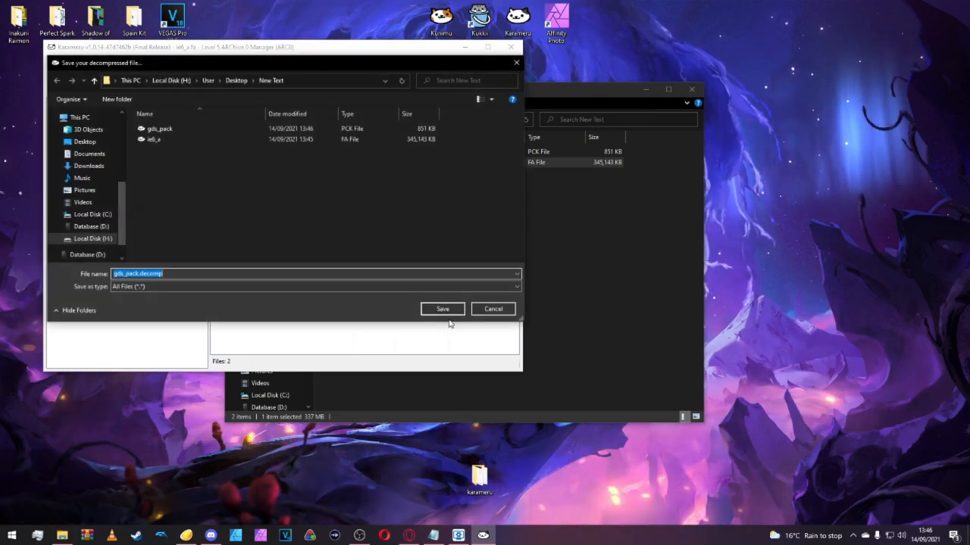
{"action": "left_click", "coordinate": [443, 309]}
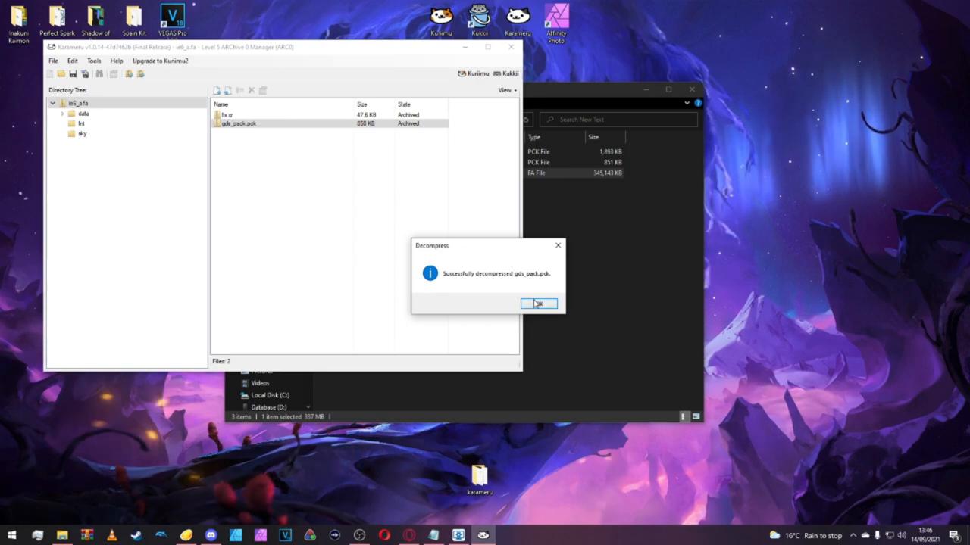
Open gds_pack.decomp in Karameru to list its config files.
{"action": "left_click", "coordinate": [539, 304]}
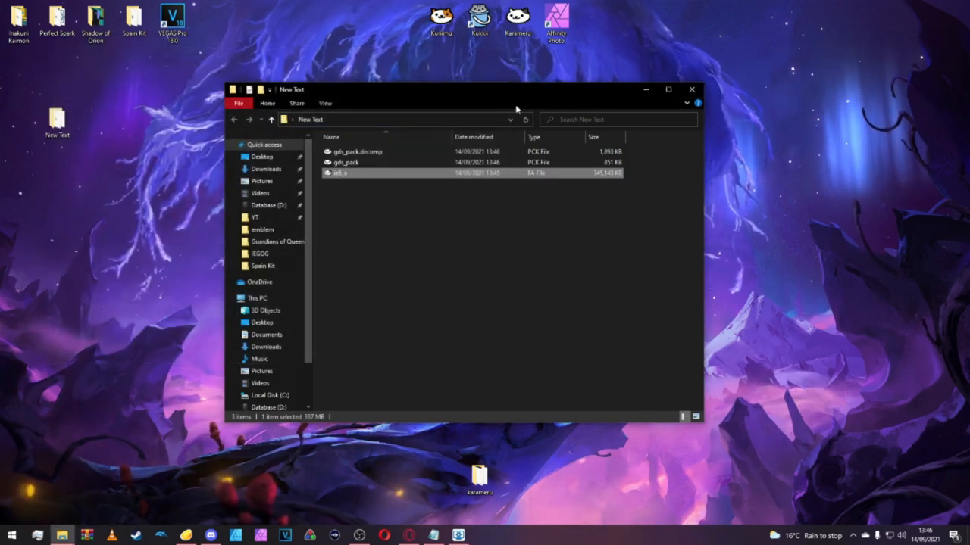
{"action": "left_click", "coordinate": [345, 162]}
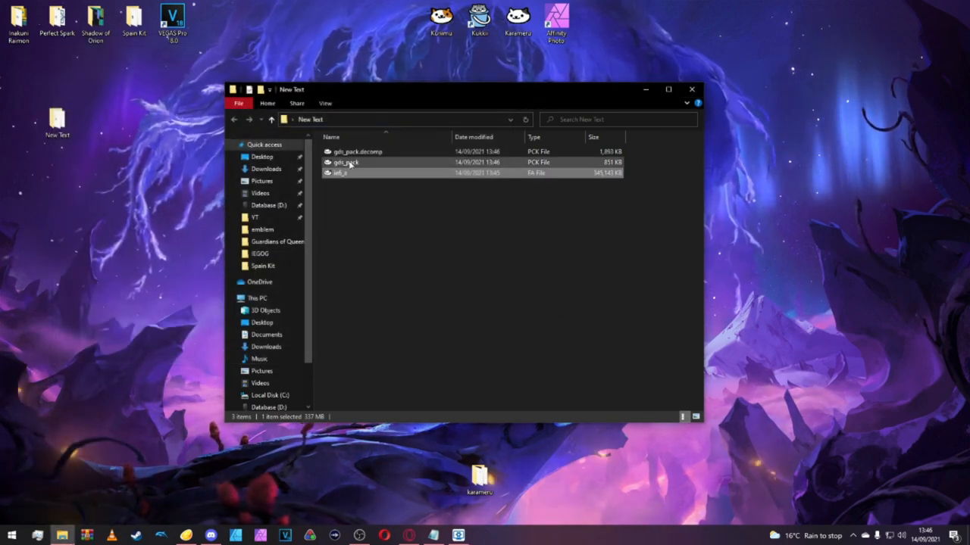
{"action": "left_click", "coordinate": [492, 303]}
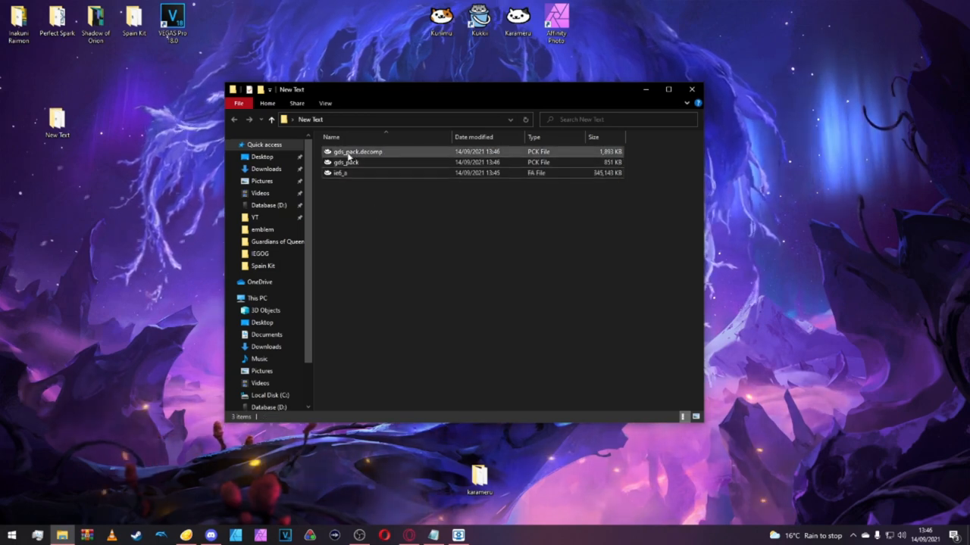
{"action": "double_click", "coordinate": [356, 151]}
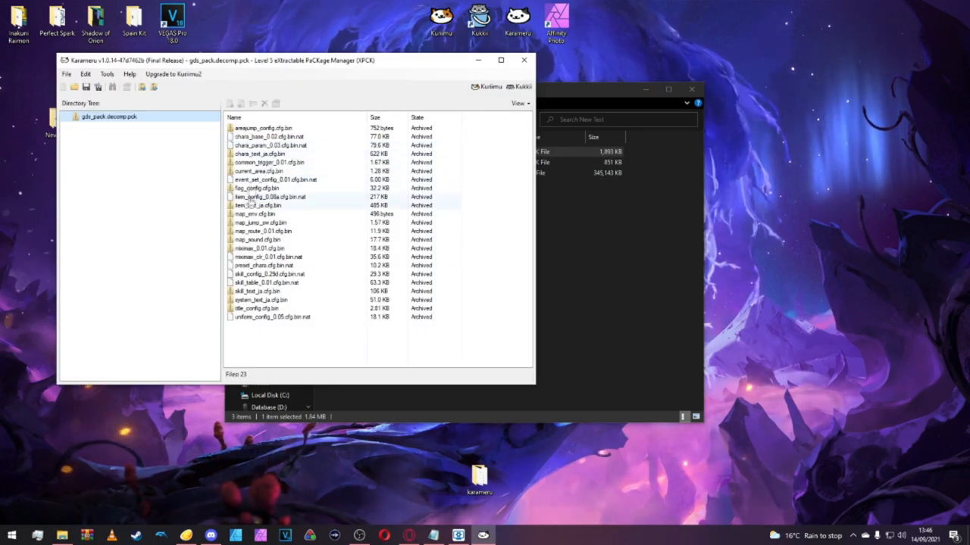
Extract chara_text_ja.cfg.bin into a new folder named Character.
{"action": "left_click", "coordinate": [262, 153]}
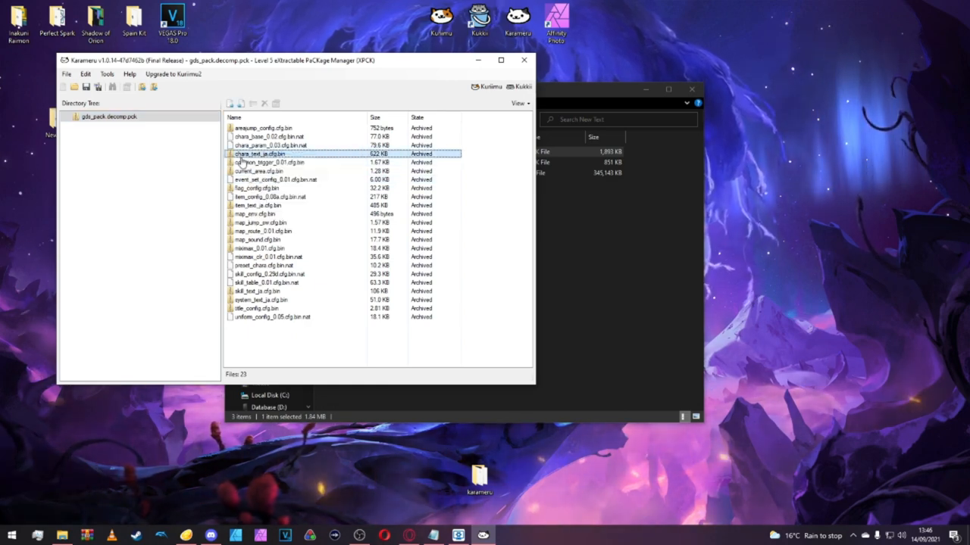
{"action": "right_click", "coordinate": [261, 154]}
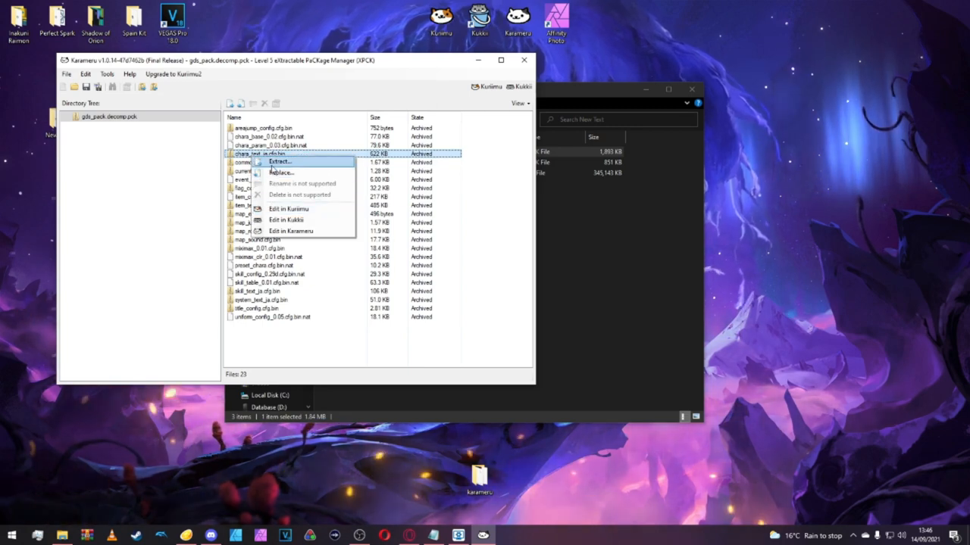
{"action": "left_click", "coordinate": [279, 161]}
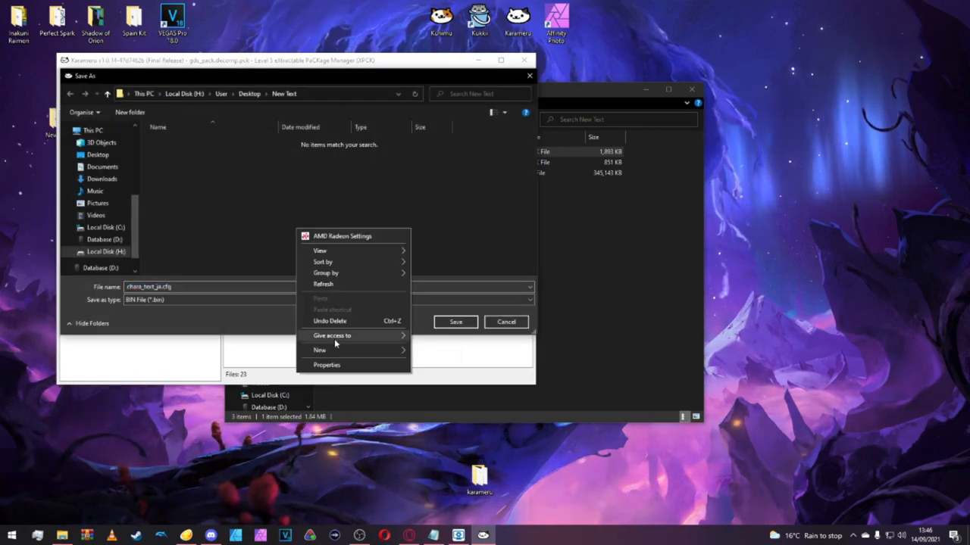
{"action": "left_click", "coordinate": [319, 350]}
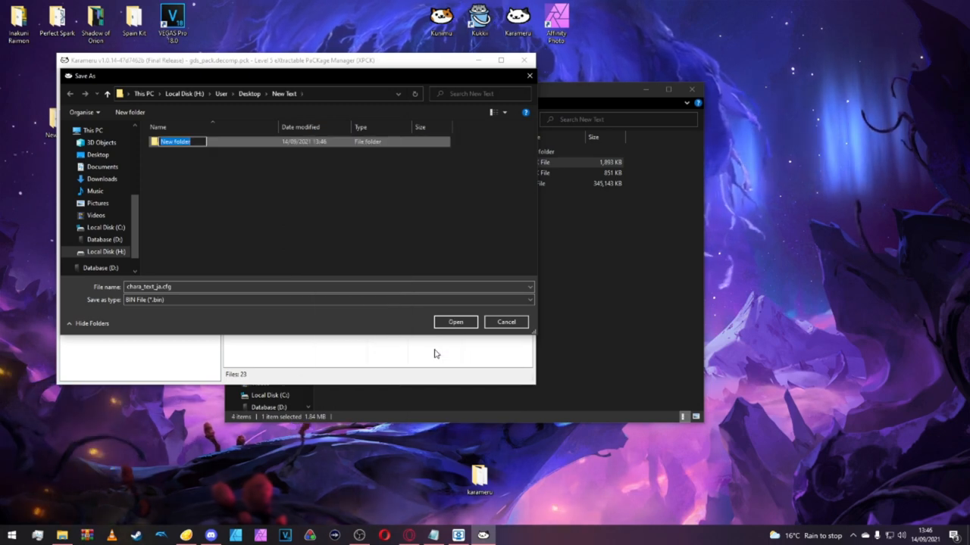
{"action": "type", "text": "Character"}
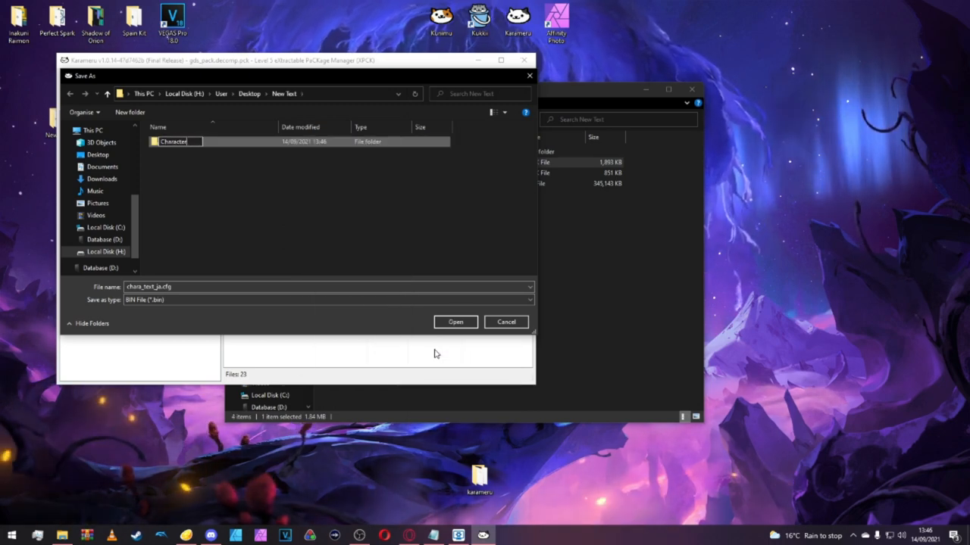
{"action": "left_click", "coordinate": [455, 322]}
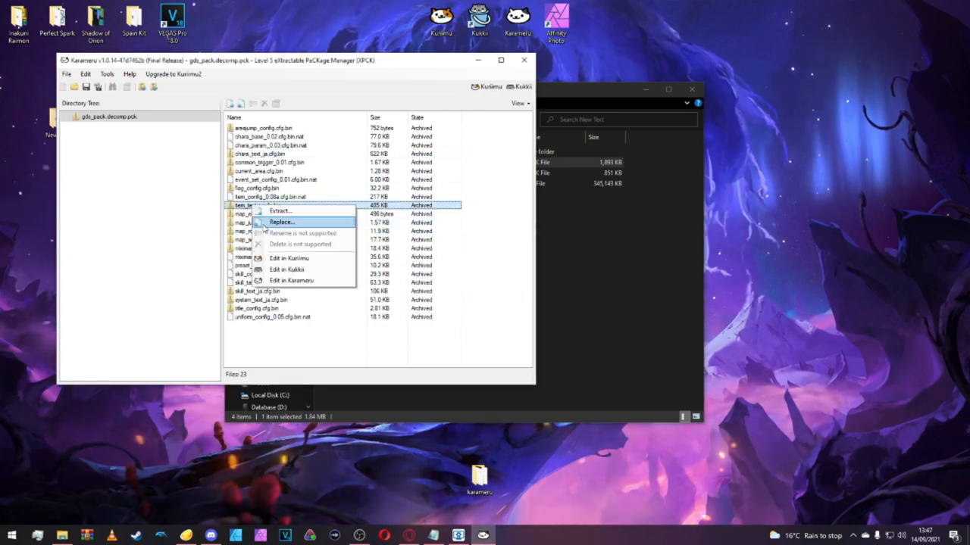
Extract item_text_ja.cfg.bin into the items folder.
{"action": "left_click", "coordinate": [281, 222]}
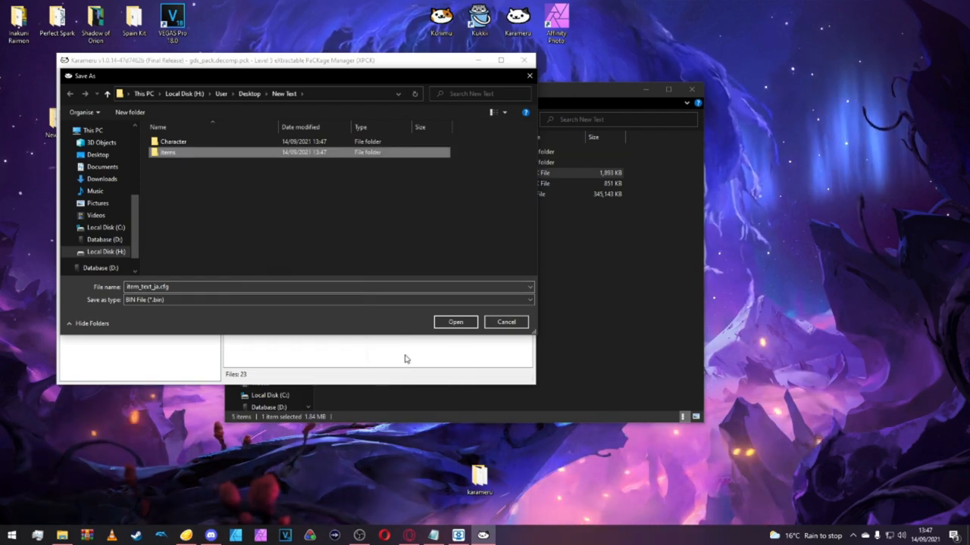
{"action": "double_click", "coordinate": [167, 152]}
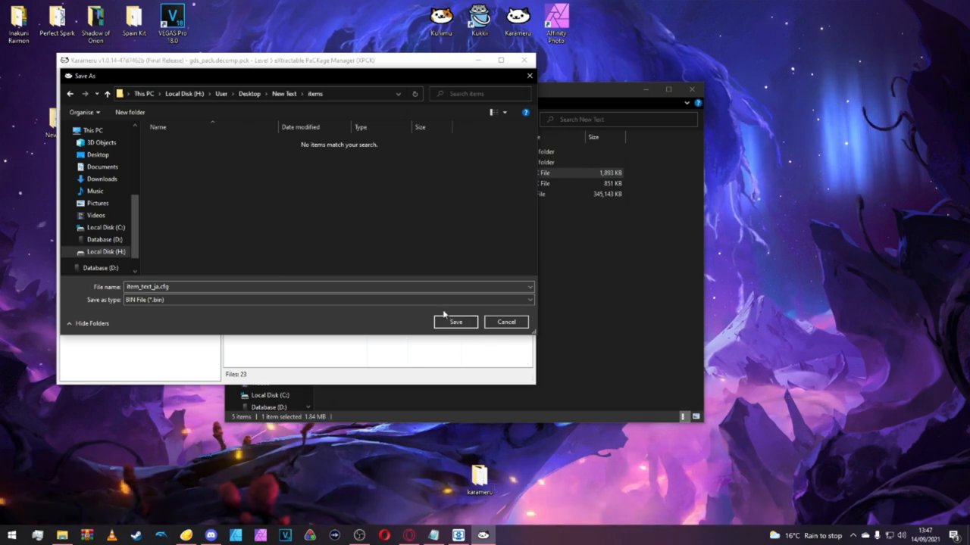
{"action": "left_click", "coordinate": [455, 321]}
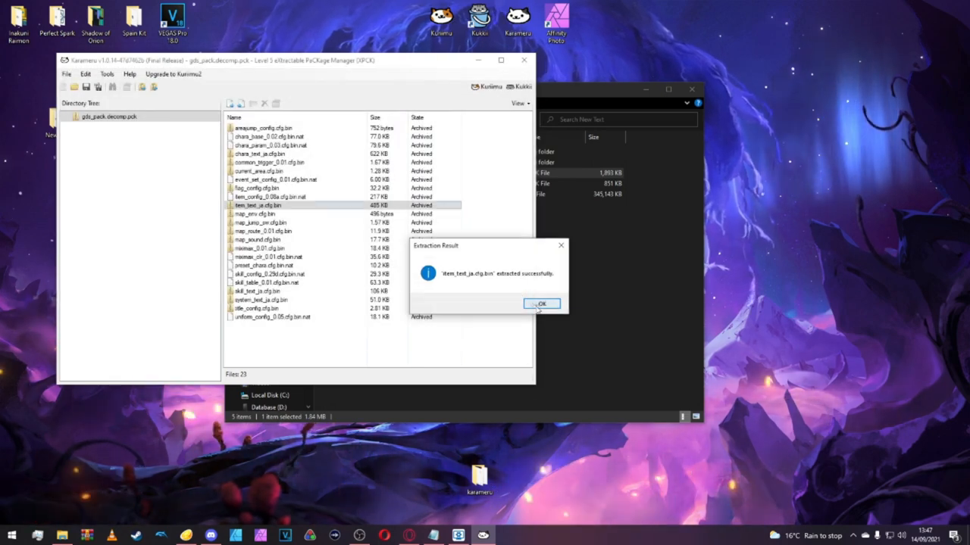
{"action": "left_click", "coordinate": [541, 304]}
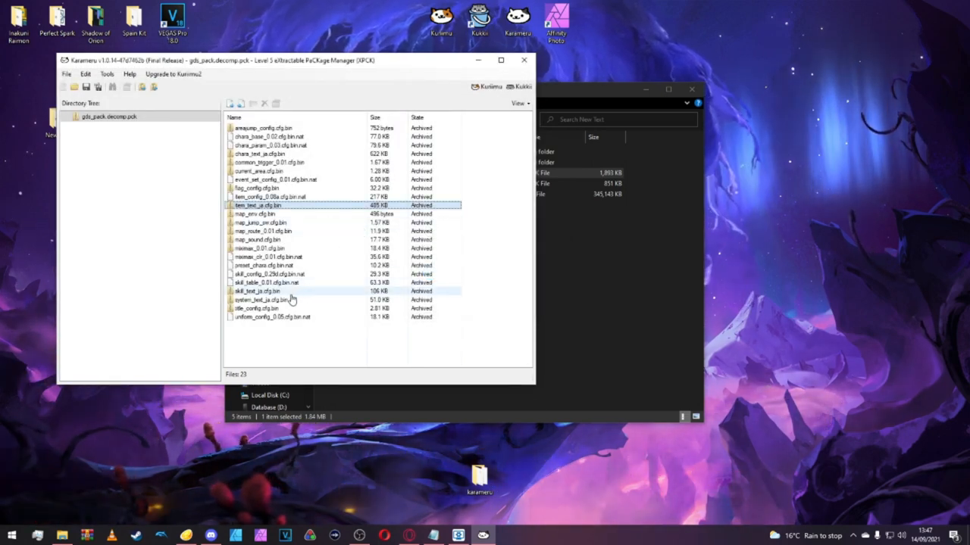
Extract skill_text_ja.cfg.bin into a new skill folder, then close Karameru.
{"action": "right_click", "coordinate": [258, 291]}
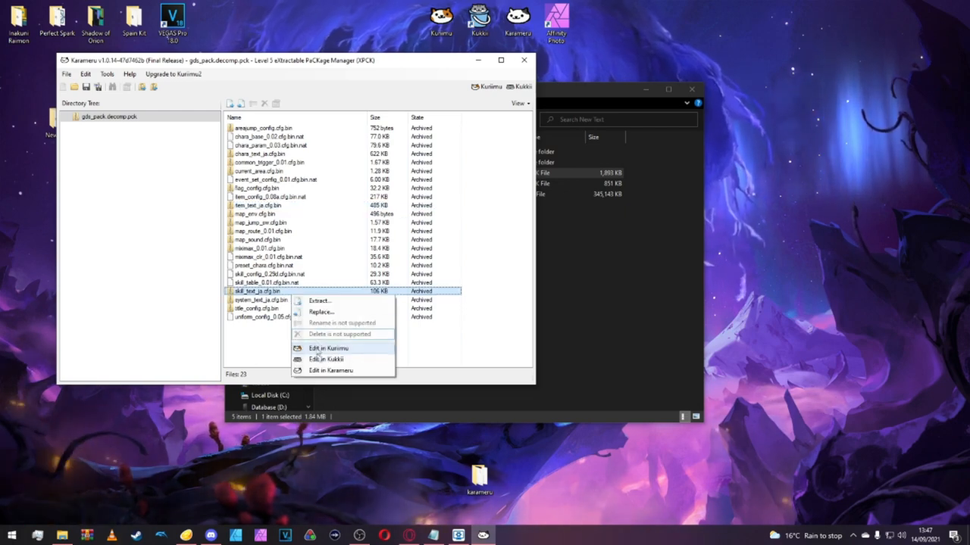
{"action": "mouse_move", "coordinate": [319, 301]}
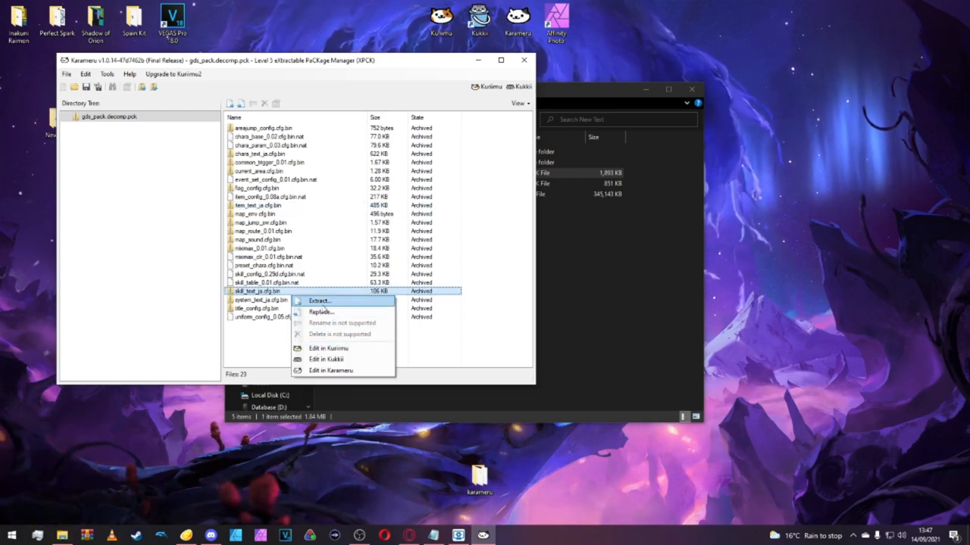
{"action": "left_click", "coordinate": [320, 301]}
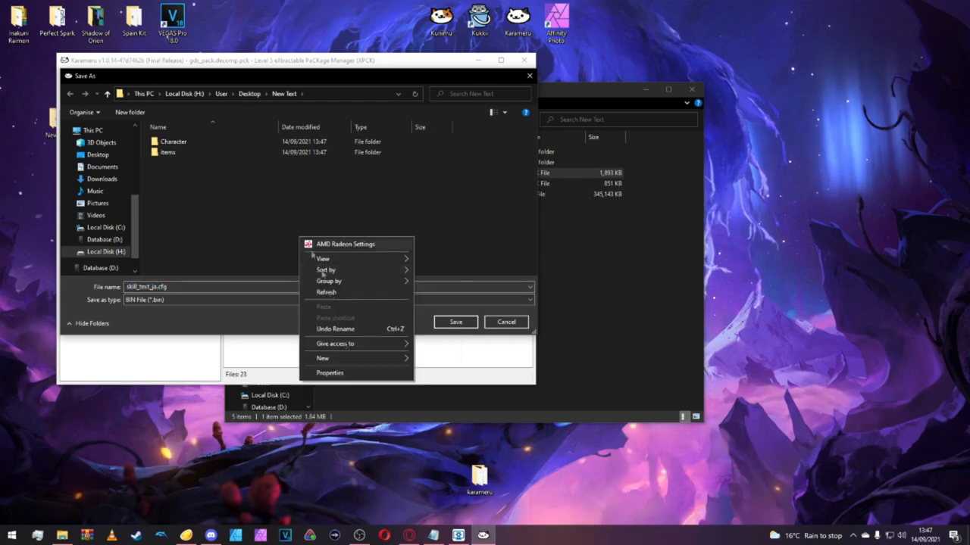
{"action": "left_click", "coordinate": [322, 358]}
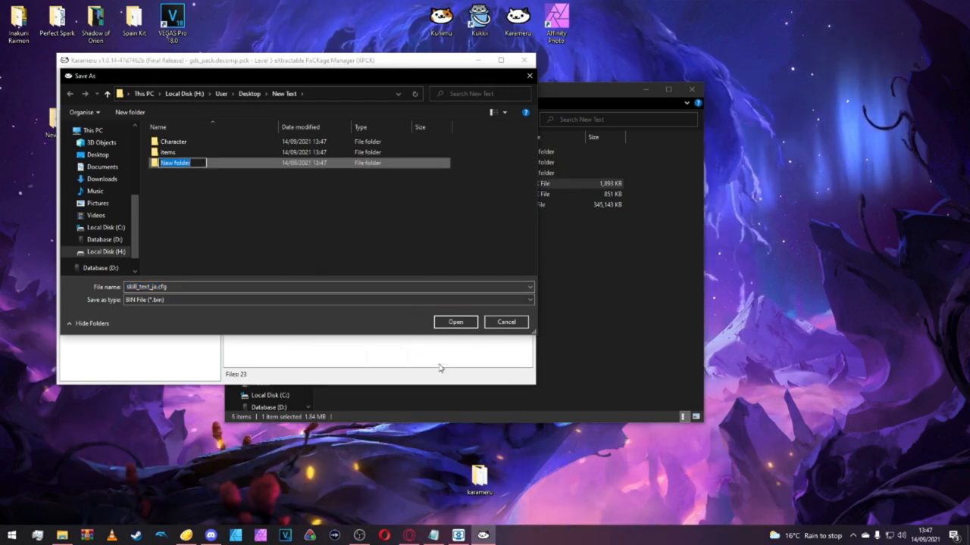
{"action": "type", "text": "skill"}
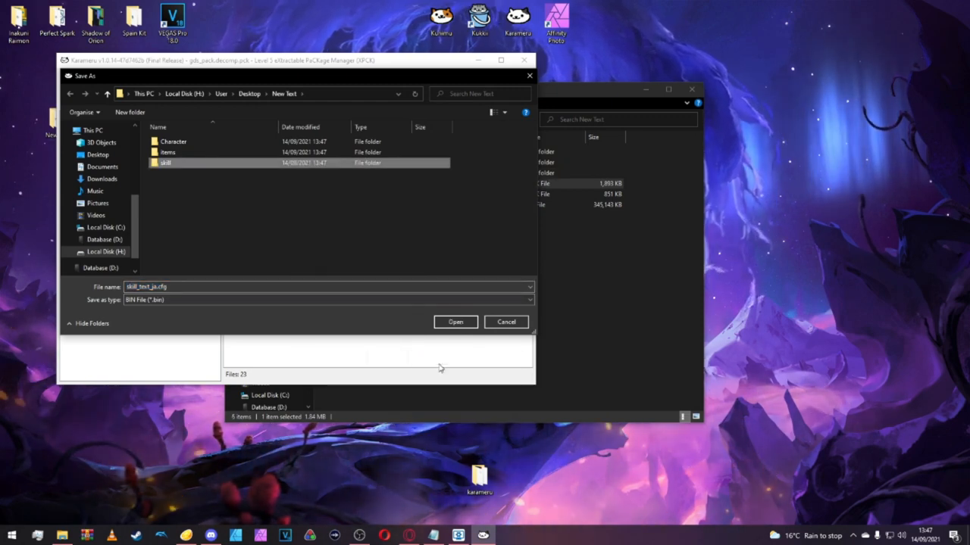
{"action": "double_click", "coordinate": [165, 162]}
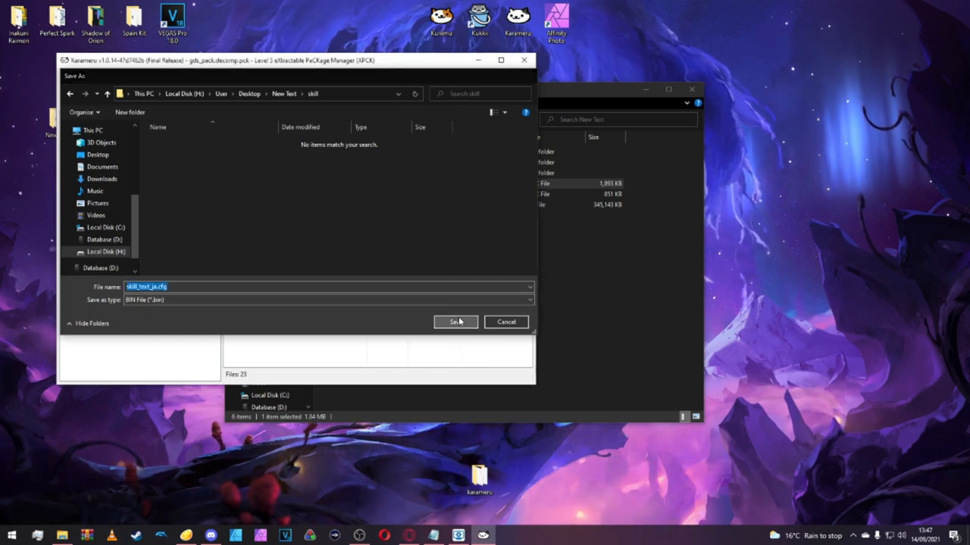
{"action": "left_click", "coordinate": [455, 322]}
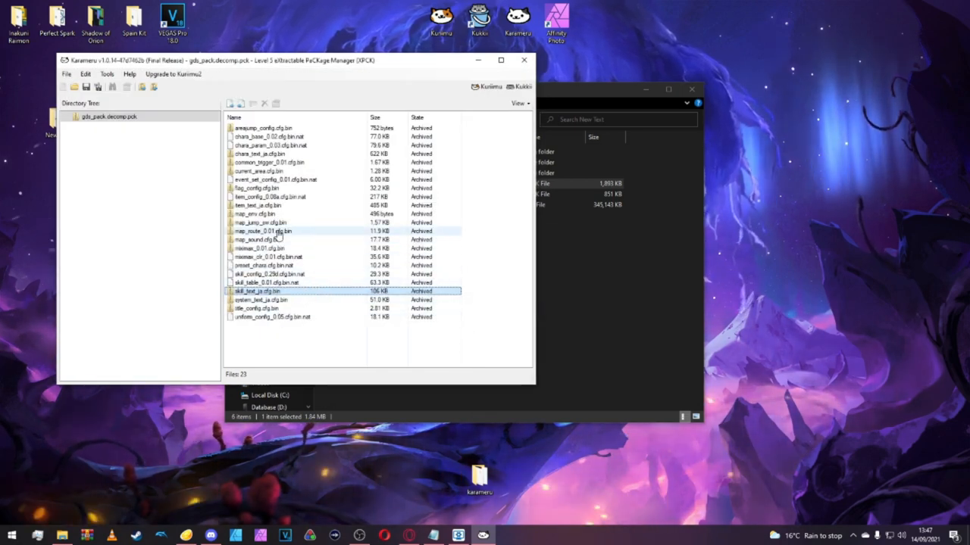
{"action": "mouse_move", "coordinate": [328, 221]}
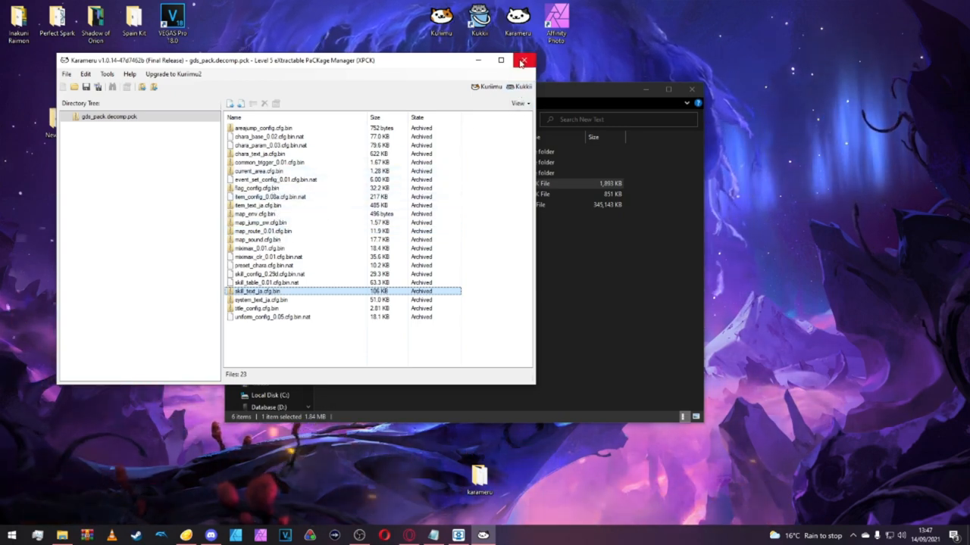
{"action": "left_click", "coordinate": [524, 61]}
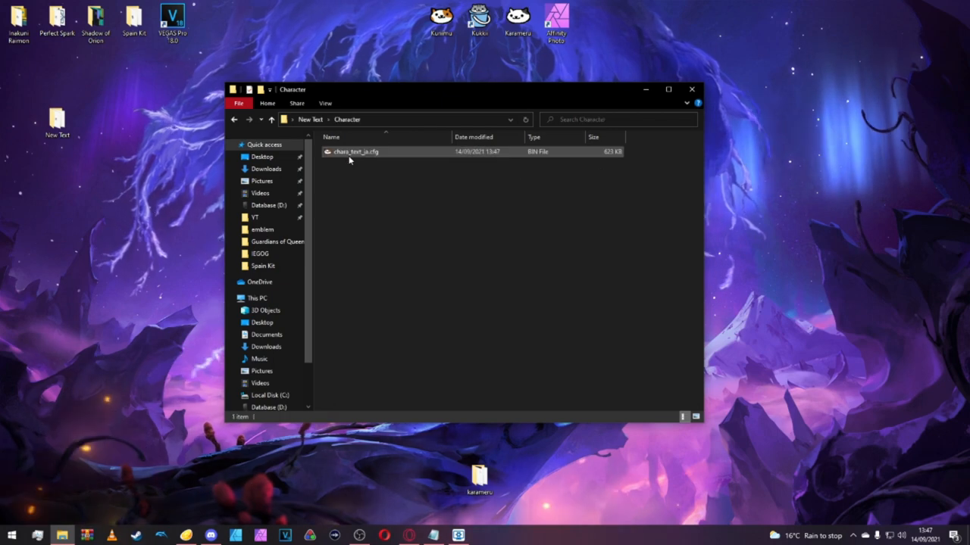
Open chara_text_ja.cfg in Kuriimu and accept creating a backup.
{"action": "left_click", "coordinate": [356, 152]}
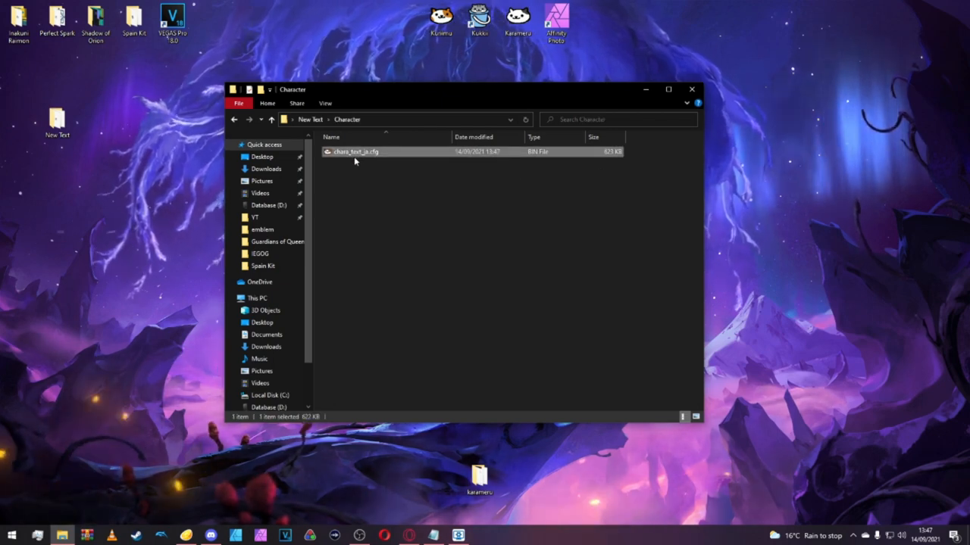
{"action": "right_click", "coordinate": [354, 151]}
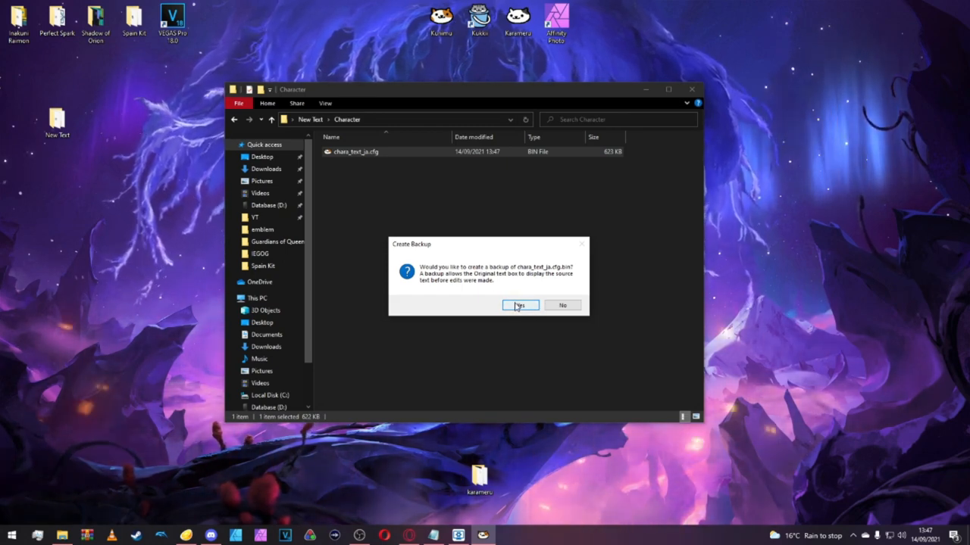
{"action": "left_click", "coordinate": [520, 304]}
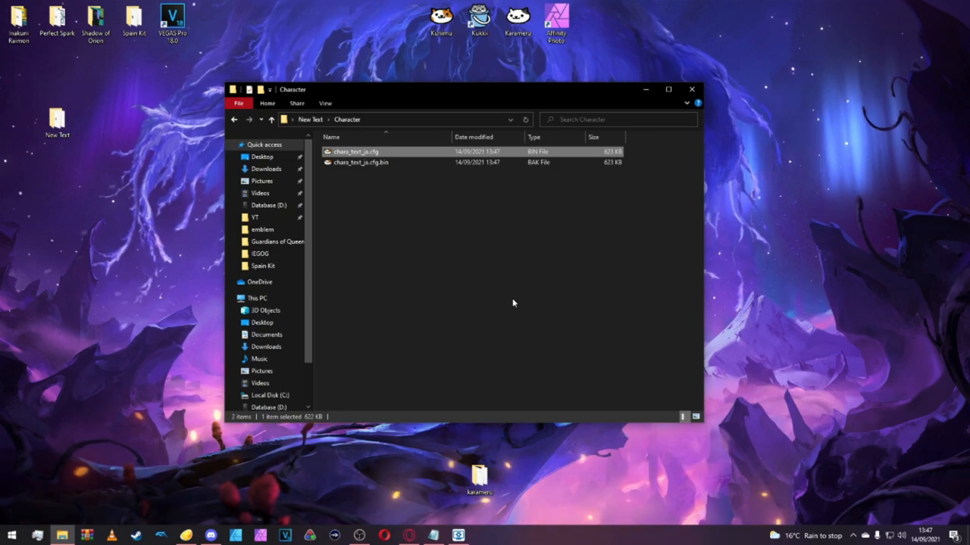
{"action": "double_click", "coordinate": [356, 152]}
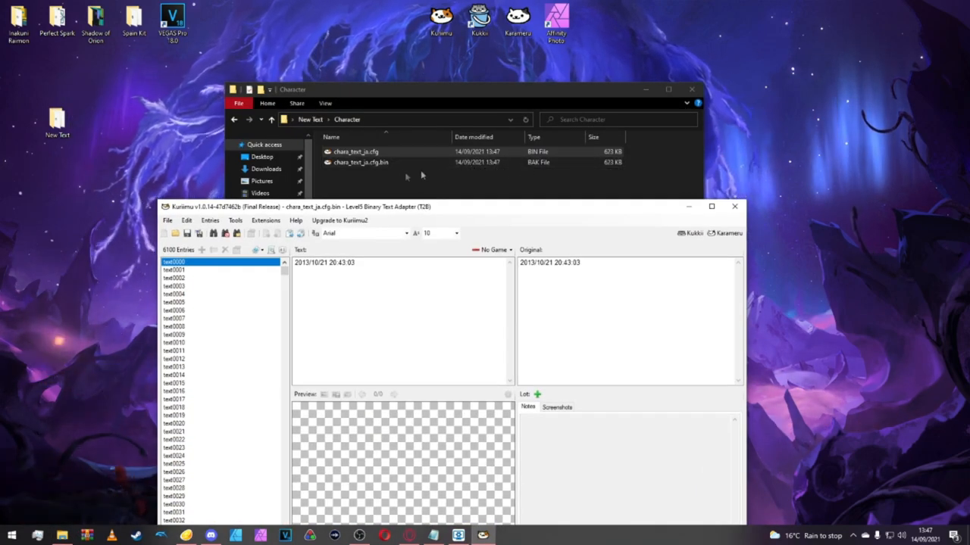
Maximize Kuriimu, search for Arion, and show the text0035 result.
{"action": "left_click", "coordinate": [710, 206]}
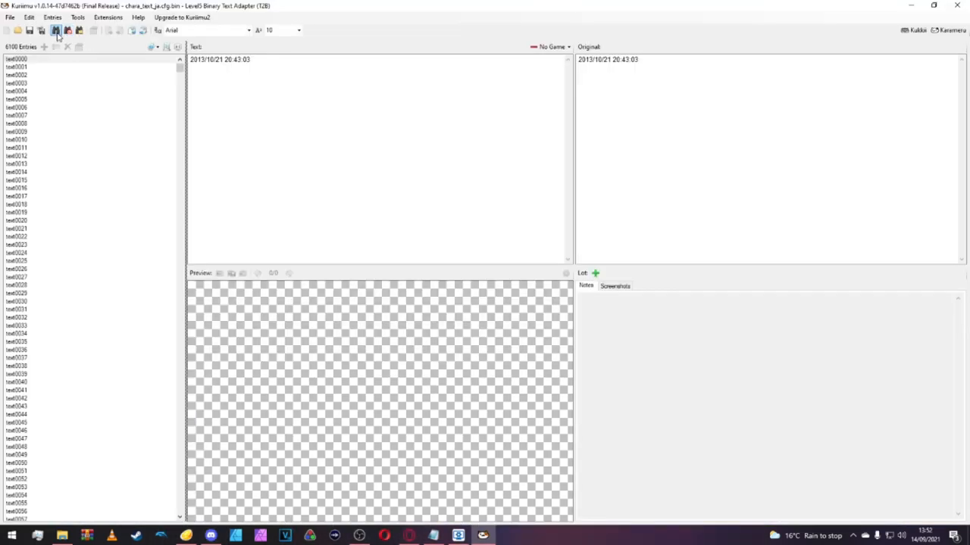
{"action": "mouse_move", "coordinate": [56, 30]}
{"action": "type", "text": "Aron"}
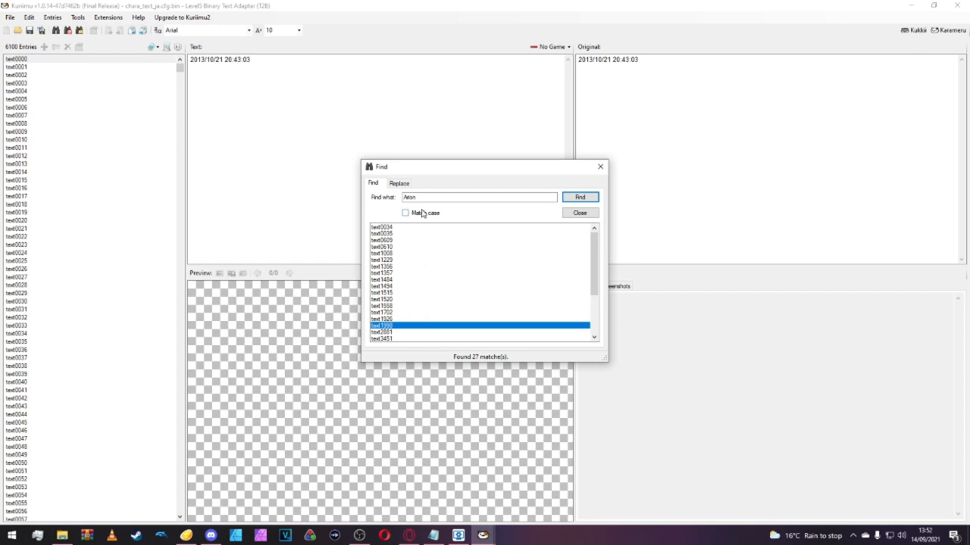
{"action": "scroll", "scroll_direction": "down", "scroll_amount": 3}
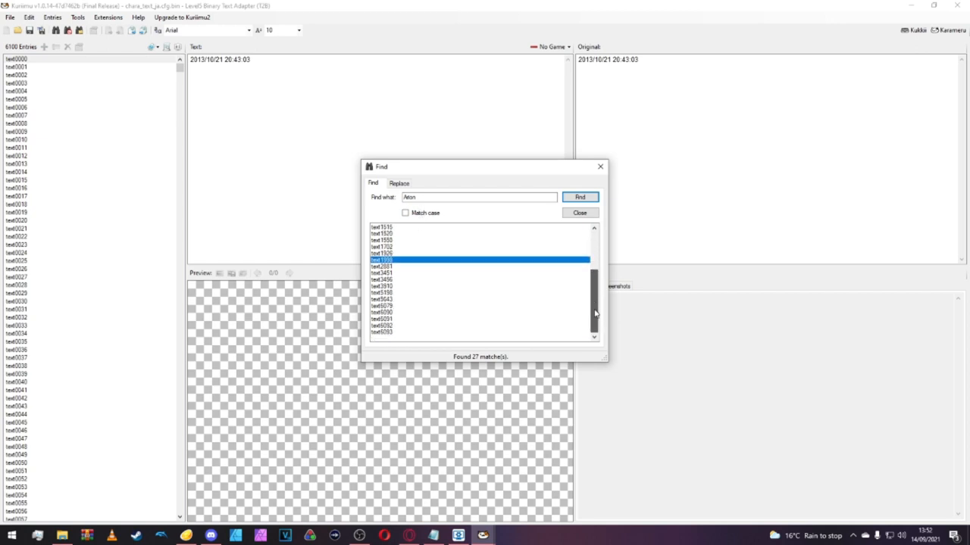
{"action": "scroll", "scroll_direction": "up", "scroll_amount": 3}
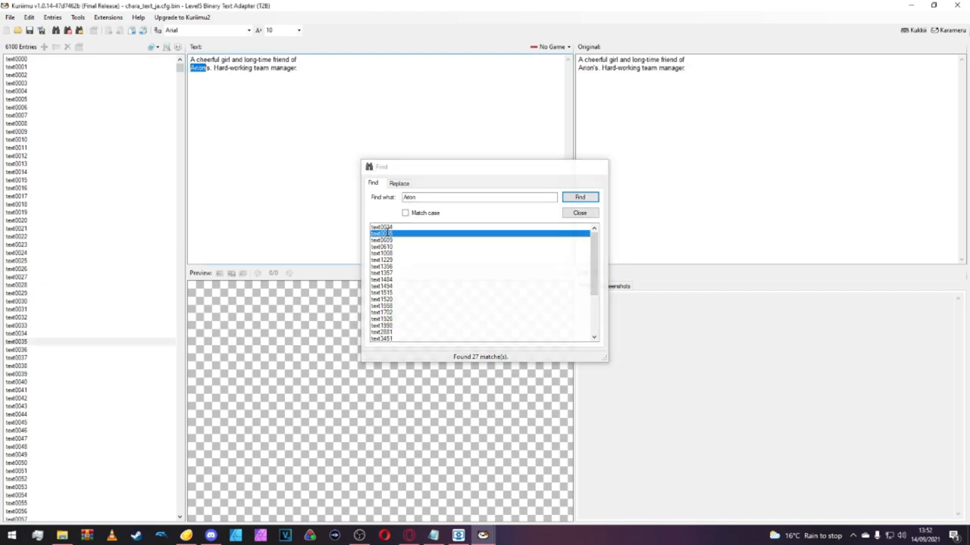
{"action": "left_click", "coordinate": [579, 213]}
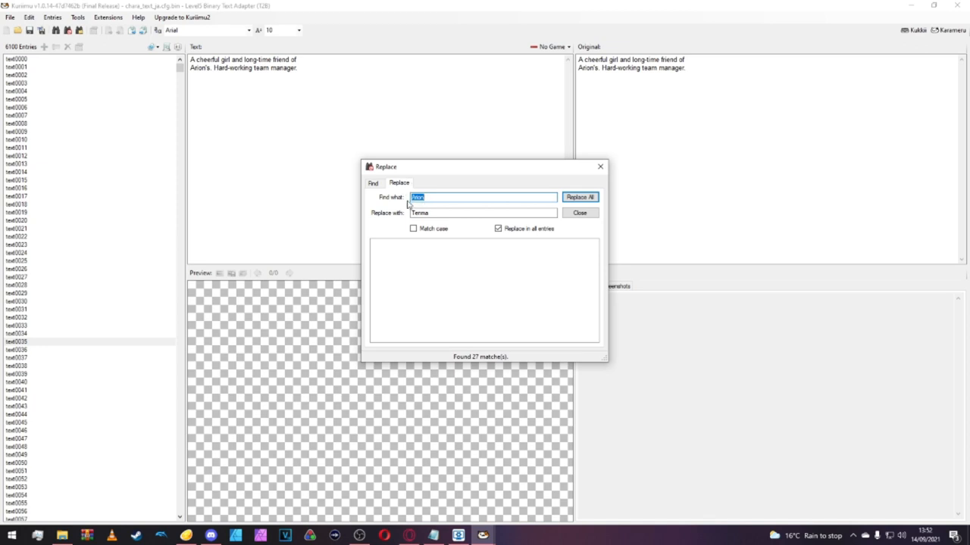
{"action": "mouse_move", "coordinate": [379, 204]}
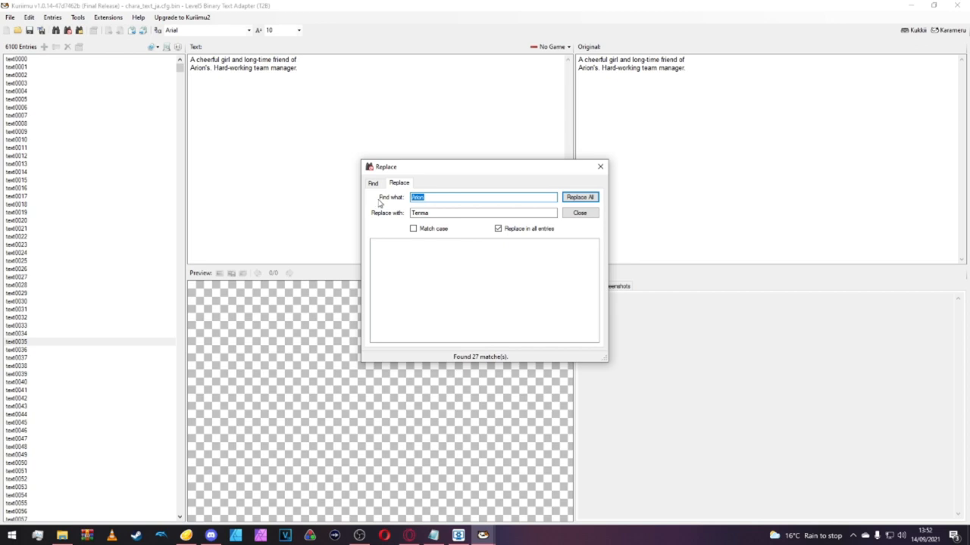
{"action": "mouse_move", "coordinate": [318, 159]}
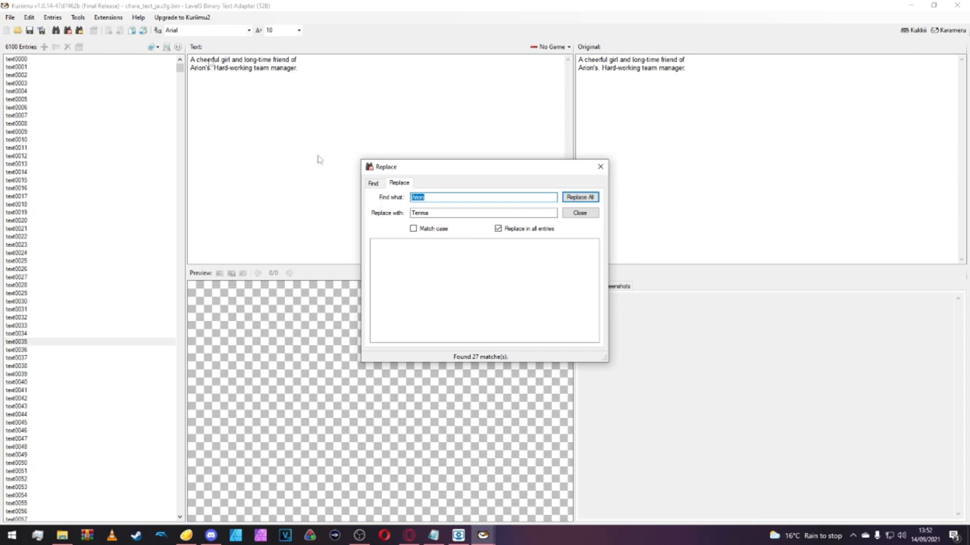
{"action": "mouse_move", "coordinate": [390, 196]}
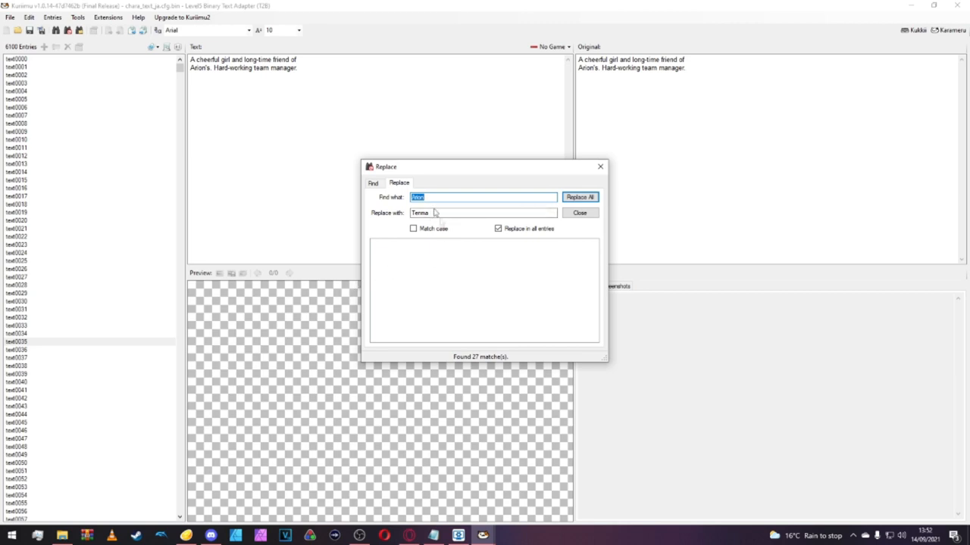
Replace Arion with Tenma in all entries using Replace All.
{"action": "left_click", "coordinate": [482, 197]}
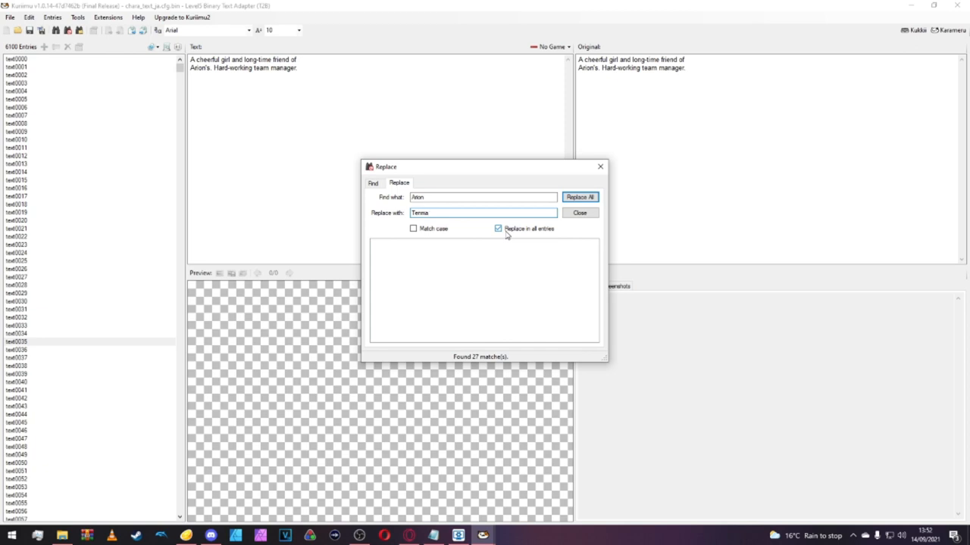
{"action": "mouse_move", "coordinate": [542, 236]}
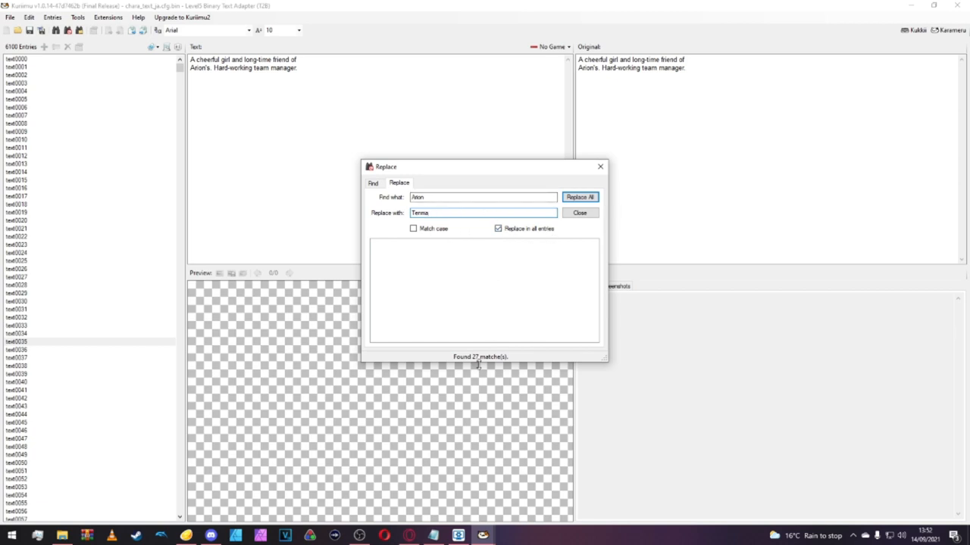
{"action": "triple_click", "coordinate": [482, 212]}
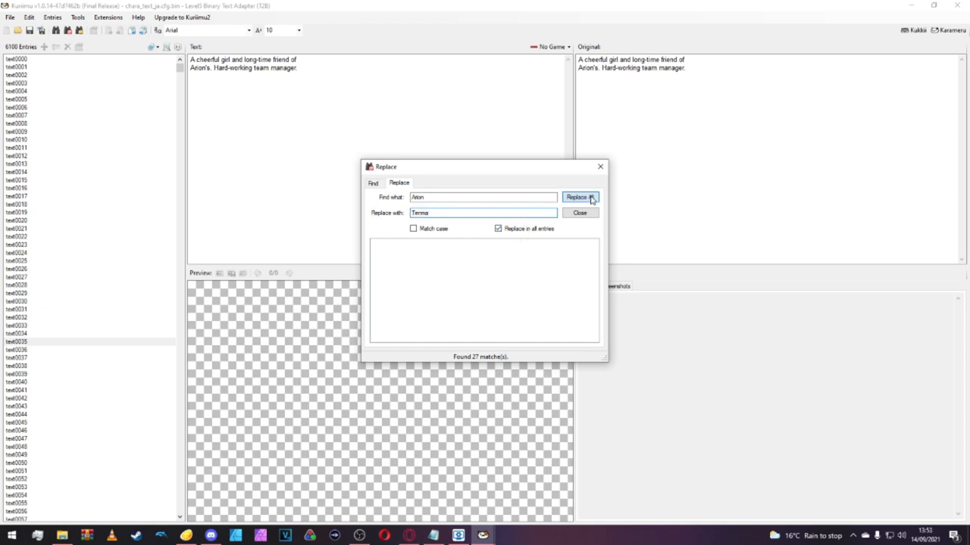
{"action": "left_click", "coordinate": [579, 197]}
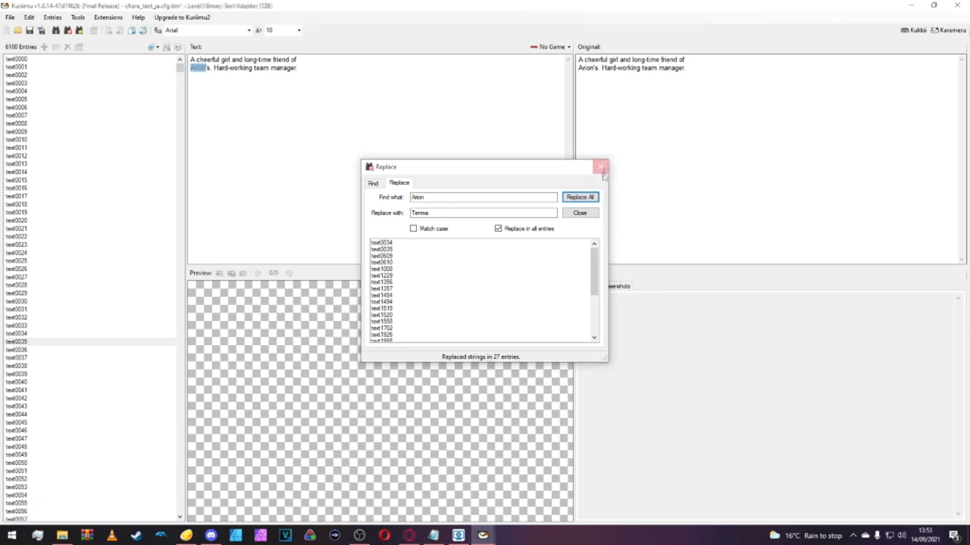
Change entry text1998's surname from Sherwind to Matsukaze.
{"action": "left_click", "coordinate": [600, 167]}
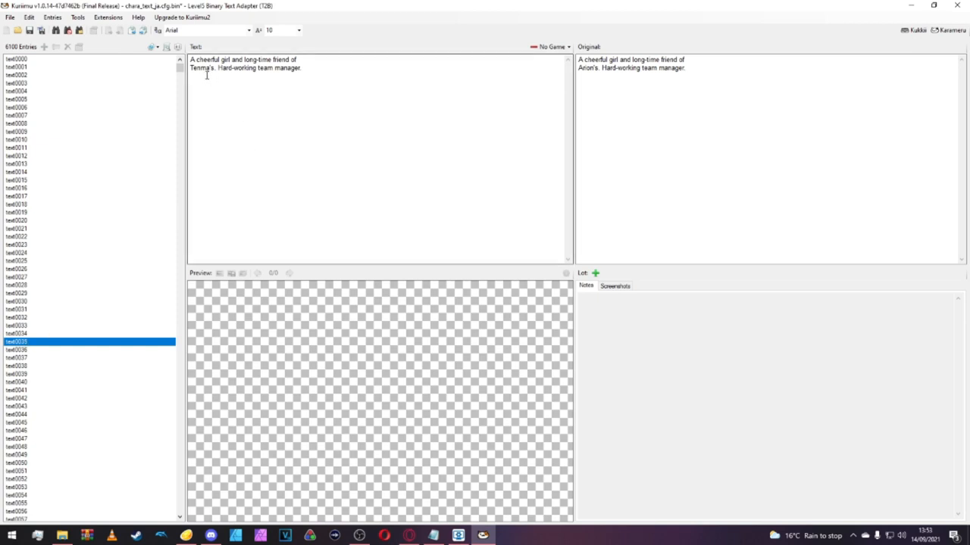
{"action": "mouse_move", "coordinate": [57, 30]}
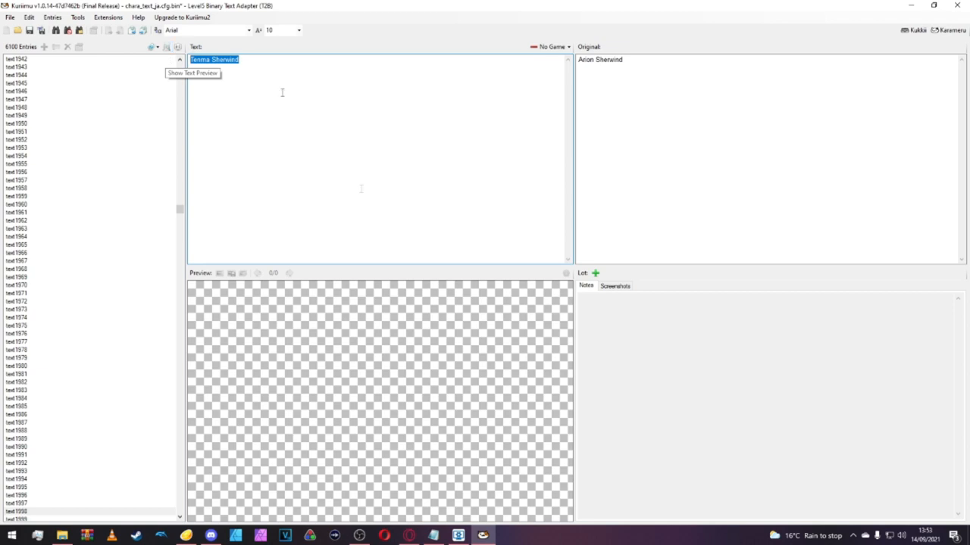
{"action": "left_click", "coordinate": [333, 72]}
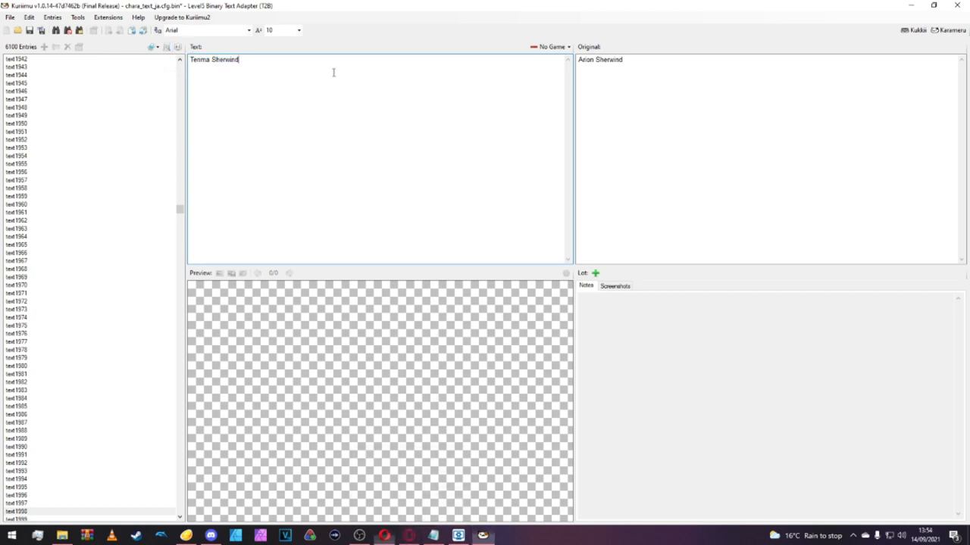
{"action": "key", "text": "Backspace"}
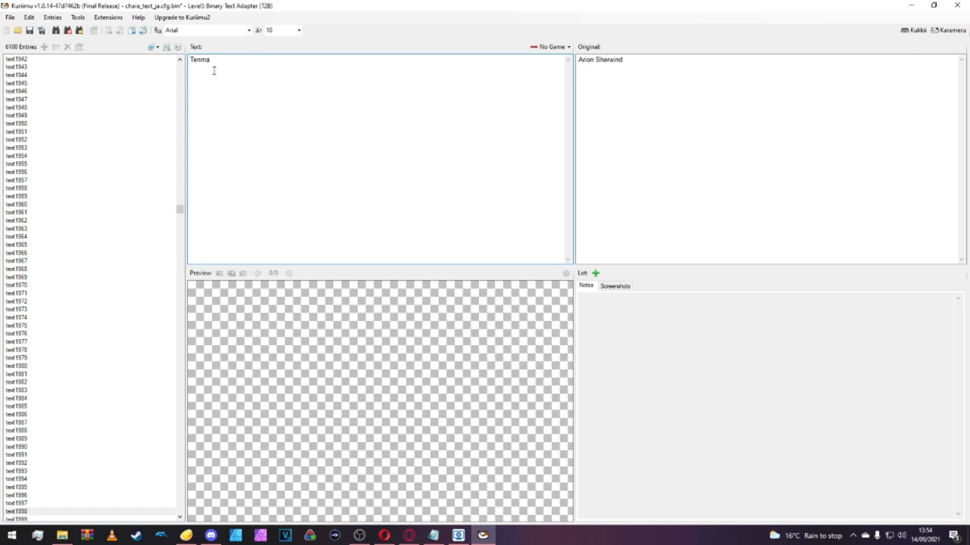
{"action": "type", "text": "Matsukaze"}
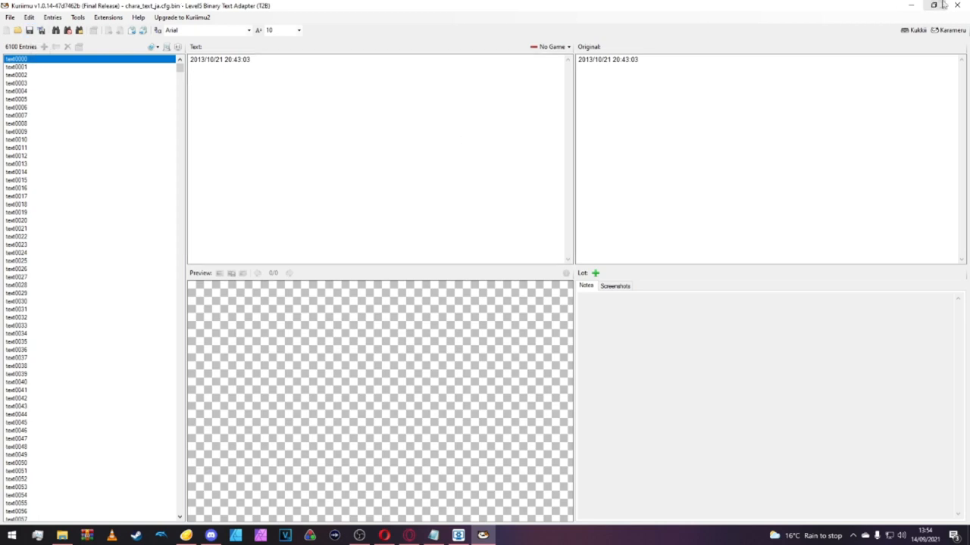
{"action": "mouse_move", "coordinate": [957, 6]}
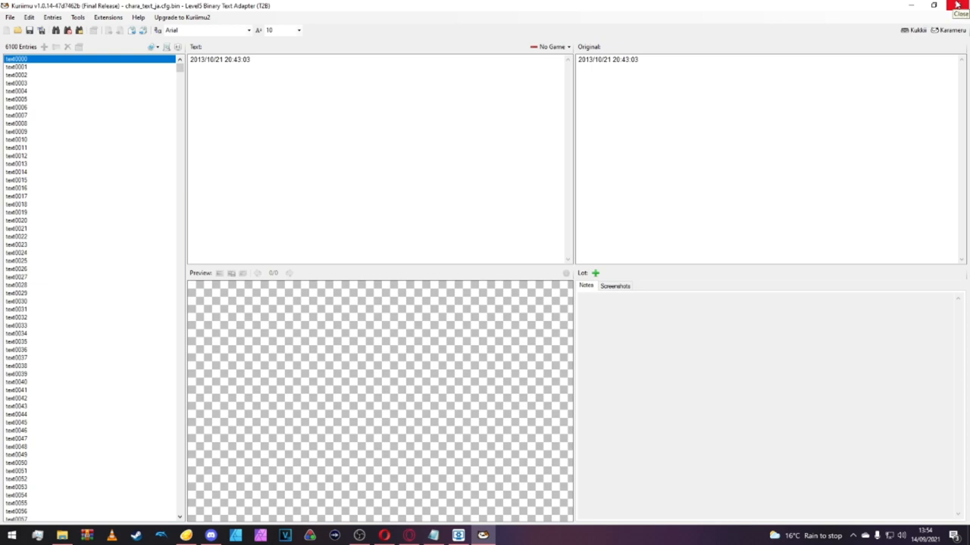
Close Kuriimu and open item_text_ja.cfg from the items folder with a backup.
{"action": "left_click", "coordinate": [961, 13]}
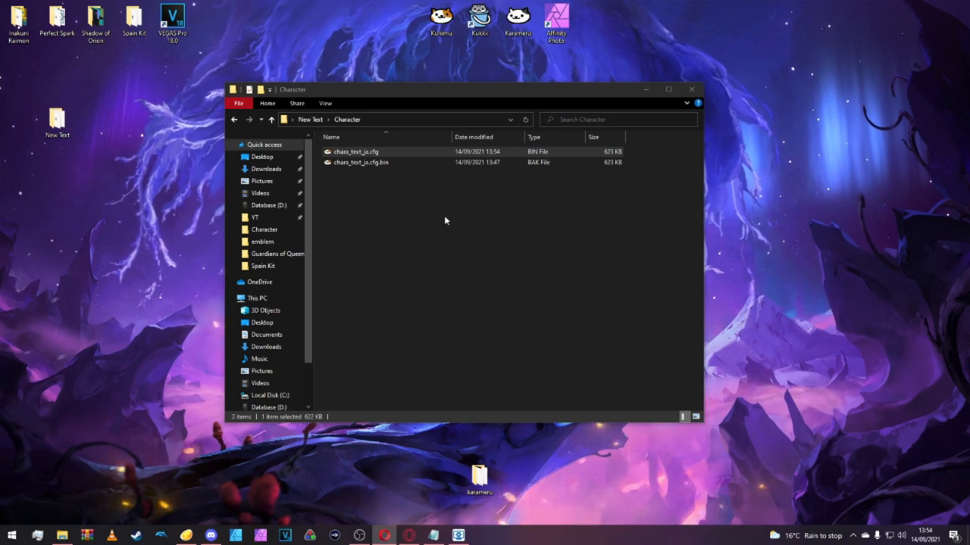
{"action": "left_click", "coordinate": [234, 119]}
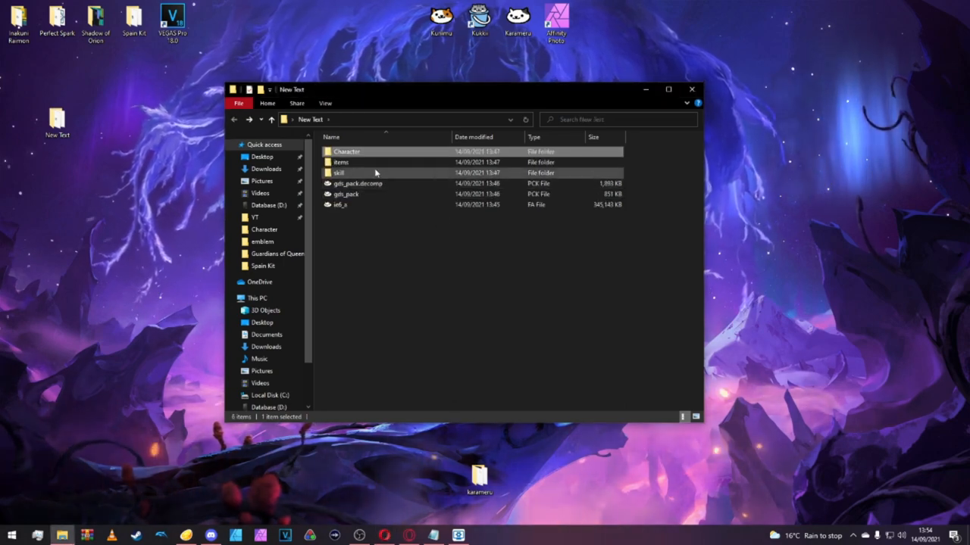
{"action": "left_click", "coordinate": [340, 162]}
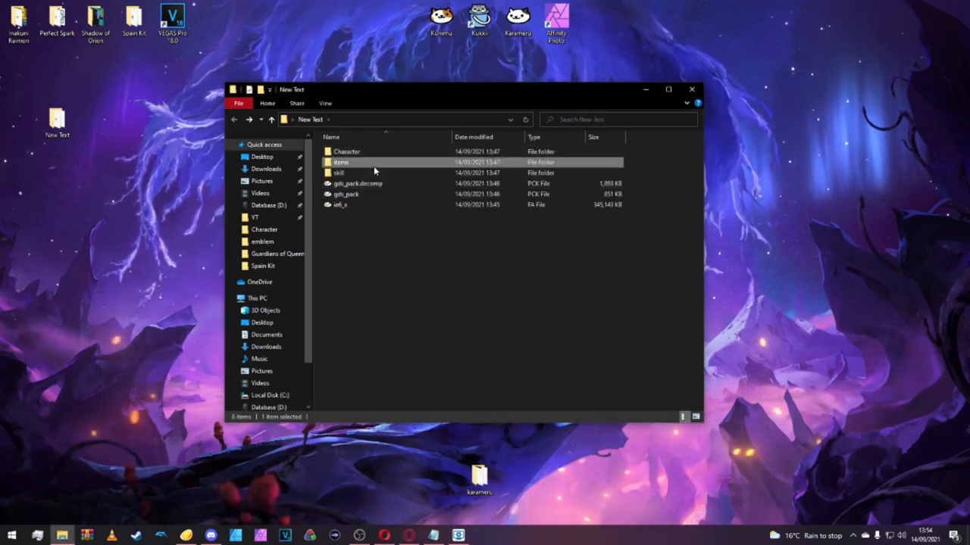
{"action": "double_click", "coordinate": [340, 162]}
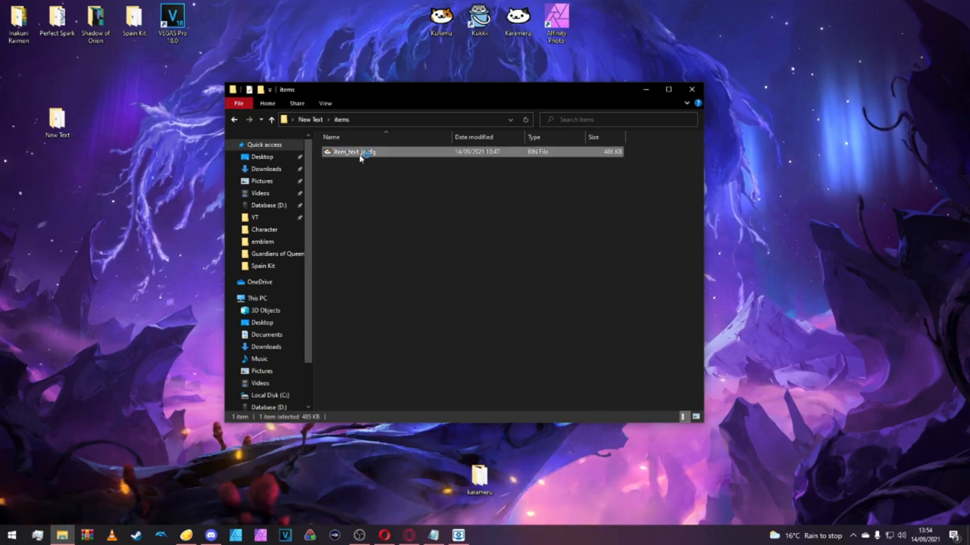
{"action": "double_click", "coordinate": [354, 151]}
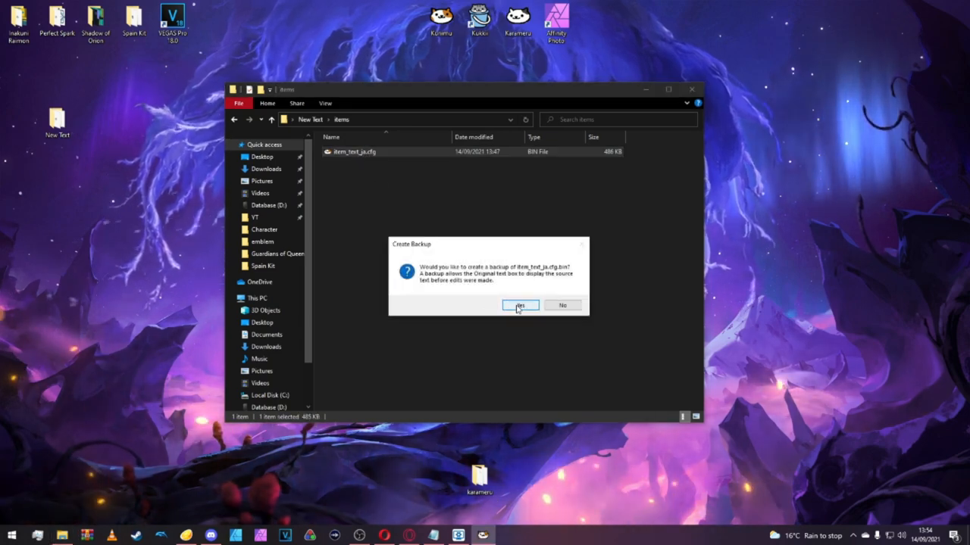
{"action": "left_click", "coordinate": [521, 304]}
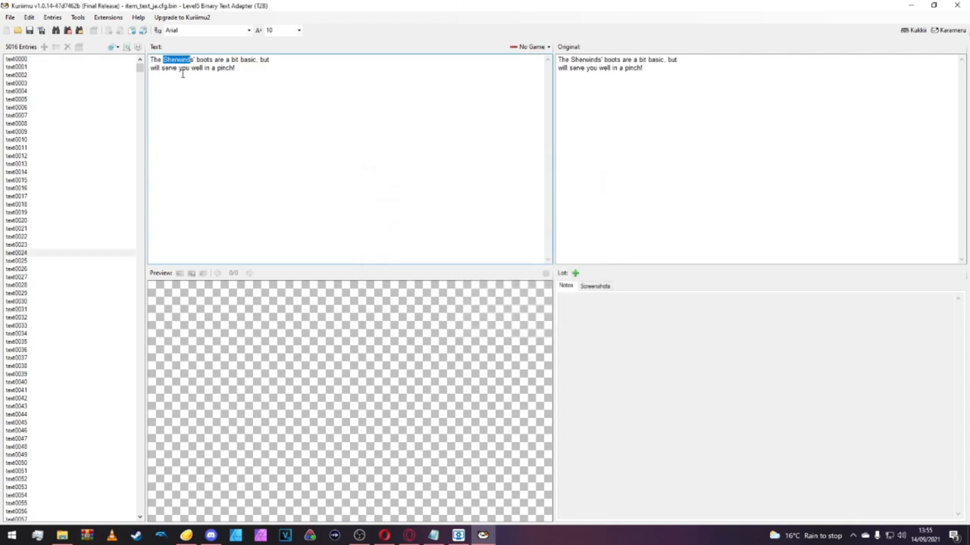
Make the boots description read The Tenmas' boots and replace Sherwind with Tenma everywhere.
{"action": "type", "text": "Tenmas"}
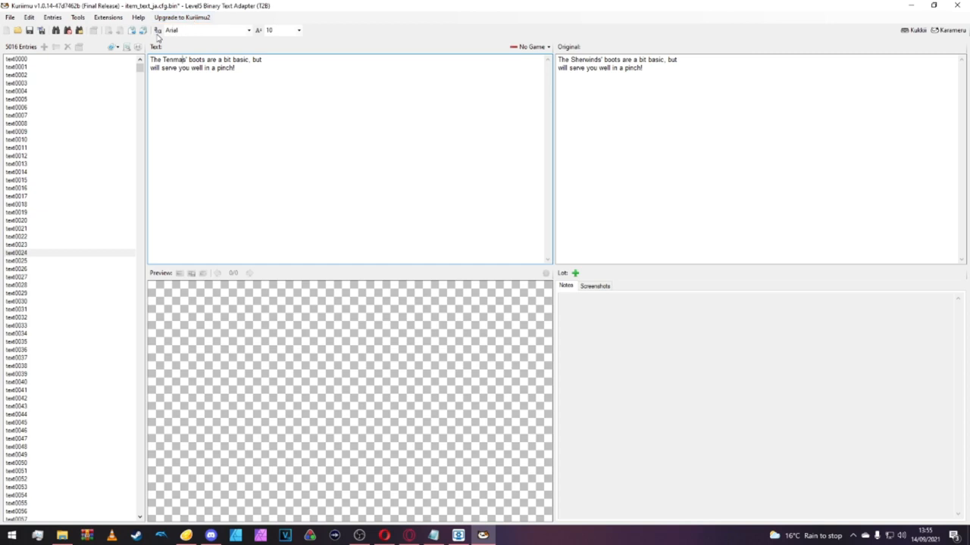
{"action": "left_click", "coordinate": [579, 197]}
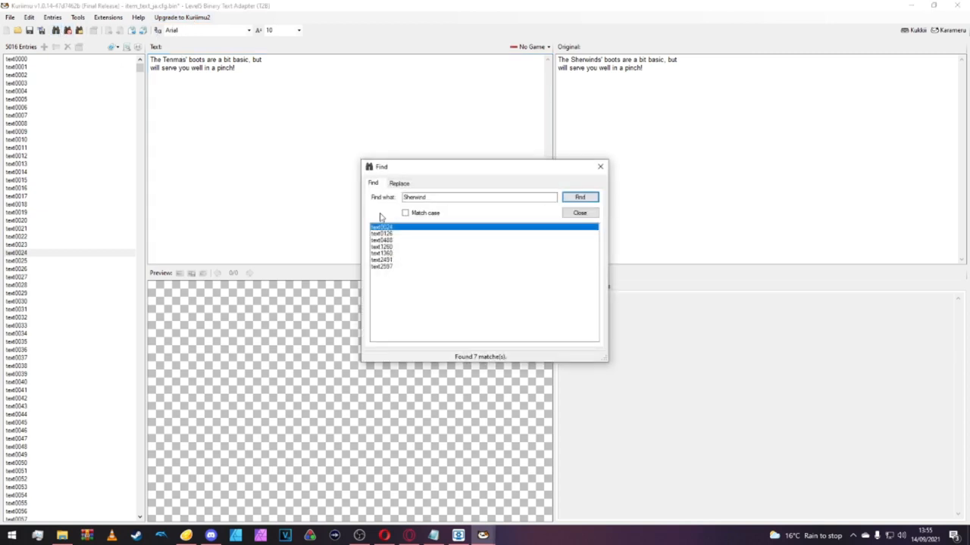
{"action": "left_click", "coordinate": [399, 182]}
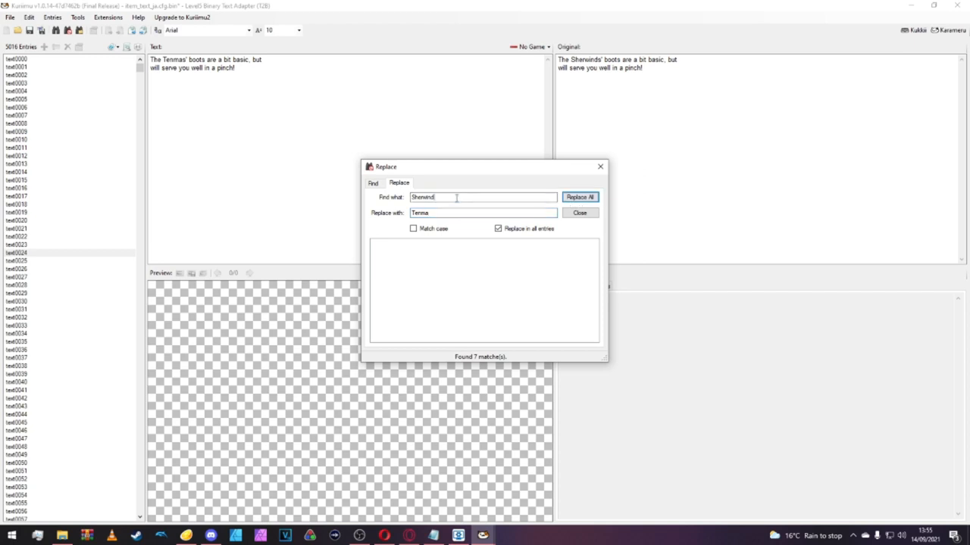
{"action": "left_click", "coordinate": [373, 183]}
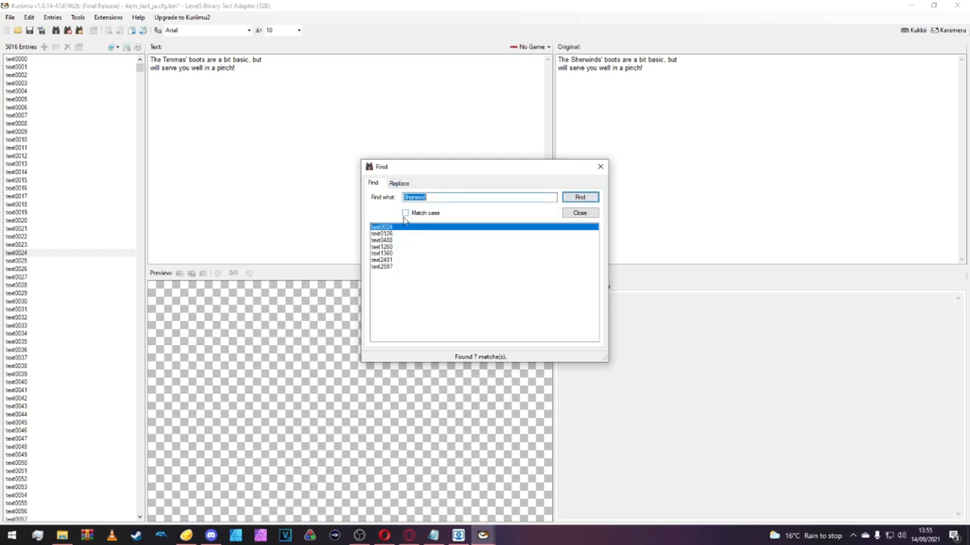
{"action": "left_click", "coordinate": [398, 182]}
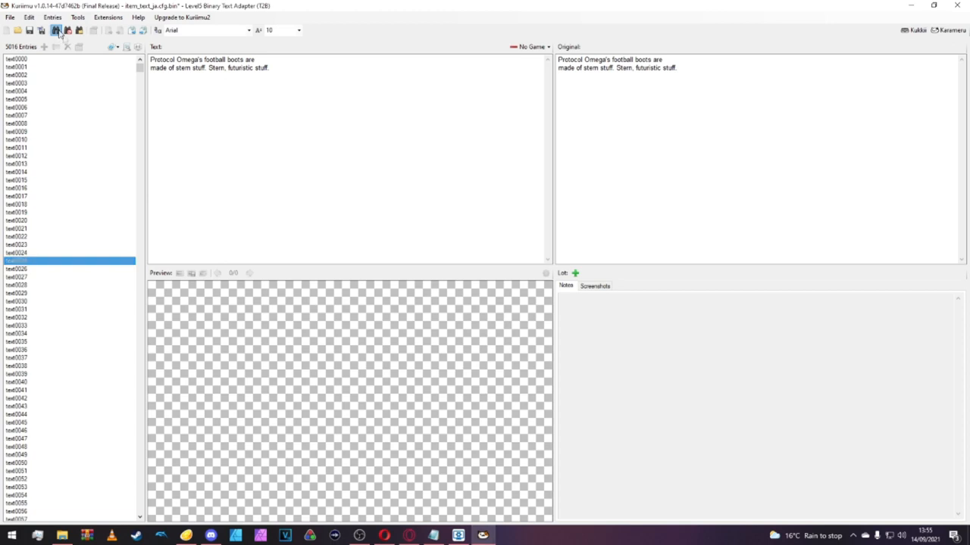
Search the item entries for Tenma and add 's to make Tenma's boots.
{"action": "left_click", "coordinate": [579, 197]}
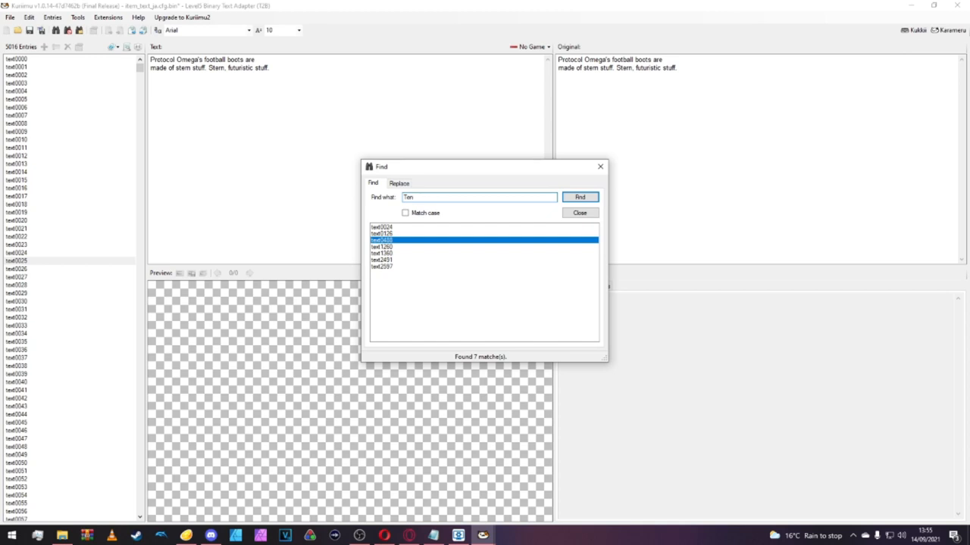
{"action": "type", "text": "mai"}
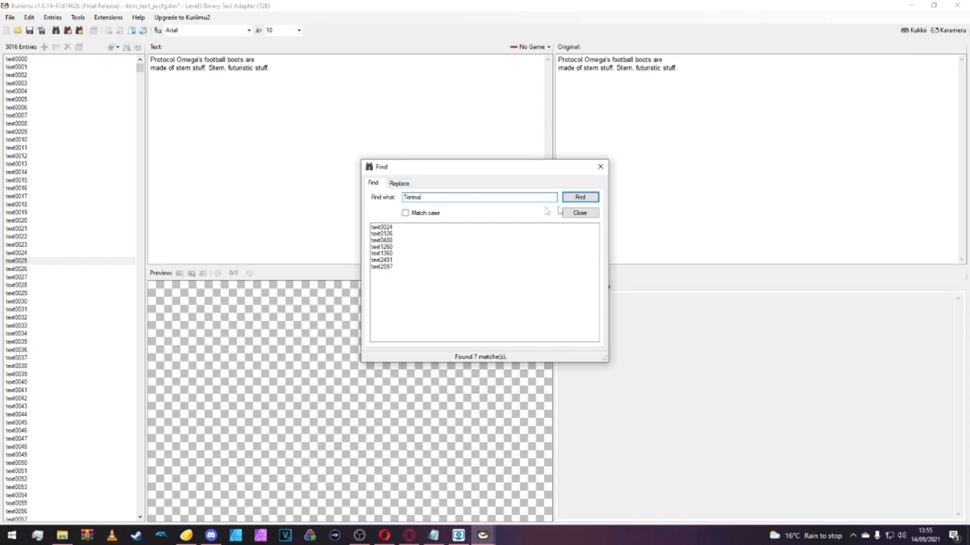
{"action": "left_click", "coordinate": [579, 212]}
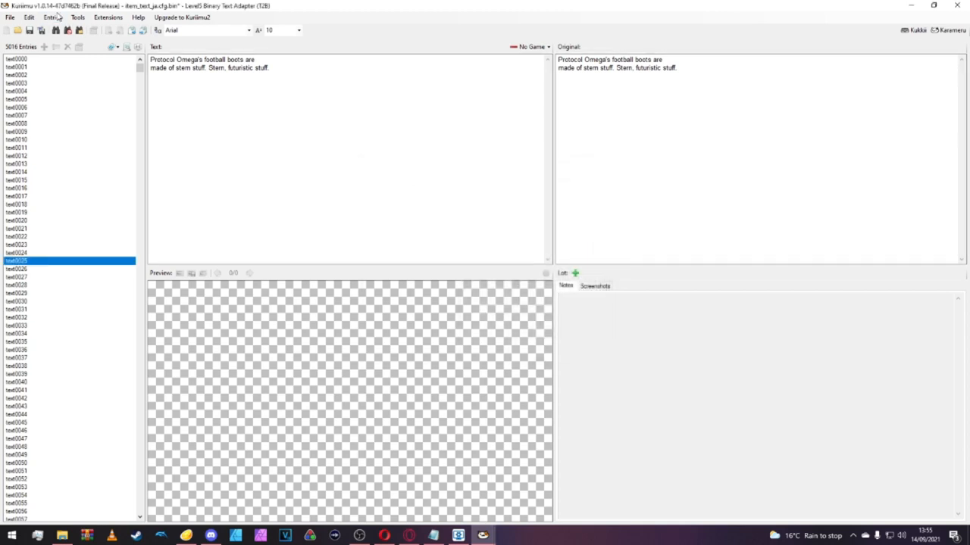
{"action": "left_click", "coordinate": [579, 197]}
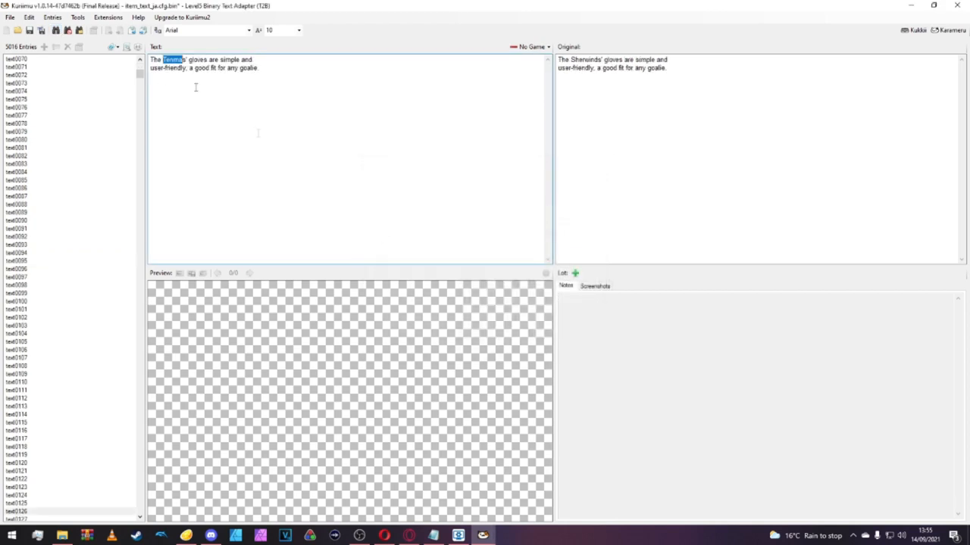
{"action": "left_click", "coordinate": [579, 197]}
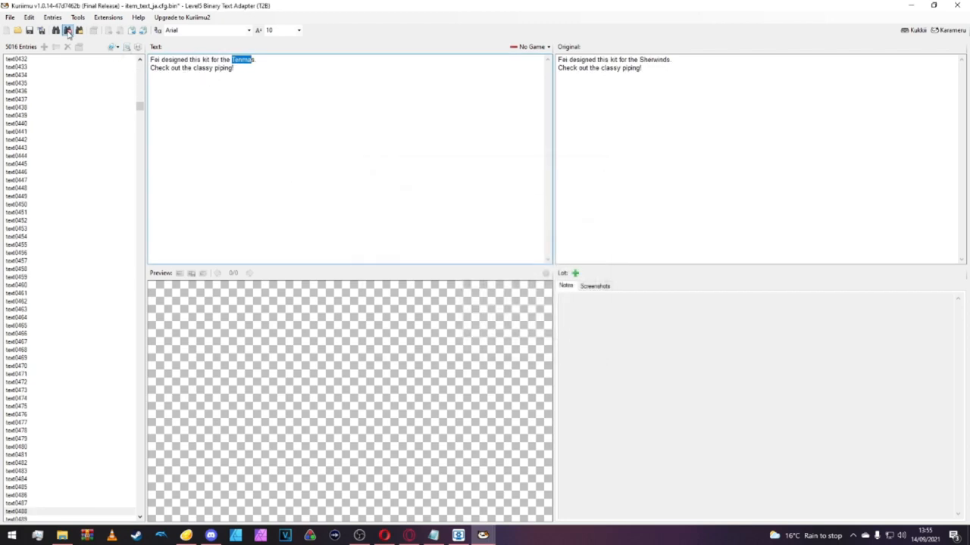
{"action": "left_click", "coordinate": [67, 30]}
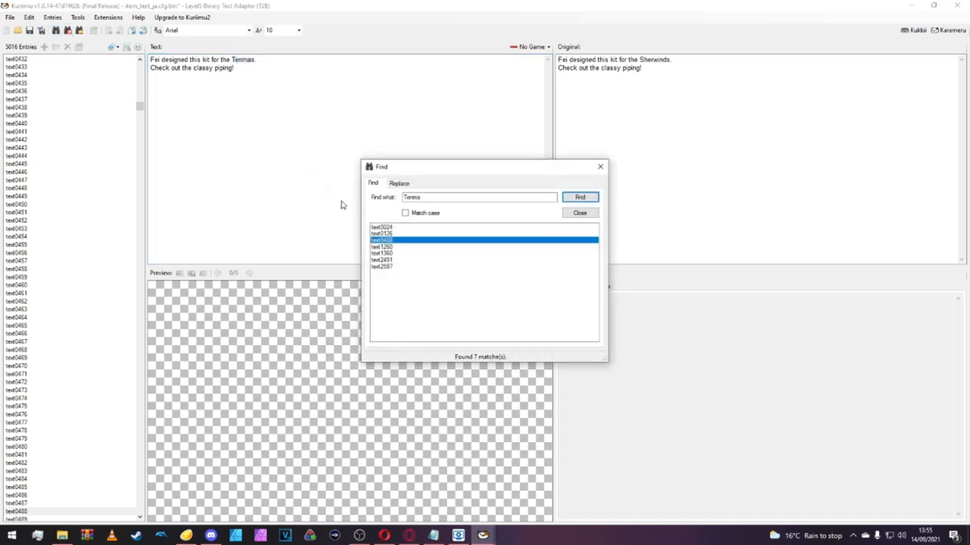
{"action": "left_click", "coordinate": [579, 196]}
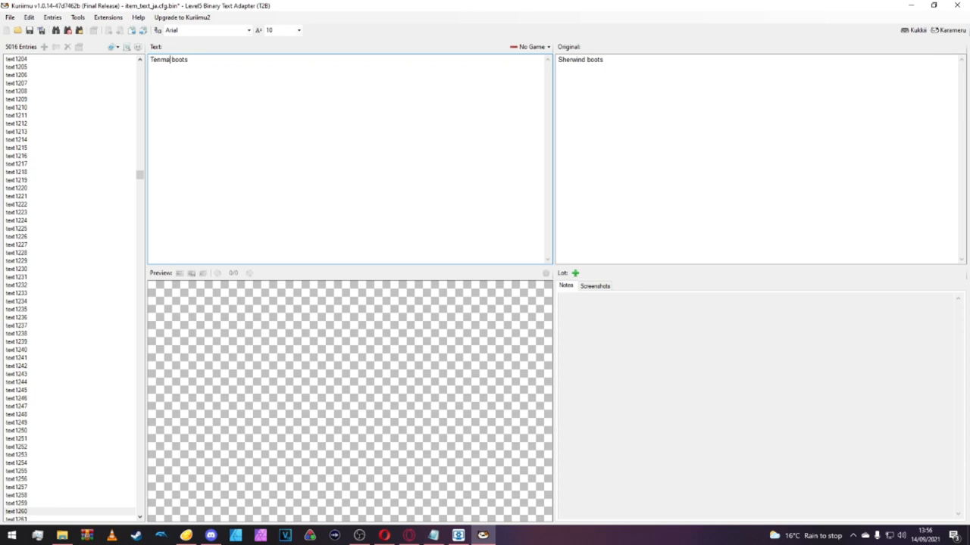
{"action": "type", "text": "'s"}
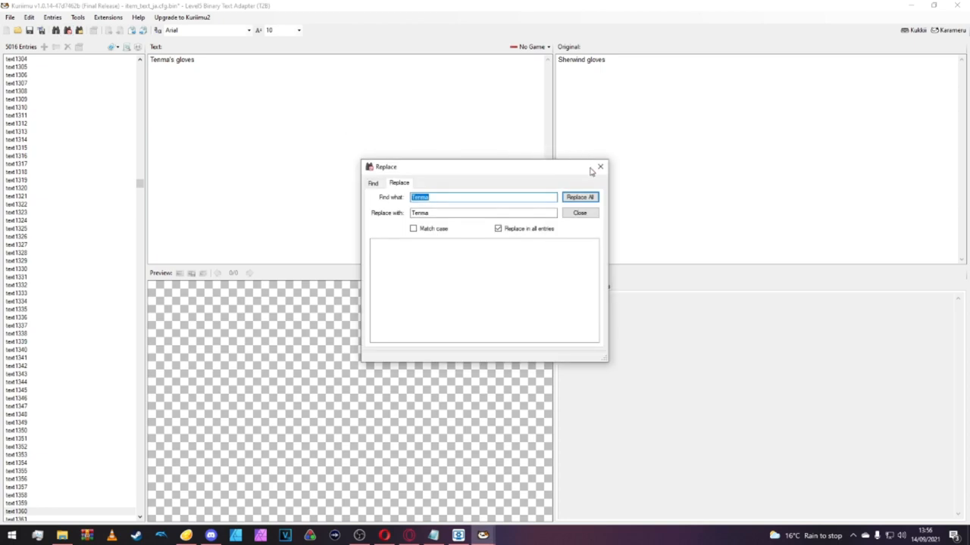
Correct the kit name to Tenma kit and the team name to The Tenmas.
{"action": "left_click", "coordinate": [373, 183]}
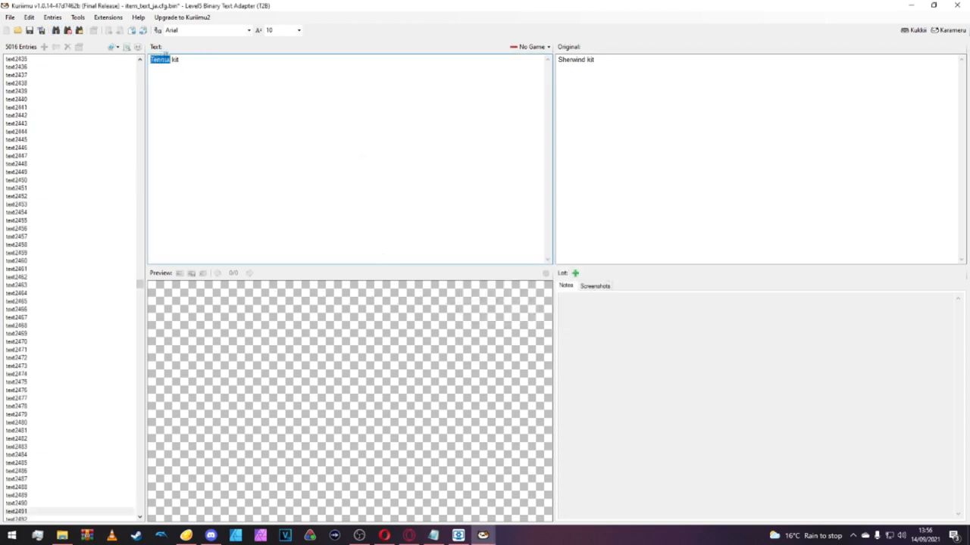
{"action": "left_click", "coordinate": [174, 59]}
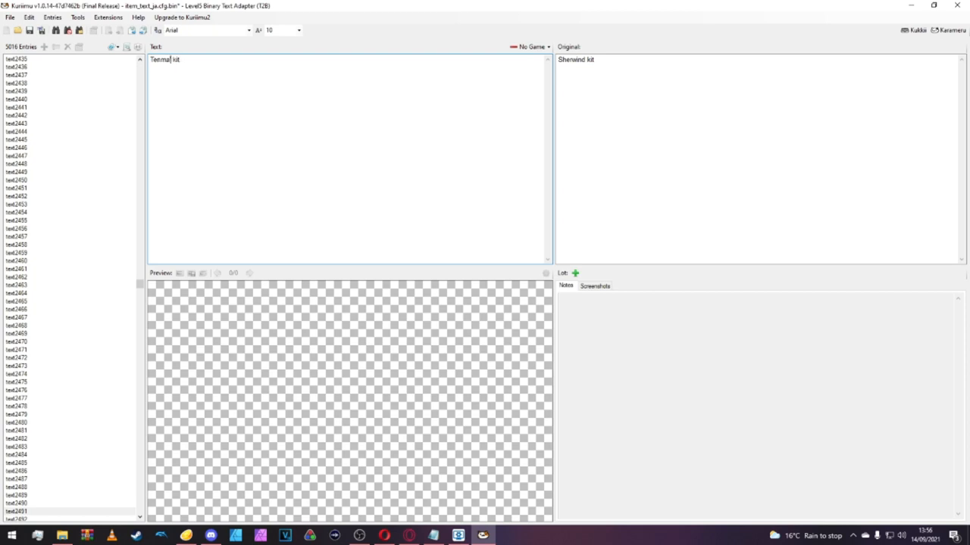
{"action": "left_click", "coordinate": [579, 197]}
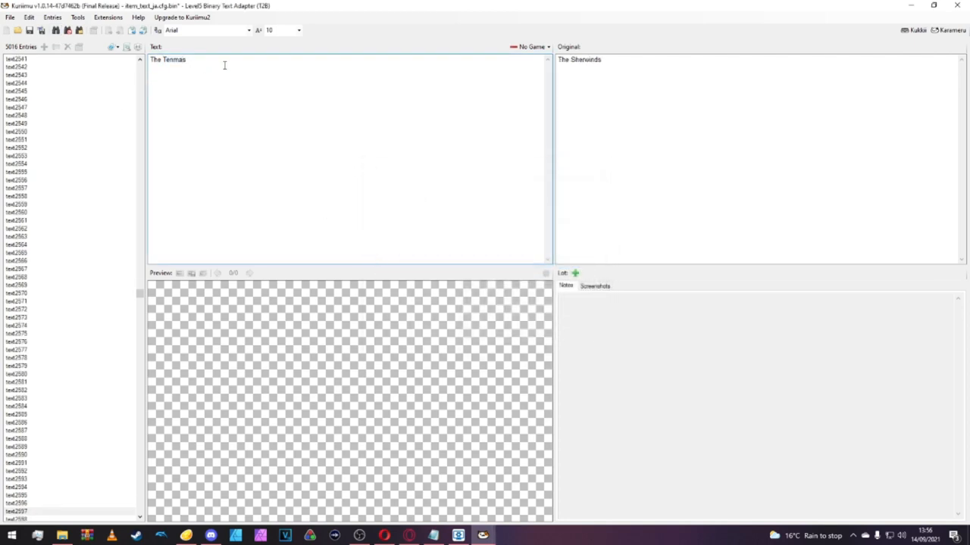
{"action": "type", "text": "'s"}
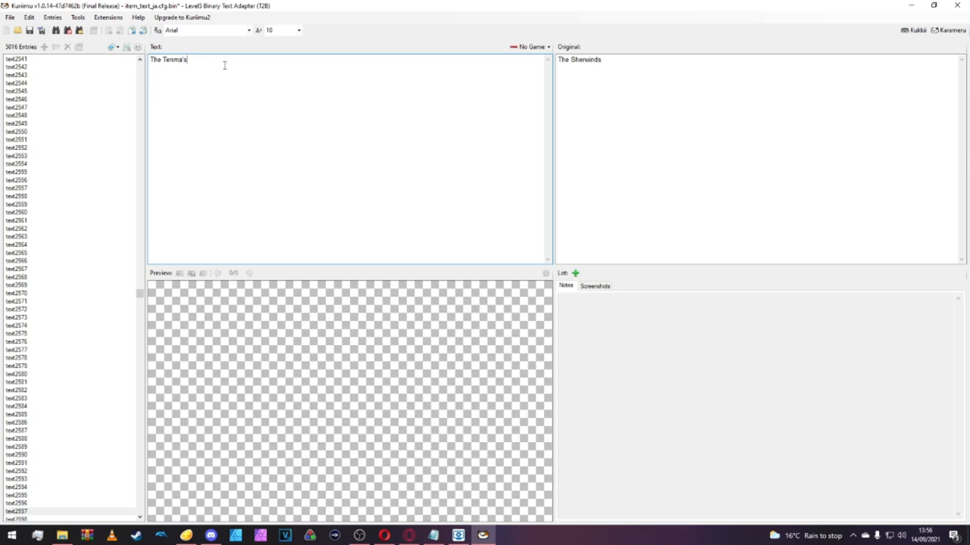
{"action": "key", "text": "Backspace"}
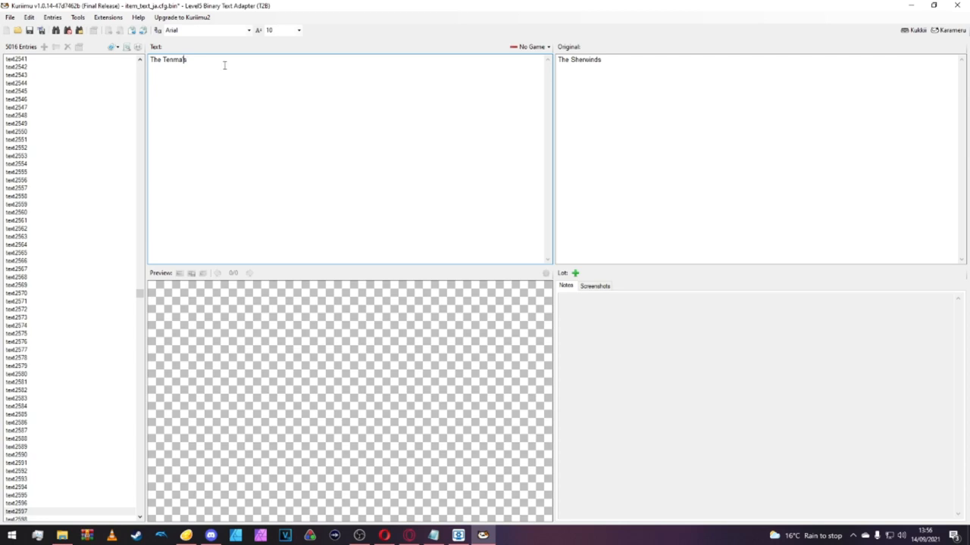
{"action": "type", "text": "s"}
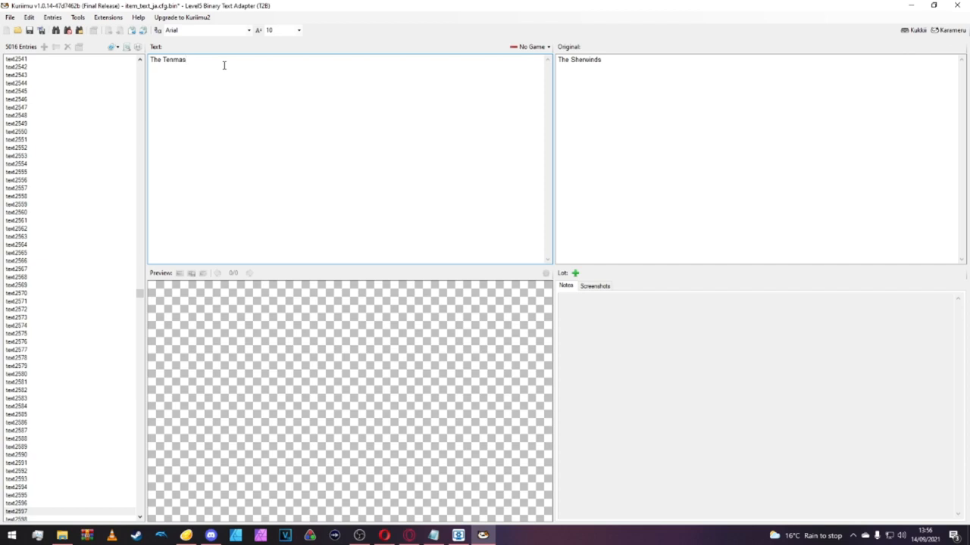
{"action": "left_click", "coordinate": [185, 59]}
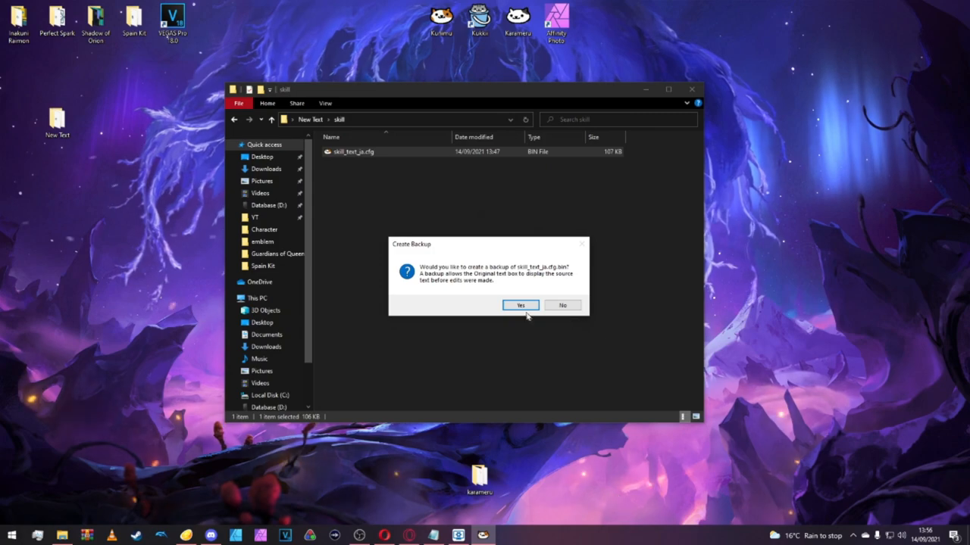
Back up skill_text_ja.cfg and browse its 1118 move entries.
{"action": "left_click", "coordinate": [520, 304]}
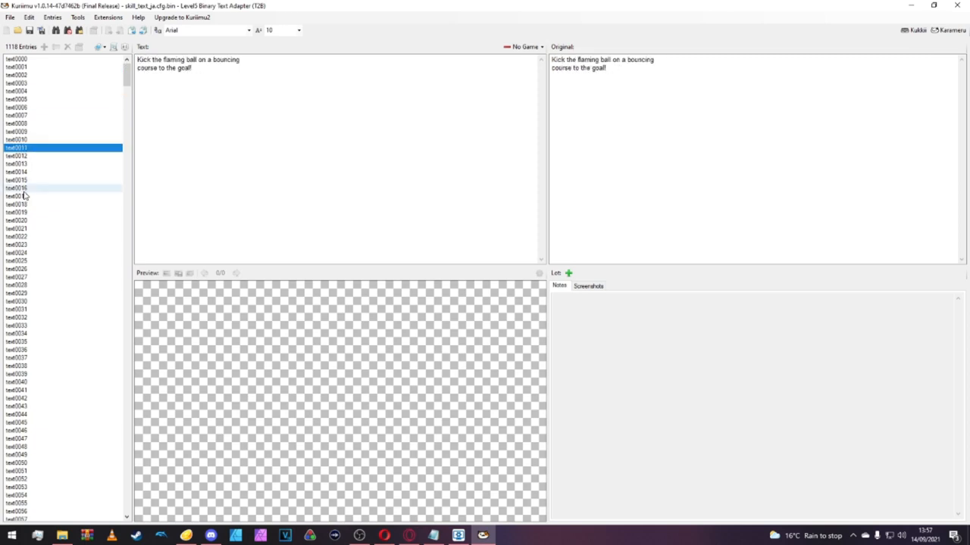
{"action": "scroll", "scroll_direction": "down", "scroll_amount": 3}
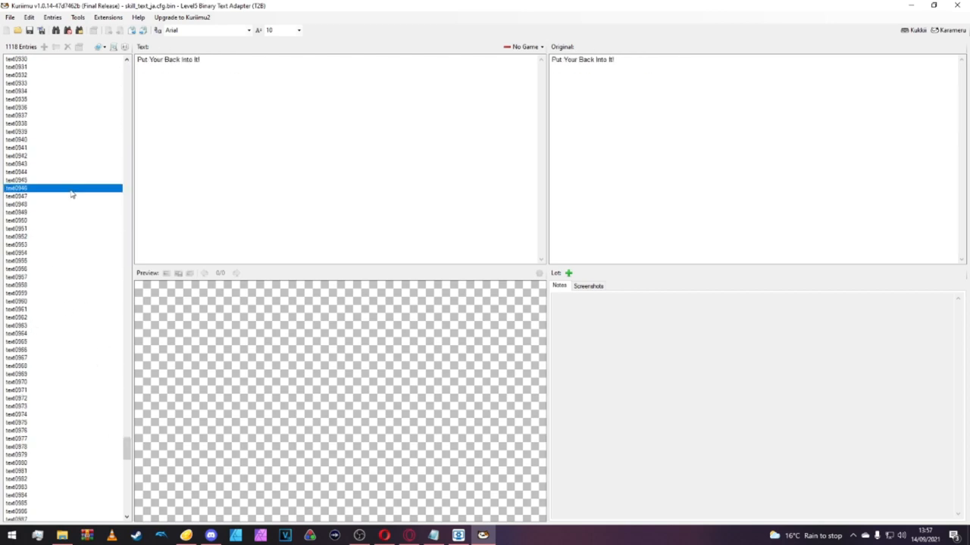
{"action": "scroll", "scroll_direction": "up", "scroll_amount": 3}
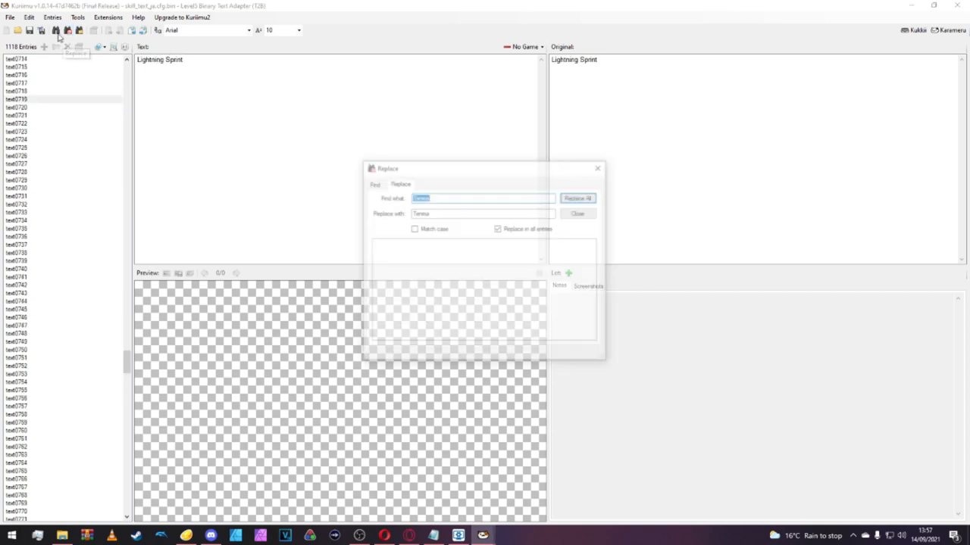
Search the skills for Doom and rename the first match to a Death sword name.
{"action": "left_click", "coordinate": [373, 182]}
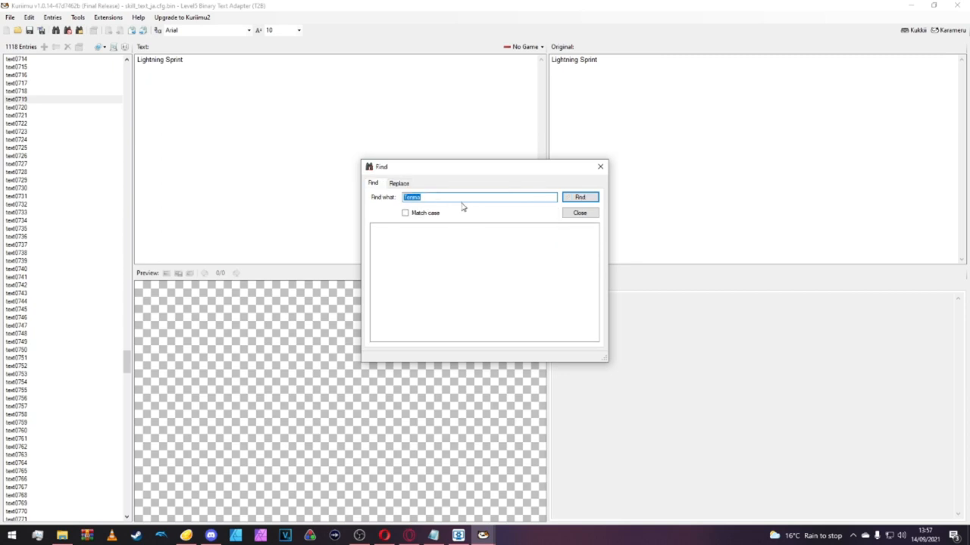
{"action": "key", "text": "Delete"}
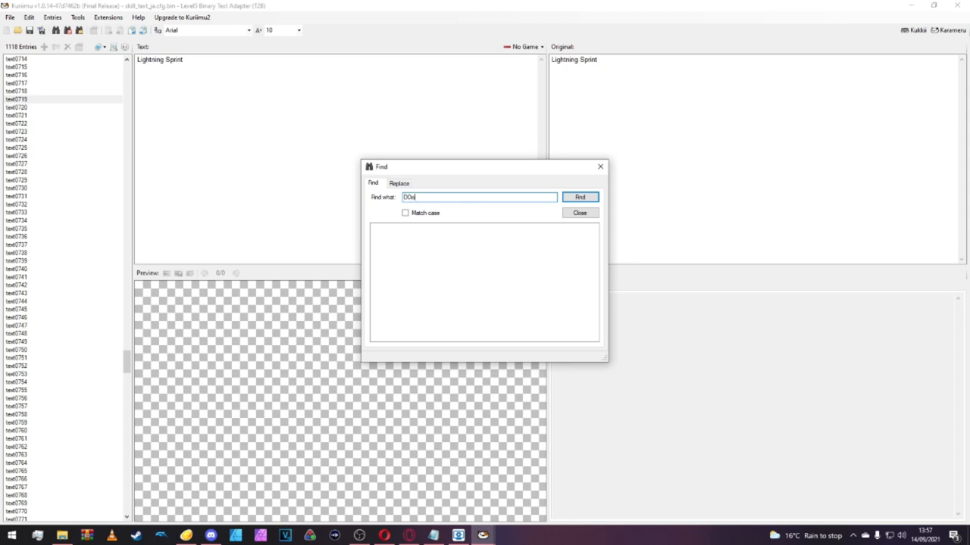
{"action": "type", "text": "Doom"}
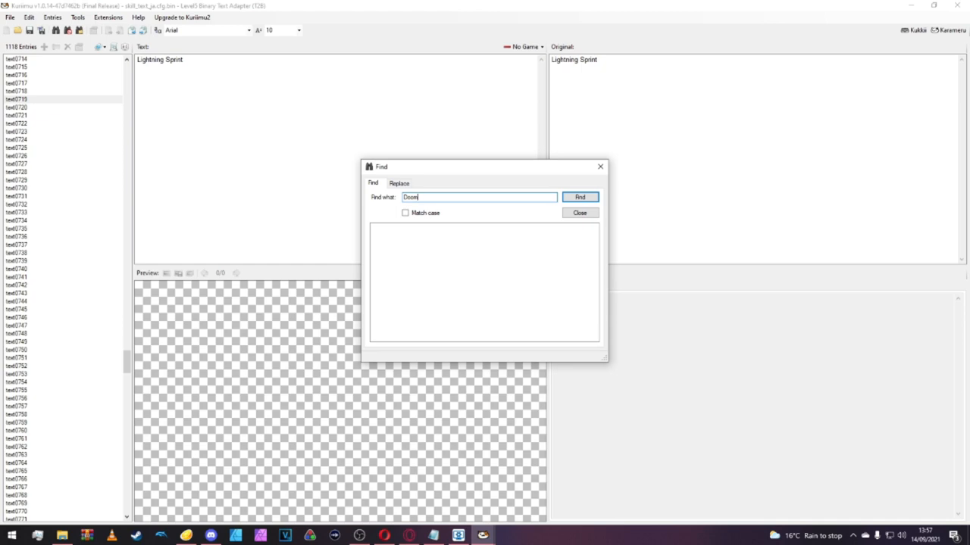
{"action": "left_click", "coordinate": [579, 197]}
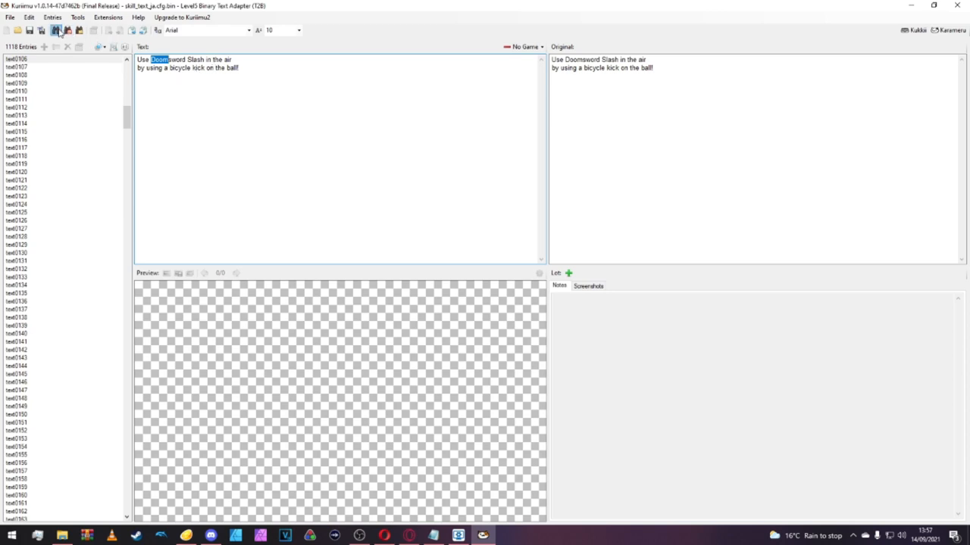
{"action": "left_click", "coordinate": [579, 197]}
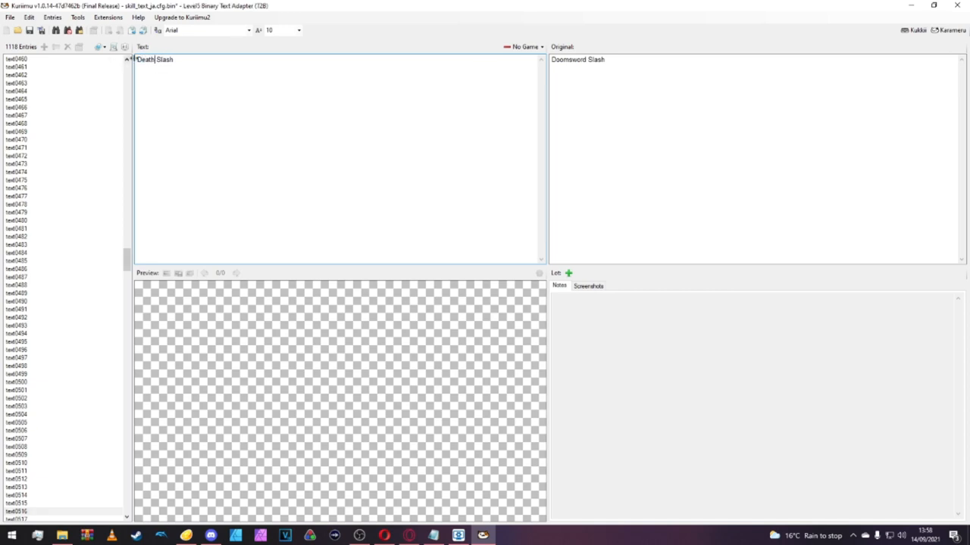
{"action": "key", "text": "Backspace"}
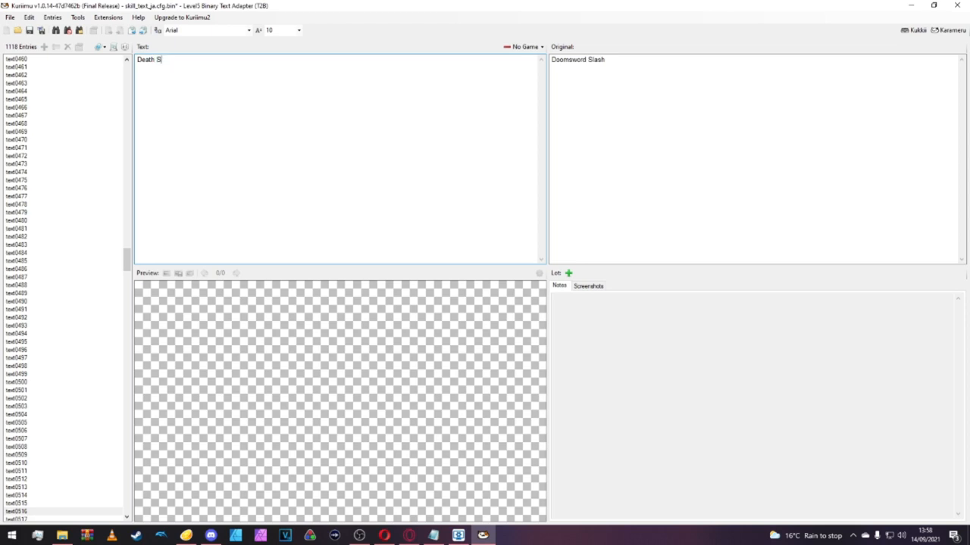
{"action": "type", "text": "word"}
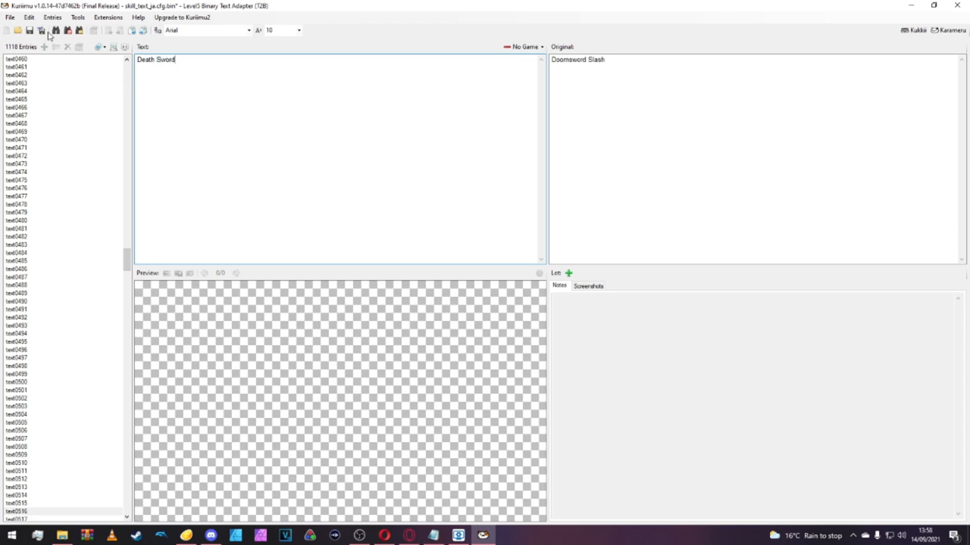
Locate Doom Dive Drive and retype it as a Death name.
{"action": "left_click", "coordinate": [580, 197]}
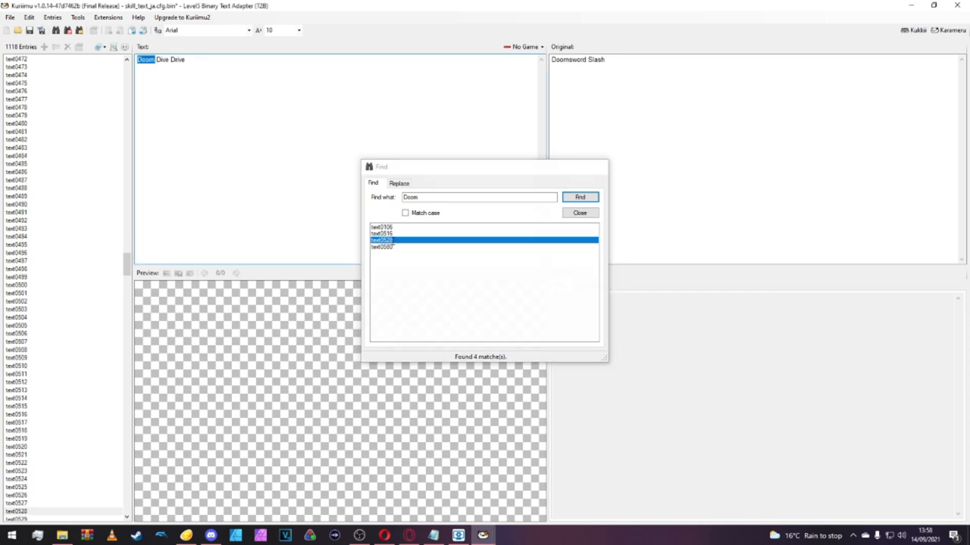
{"action": "left_click", "coordinate": [579, 212]}
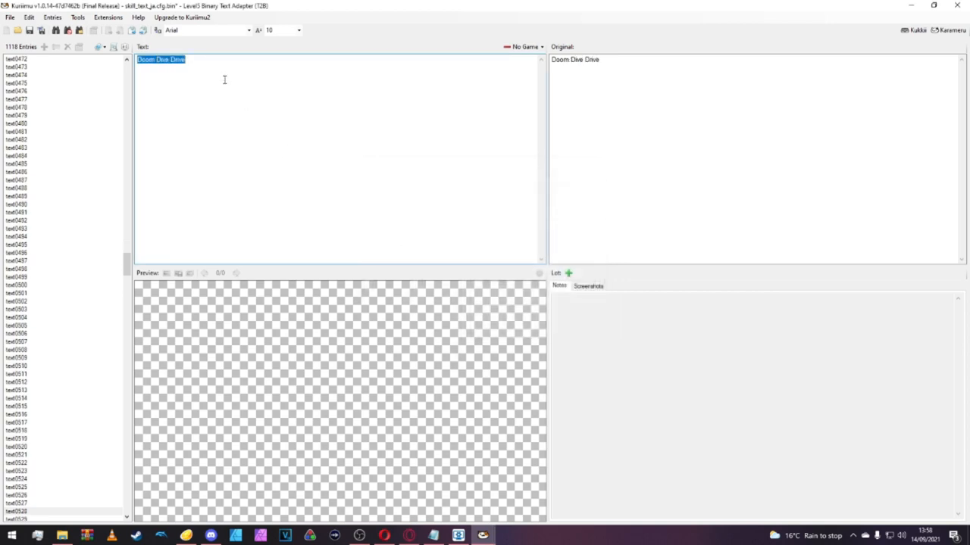
{"action": "type", "text": "Death D"}
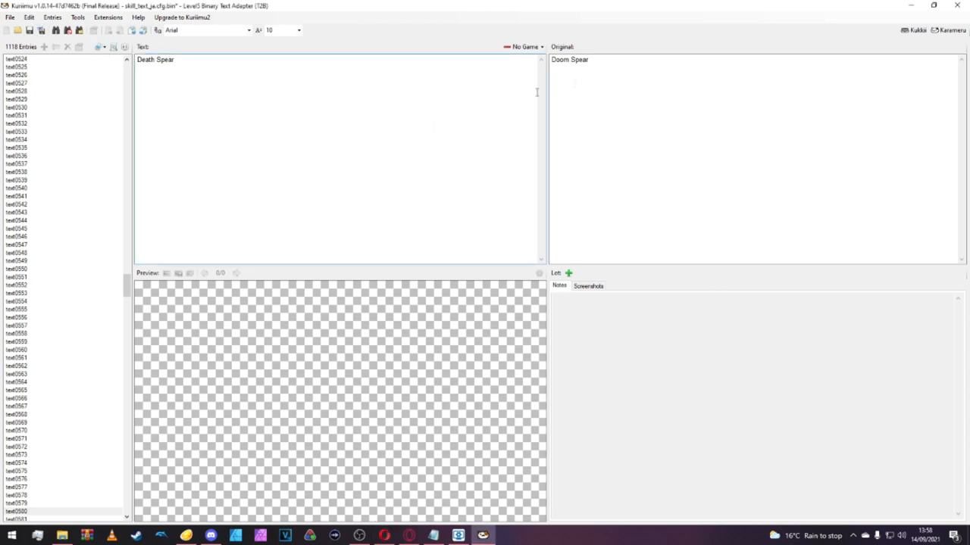
{"action": "left_click", "coordinate": [957, 5]}
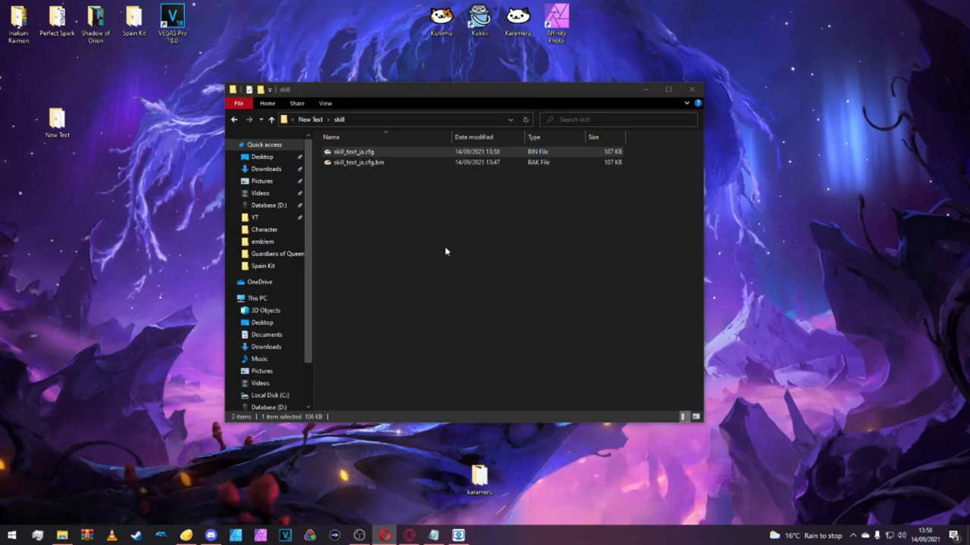
Open gds_pack.decomp and replace chara_text_ja with the edited character file.
{"action": "left_click", "coordinate": [234, 119]}
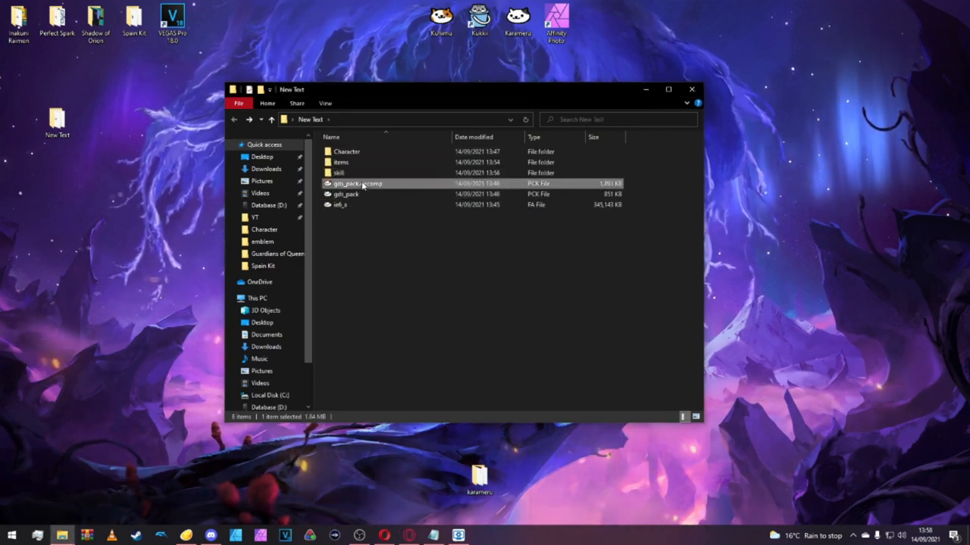
{"action": "double_click", "coordinate": [356, 184]}
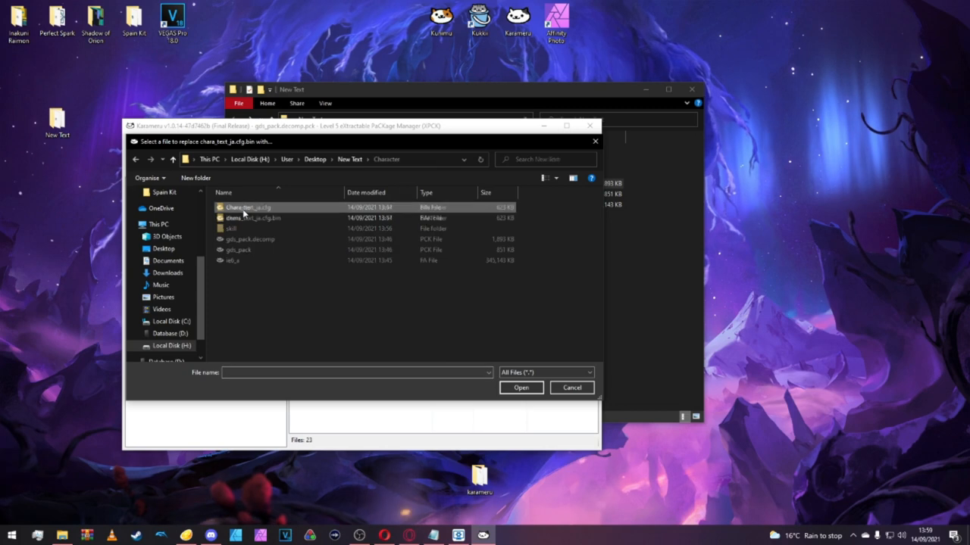
{"action": "left_click", "coordinate": [248, 206]}
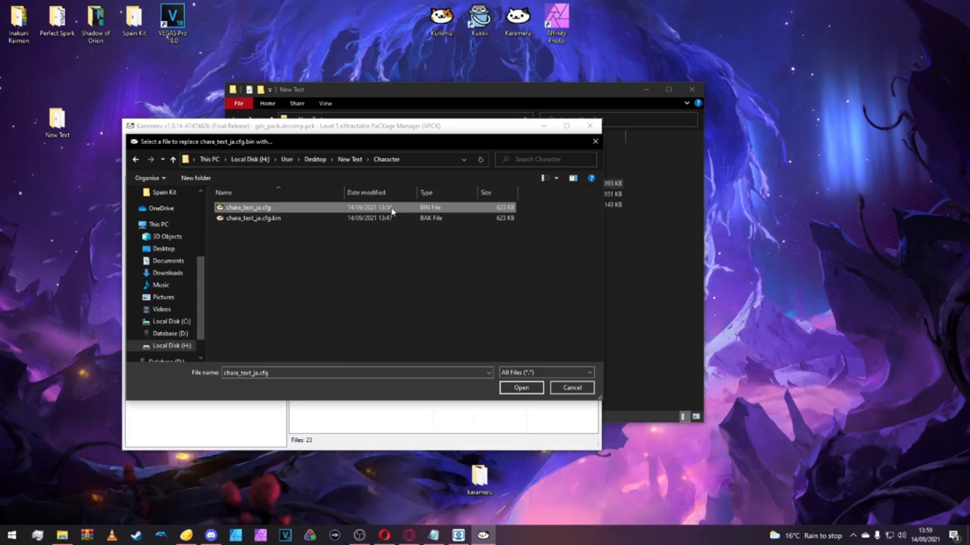
{"action": "left_click", "coordinate": [521, 387]}
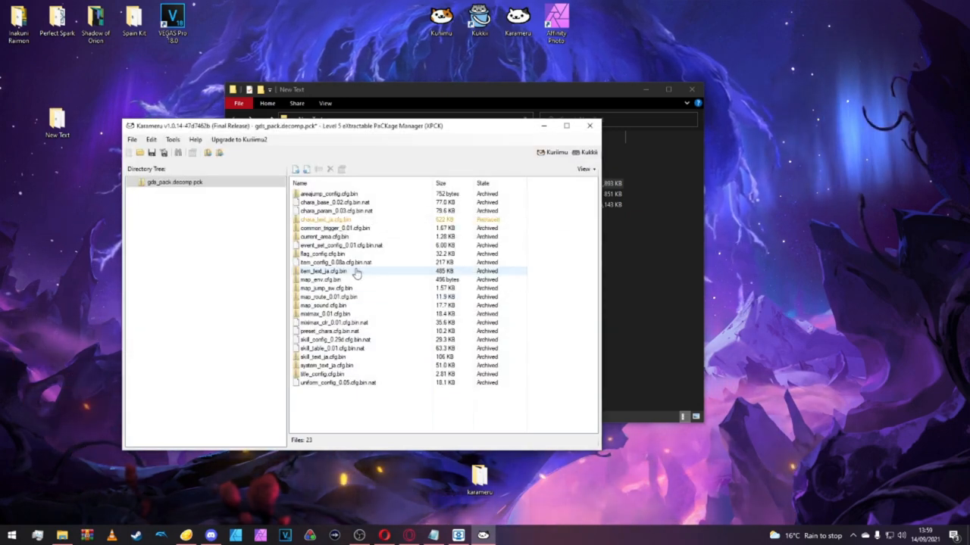
Replace item_text_ja and skill_text_ja with their edited versions.
{"action": "right_click", "coordinate": [324, 270]}
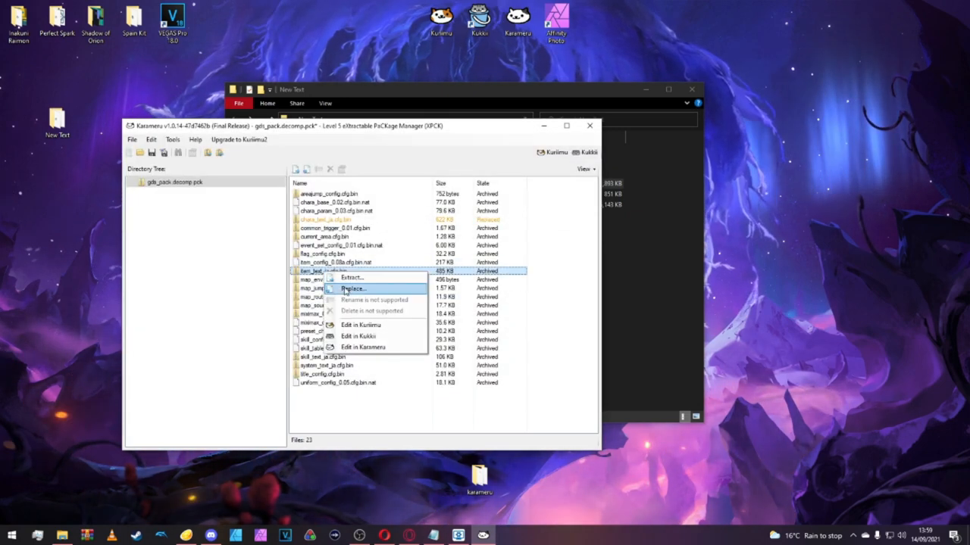
{"action": "left_click", "coordinate": [352, 288]}
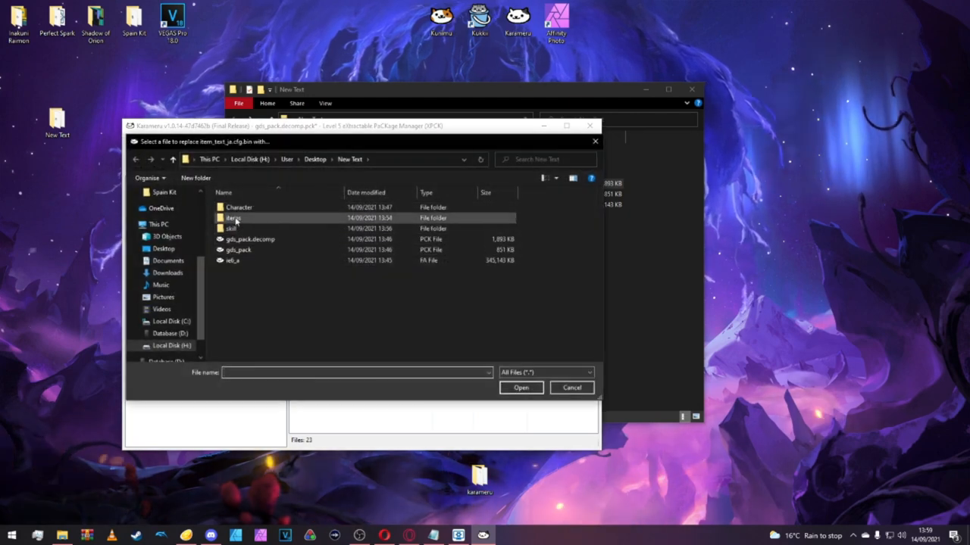
{"action": "left_click", "coordinate": [520, 387]}
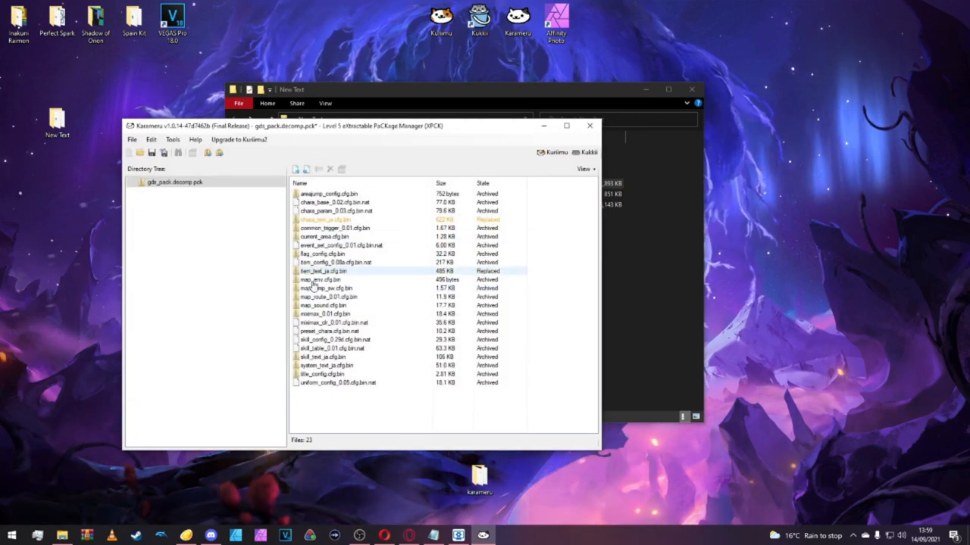
{"action": "right_click", "coordinate": [330, 357]}
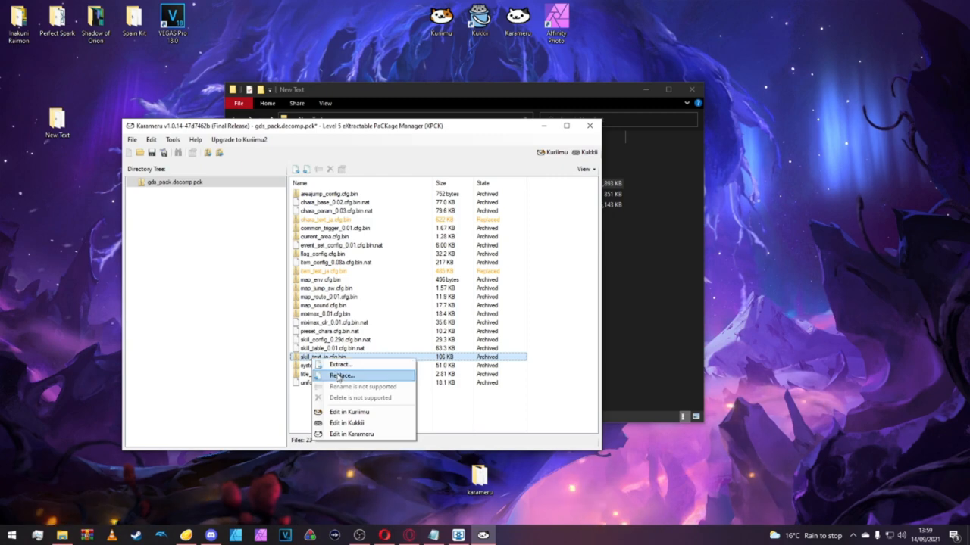
{"action": "left_click", "coordinate": [341, 376]}
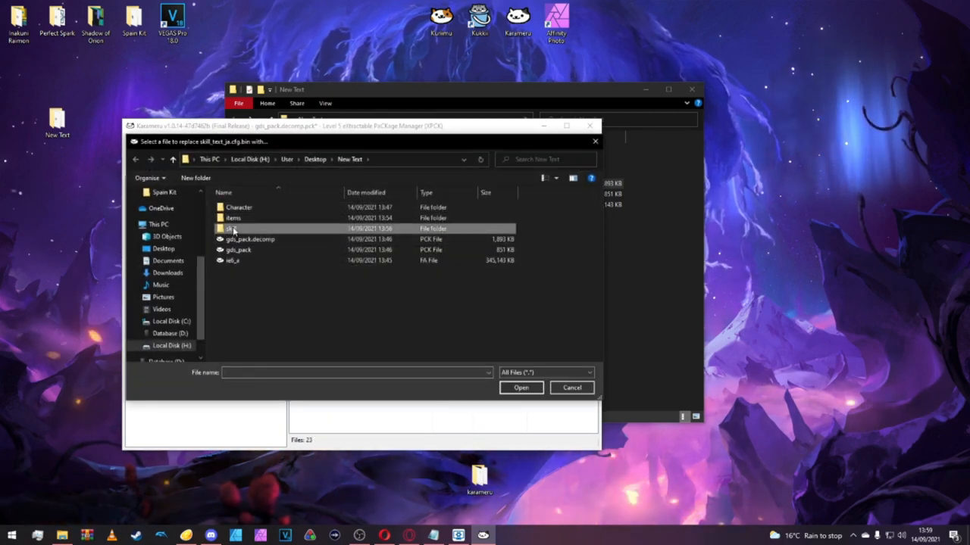
{"action": "left_click", "coordinate": [520, 387]}
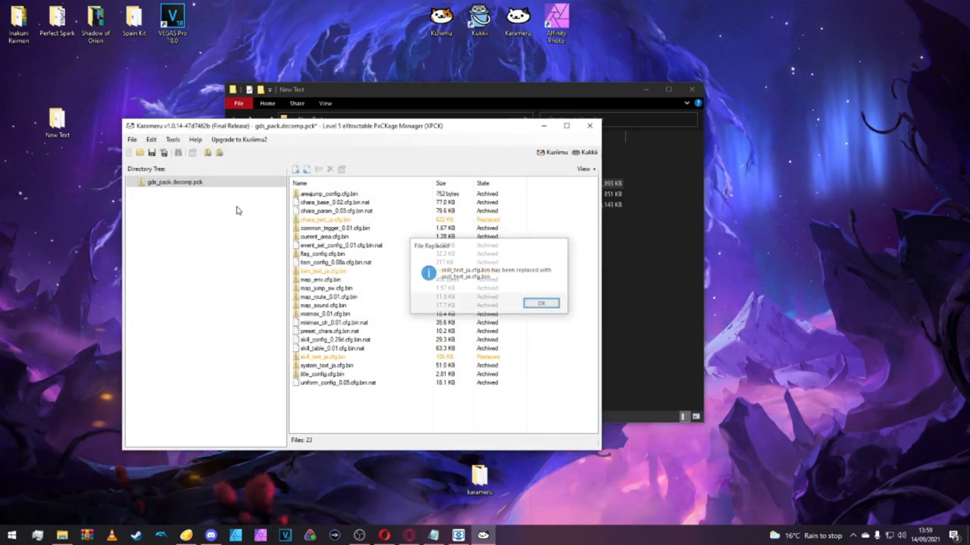
{"action": "left_click", "coordinate": [541, 303]}
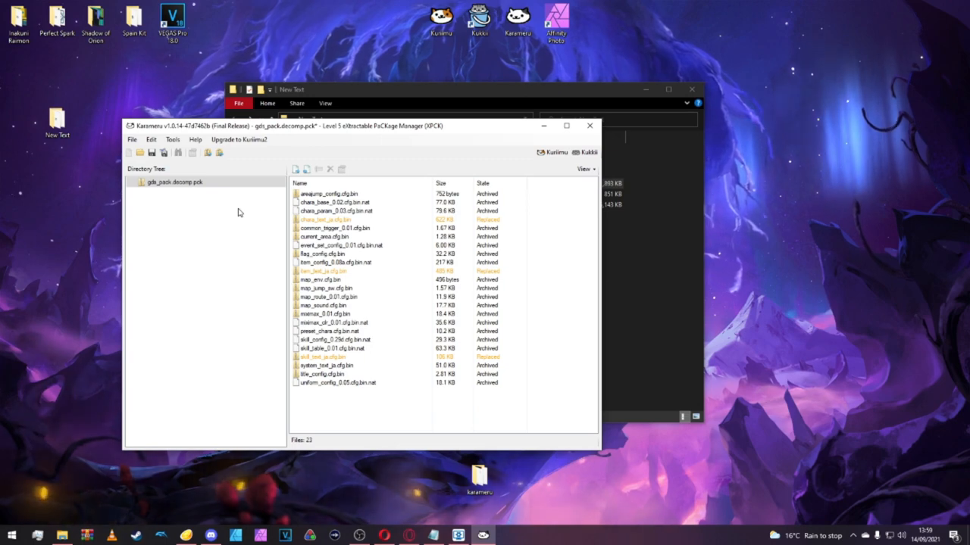
Save the archive compressed as gds_pack, overwriting the existing file.
{"action": "left_click", "coordinate": [173, 140]}
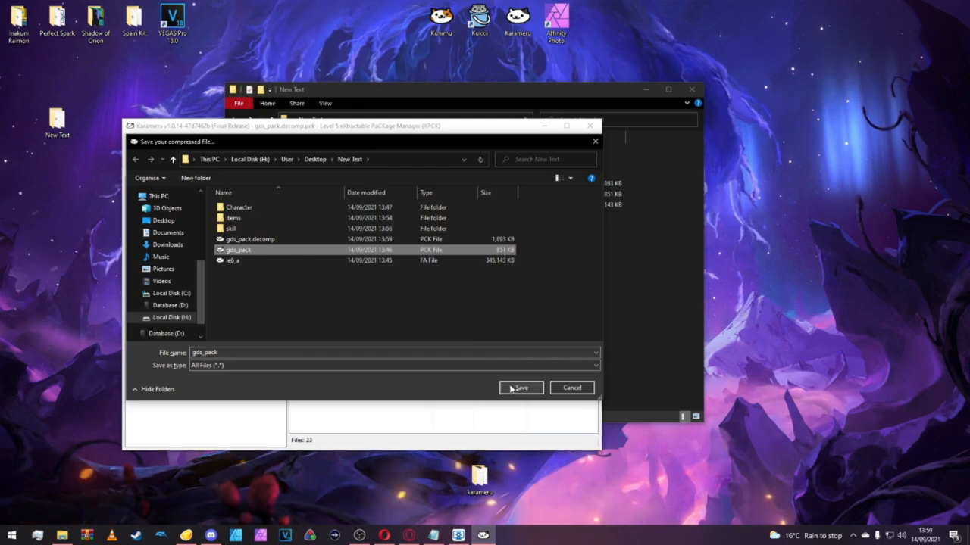
{"action": "left_click", "coordinate": [521, 388]}
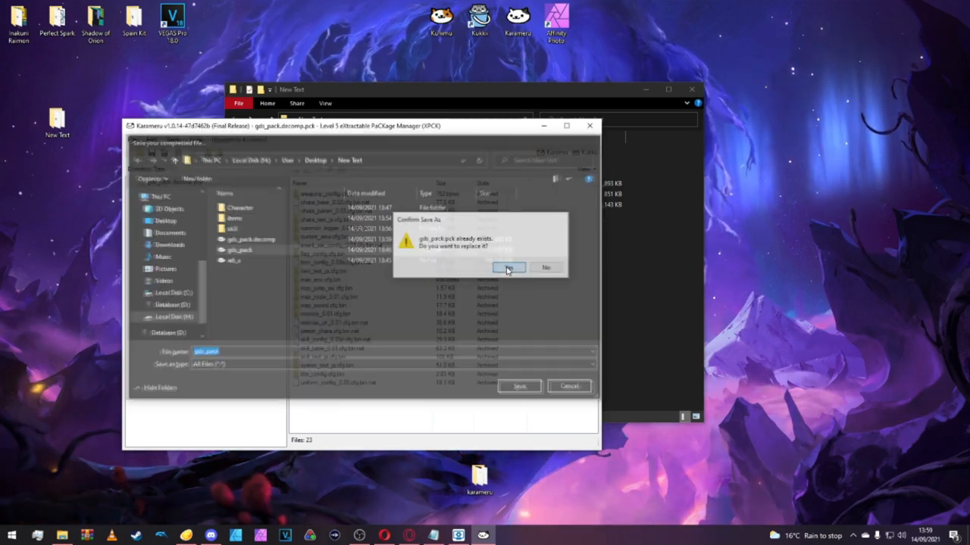
{"action": "left_click", "coordinate": [508, 267]}
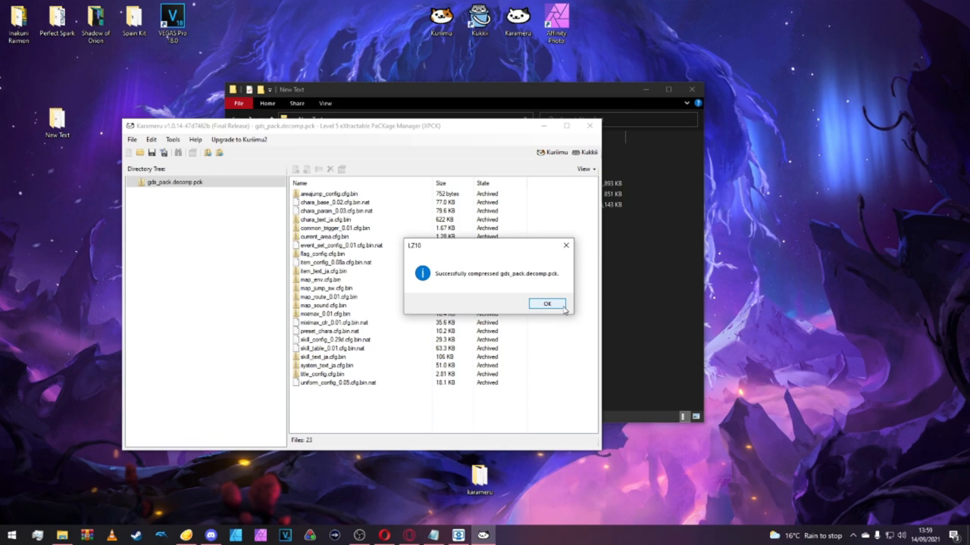
{"action": "left_click", "coordinate": [546, 304]}
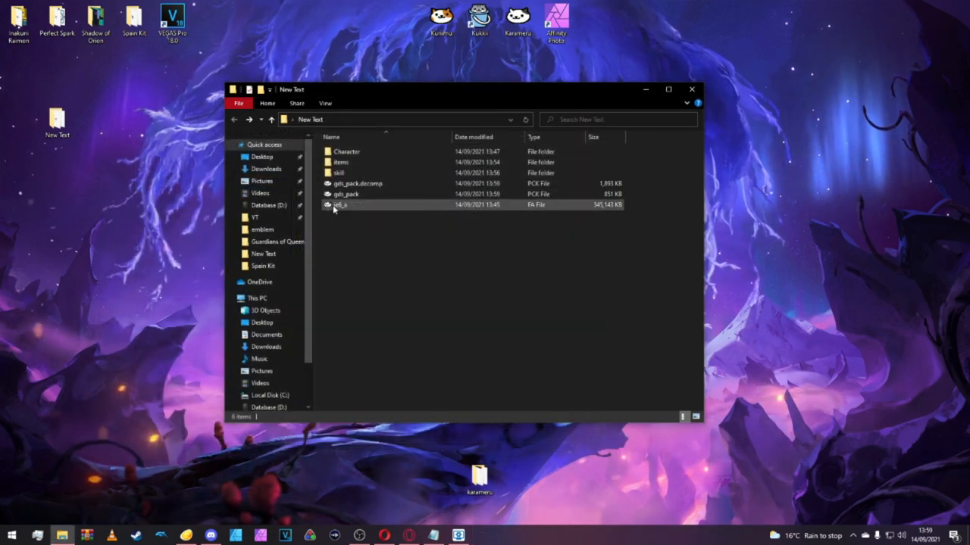
Swap gds_pack.pck inside ie6_a for the rebuilt gds_pack.
{"action": "double_click", "coordinate": [337, 204]}
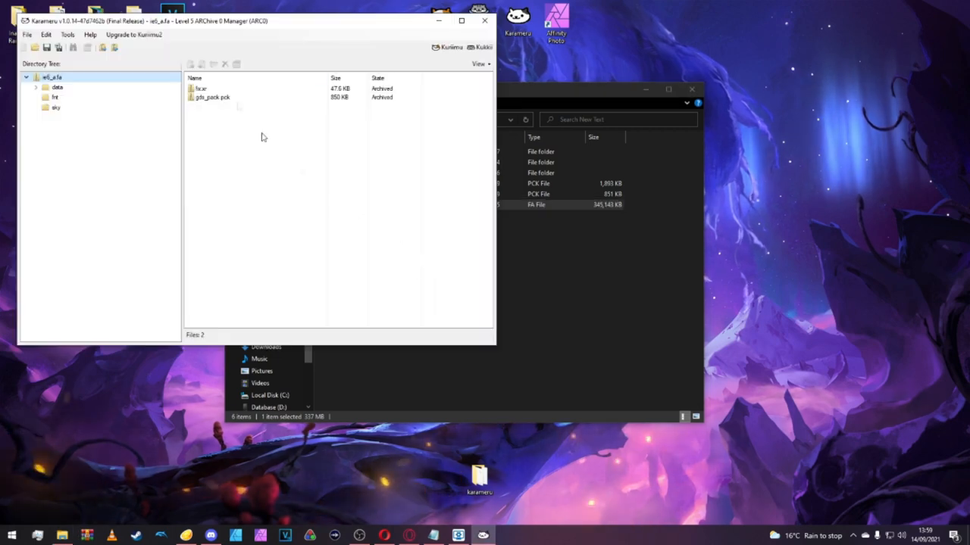
{"action": "left_click", "coordinate": [212, 97]}
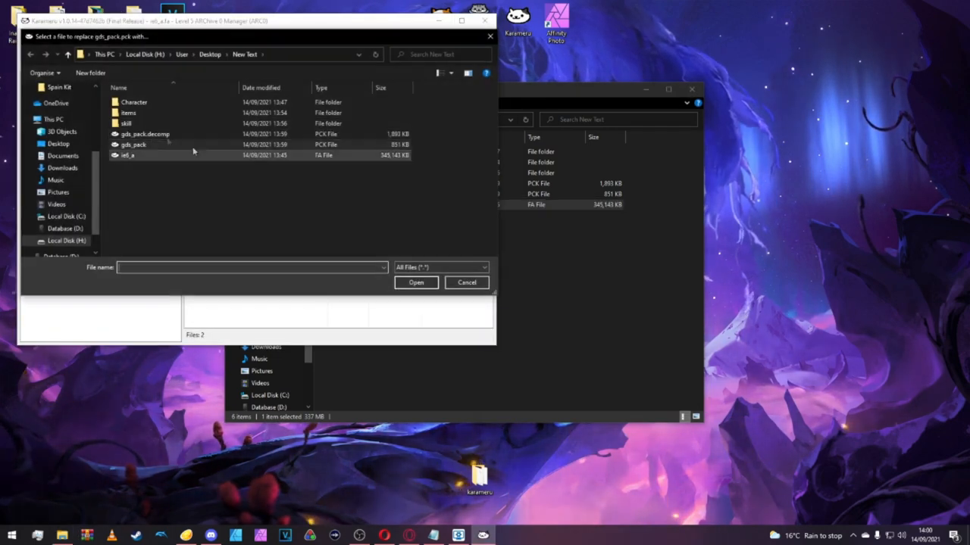
{"action": "left_click", "coordinate": [415, 282]}
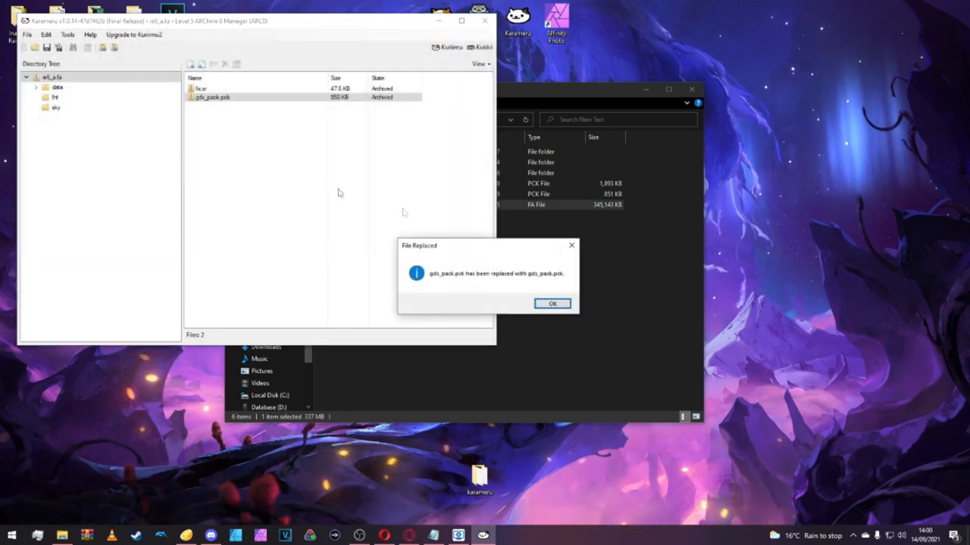
{"action": "left_click", "coordinate": [552, 303]}
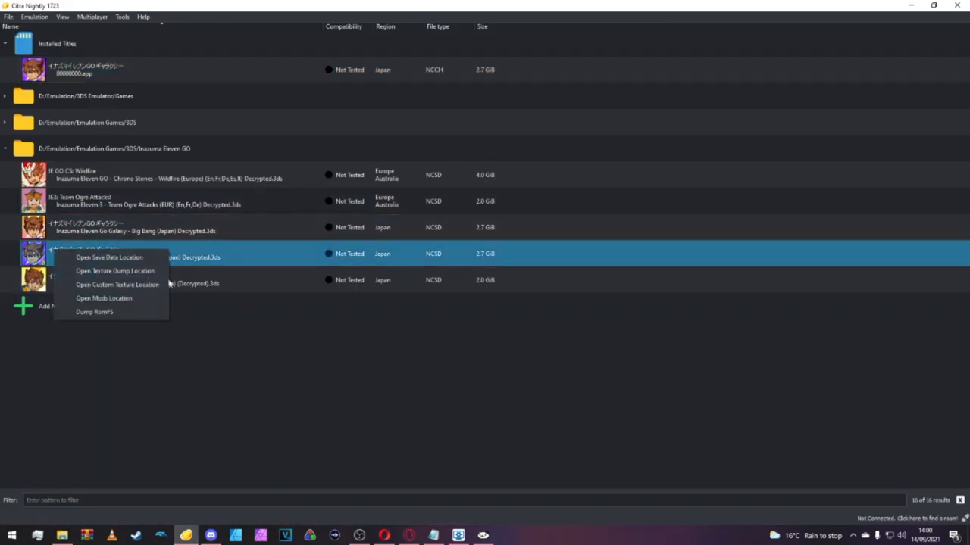
Open the Supernova game's mods location and enter its romfs folder.
{"action": "left_click", "coordinate": [103, 298]}
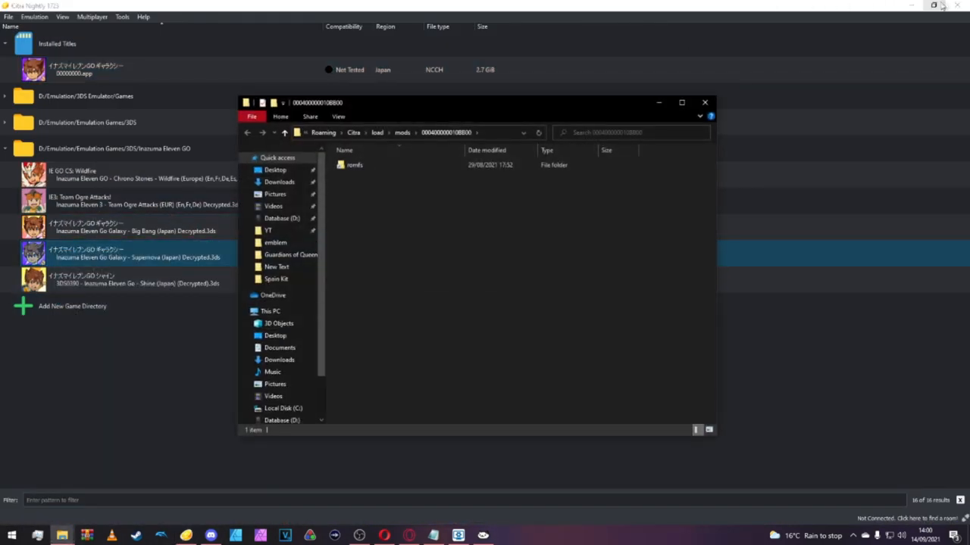
{"action": "double_click", "coordinate": [354, 164]}
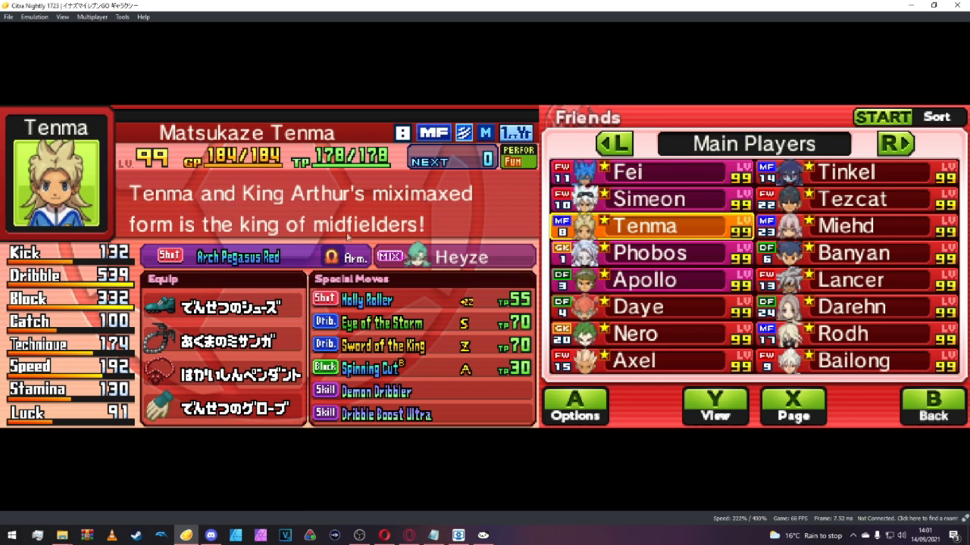
{"action": "mouse_move", "coordinate": [195, 189]}
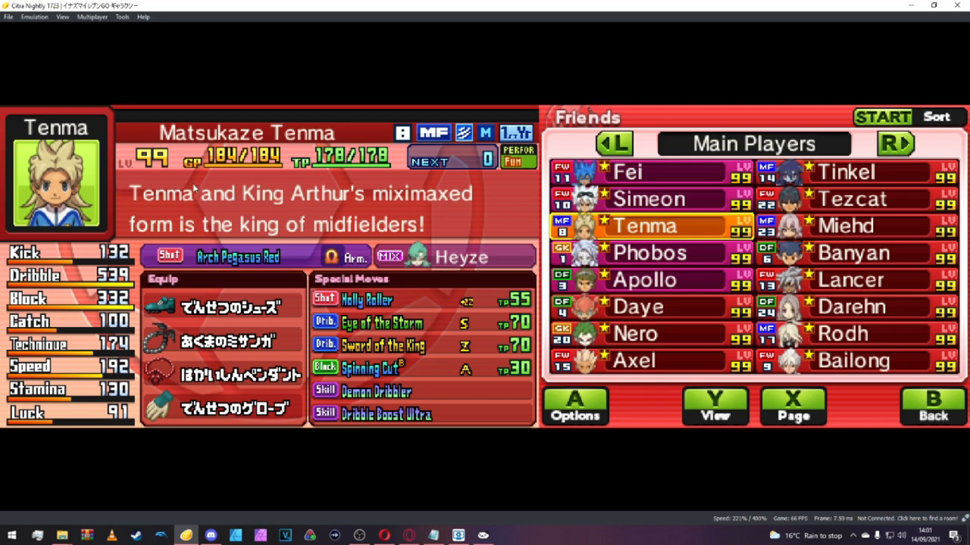
{"action": "mouse_move", "coordinate": [116, 139]}
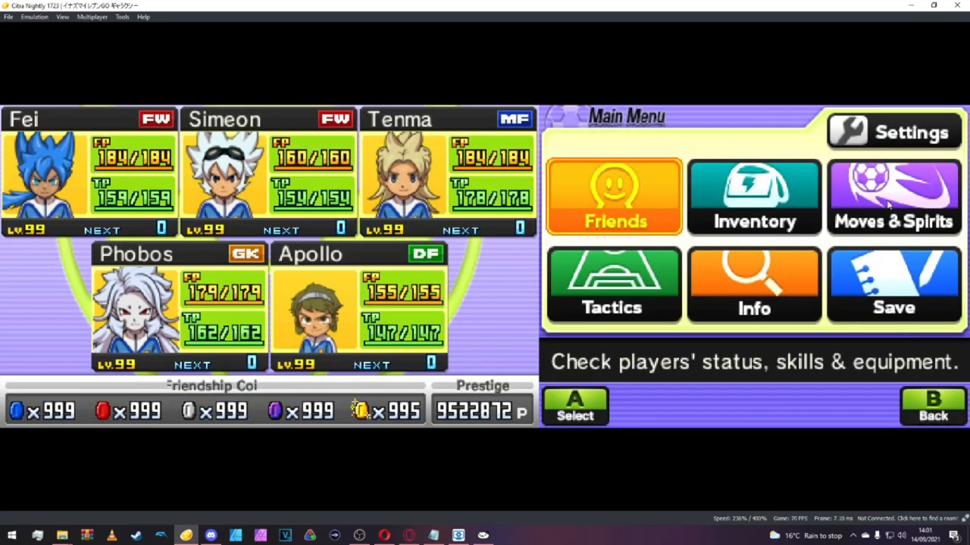
Check the team kits and the renamed The Tenma's emblem in the inventory.
{"action": "left_click", "coordinate": [753, 197]}
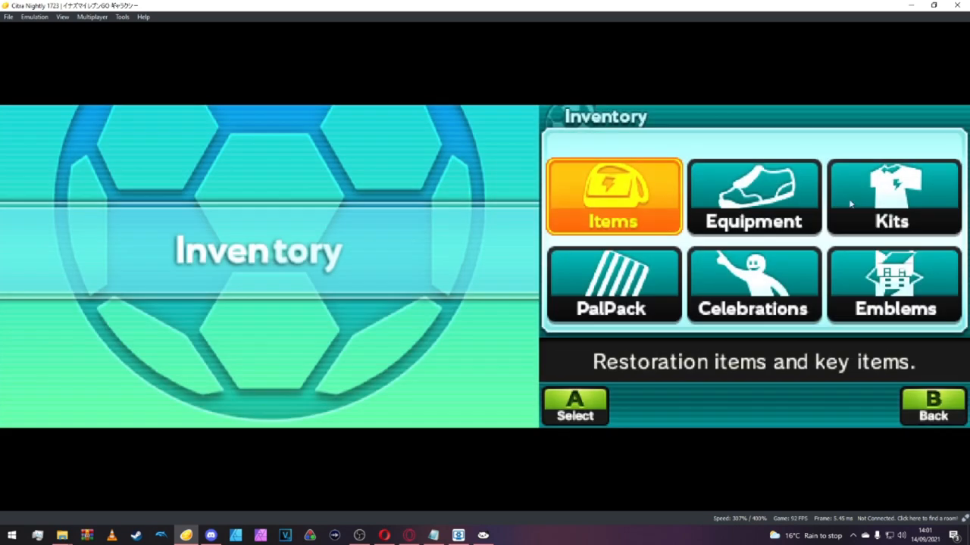
{"action": "left_click", "coordinate": [892, 197]}
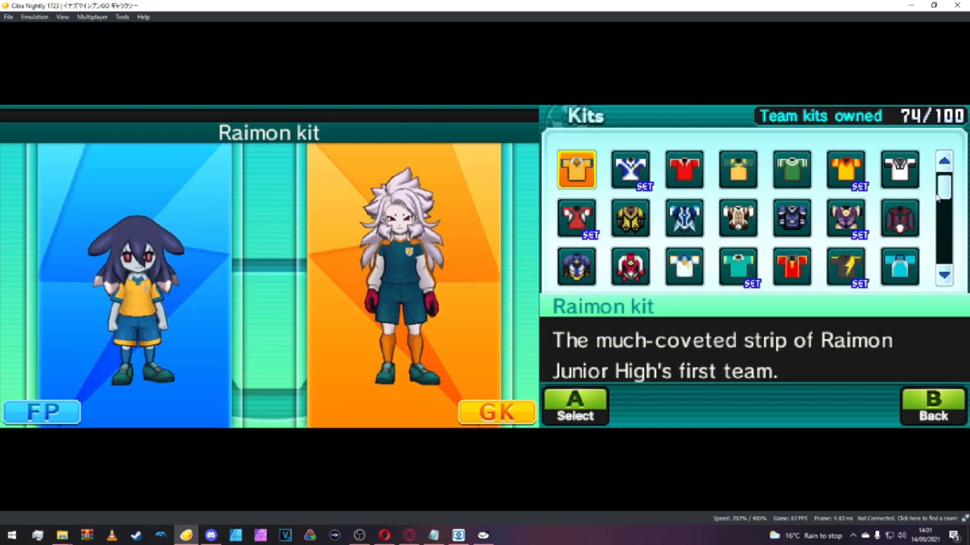
{"action": "scroll", "scroll_direction": "down", "scroll_amount": 3}
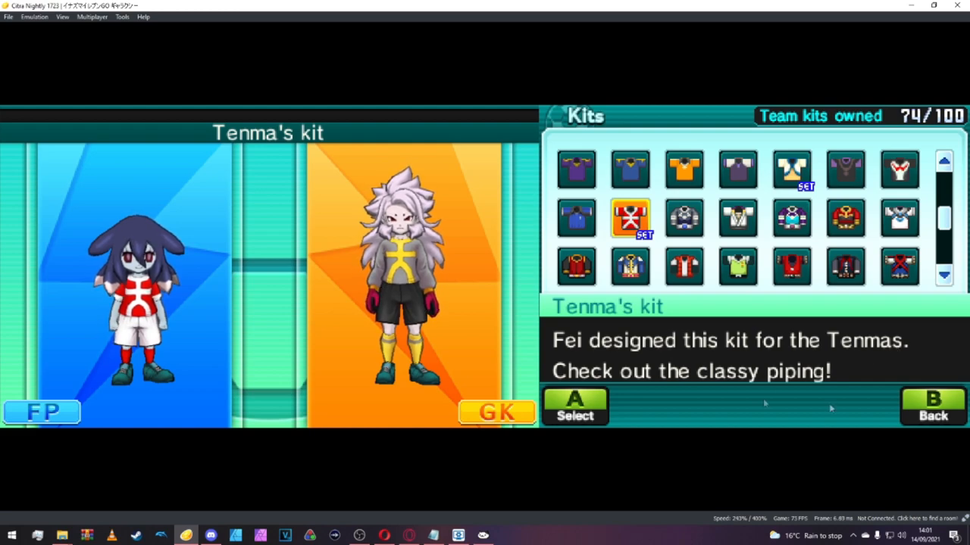
{"action": "left_click", "coordinate": [933, 406]}
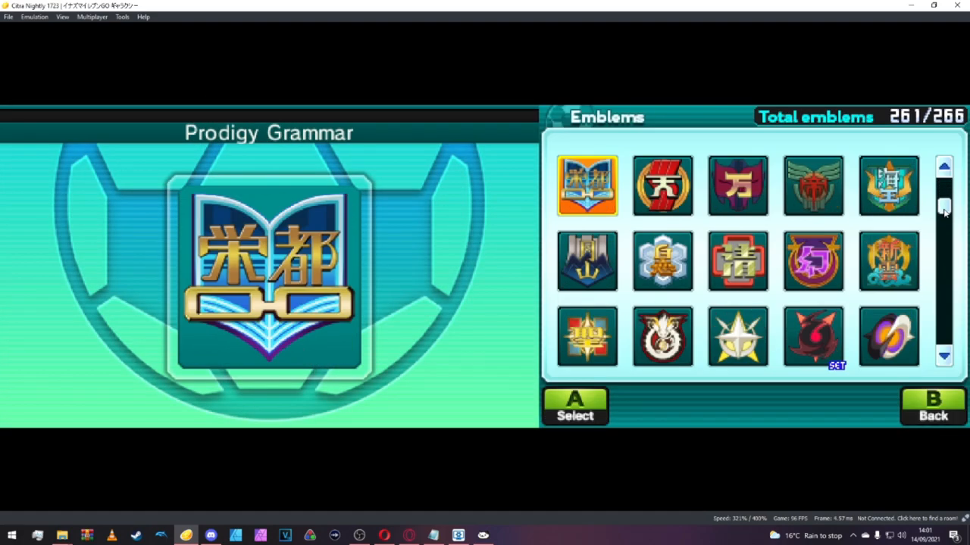
{"action": "scroll", "scroll_direction": "down", "scroll_amount": 3}
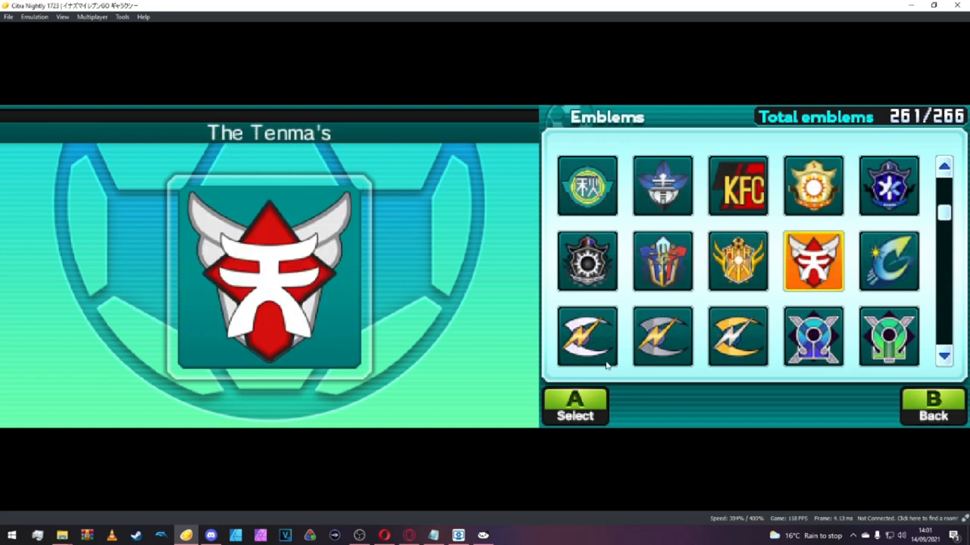
{"action": "left_click", "coordinate": [933, 407]}
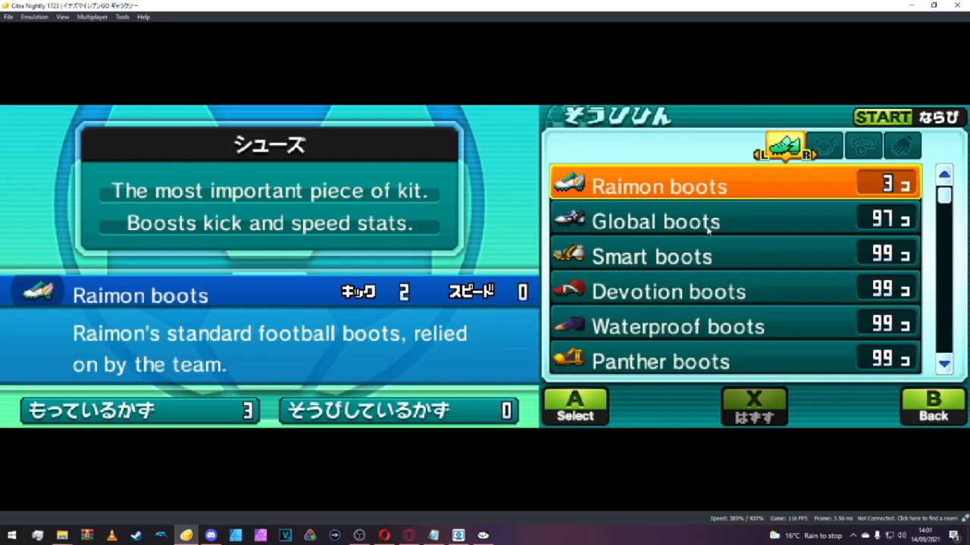
Scroll the boots list to confirm Tenma's boots, then return to Inventory.
{"action": "scroll", "scroll_direction": "down", "scroll_amount": 3}
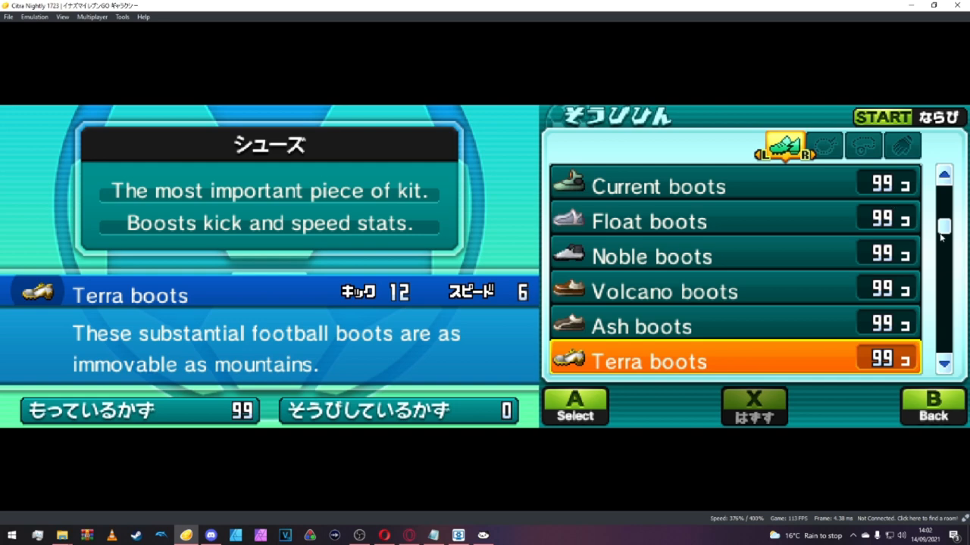
{"action": "scroll", "scroll_direction": "down", "scroll_amount": 3}
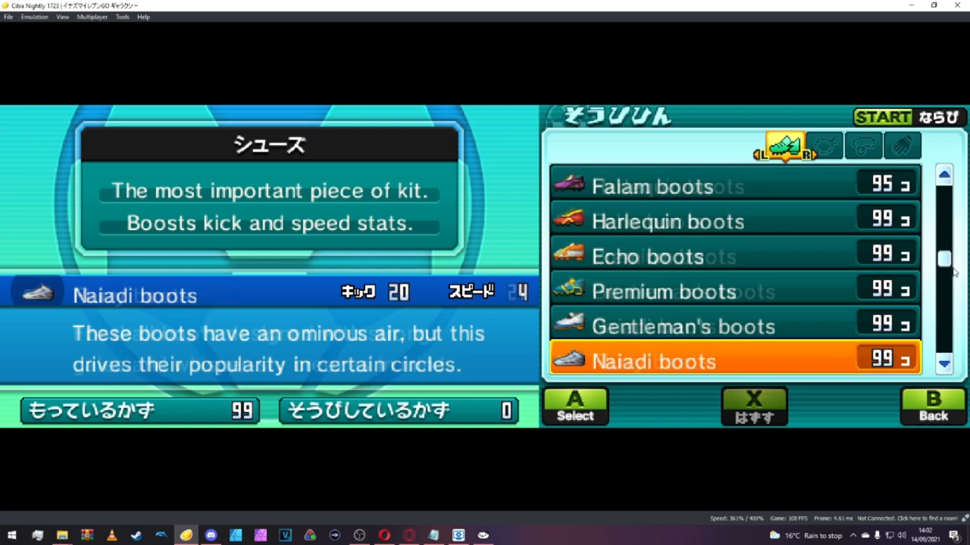
{"action": "scroll", "scroll_direction": "down", "scroll_amount": 3}
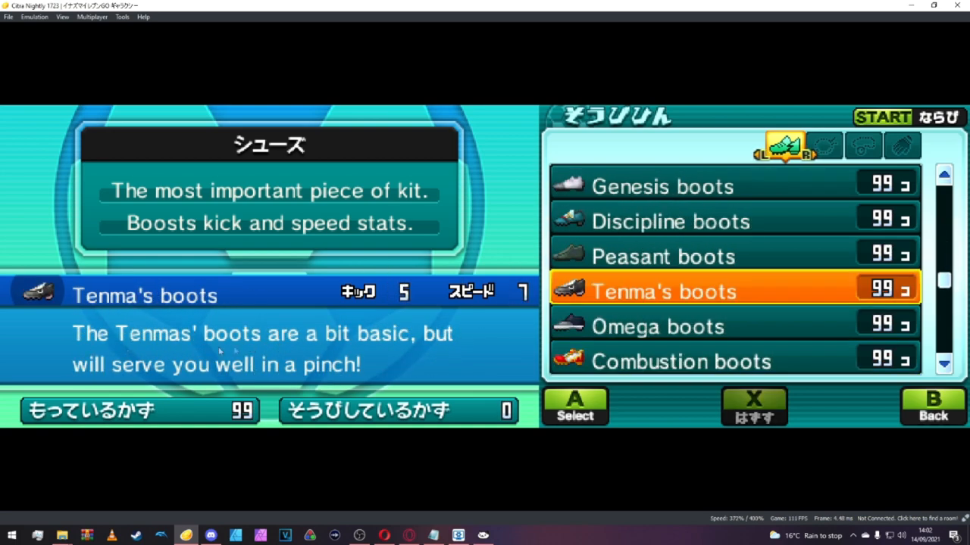
{"action": "left_click", "coordinate": [933, 407]}
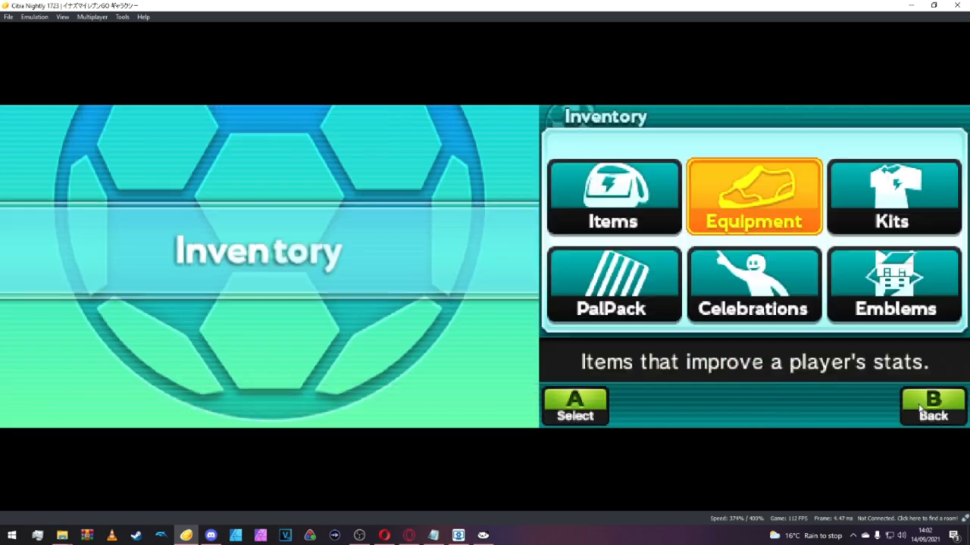
Scroll the Shot moves list to confirm renamed moves like Death Spear, then exit.
{"action": "left_click", "coordinate": [933, 407]}
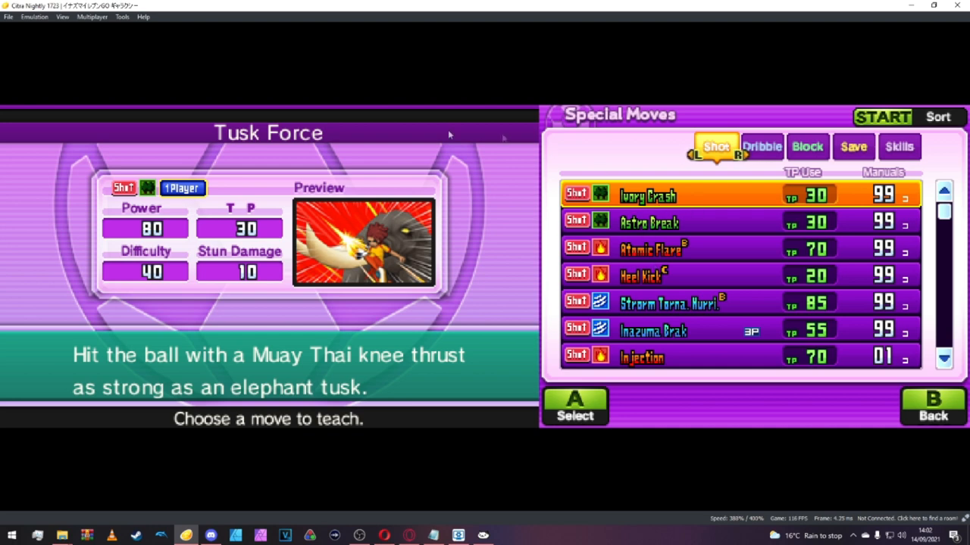
{"action": "mouse_move", "coordinate": [85, 338]}
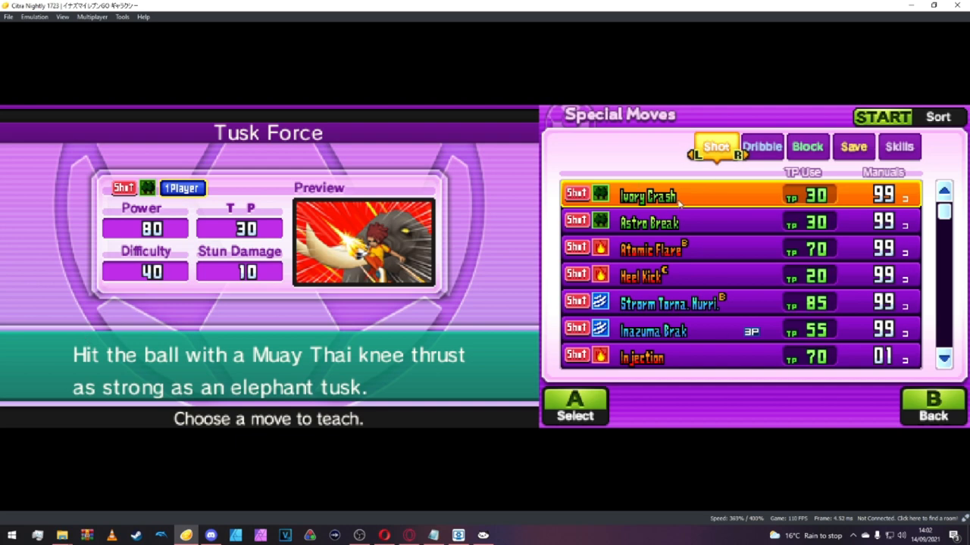
{"action": "mouse_move", "coordinate": [670, 237]}
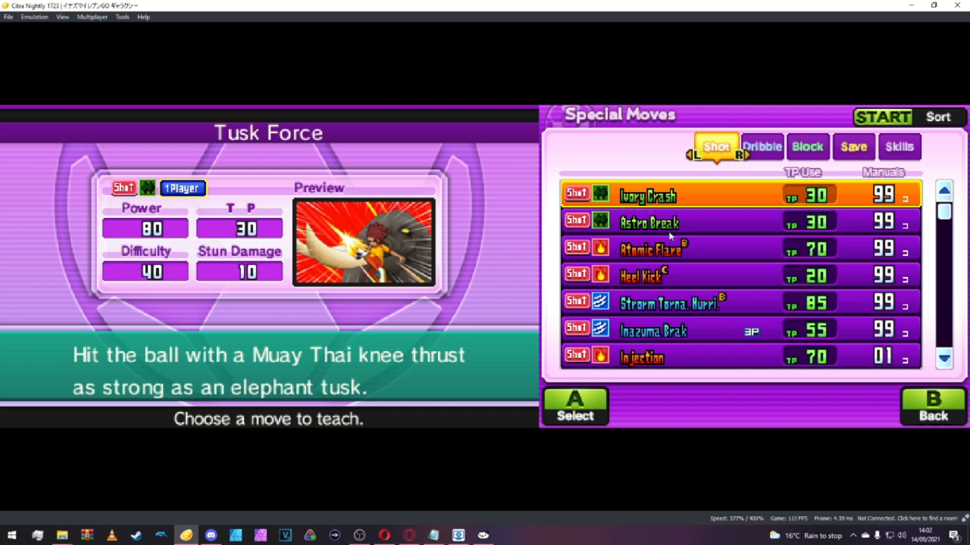
{"action": "mouse_move", "coordinate": [640, 311]}
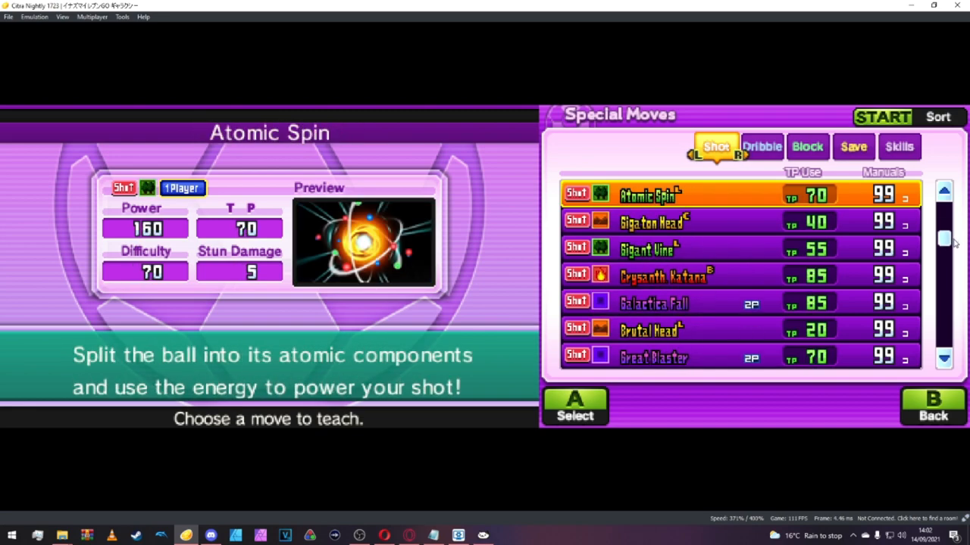
{"action": "scroll", "scroll_direction": "down", "scroll_amount": 3}
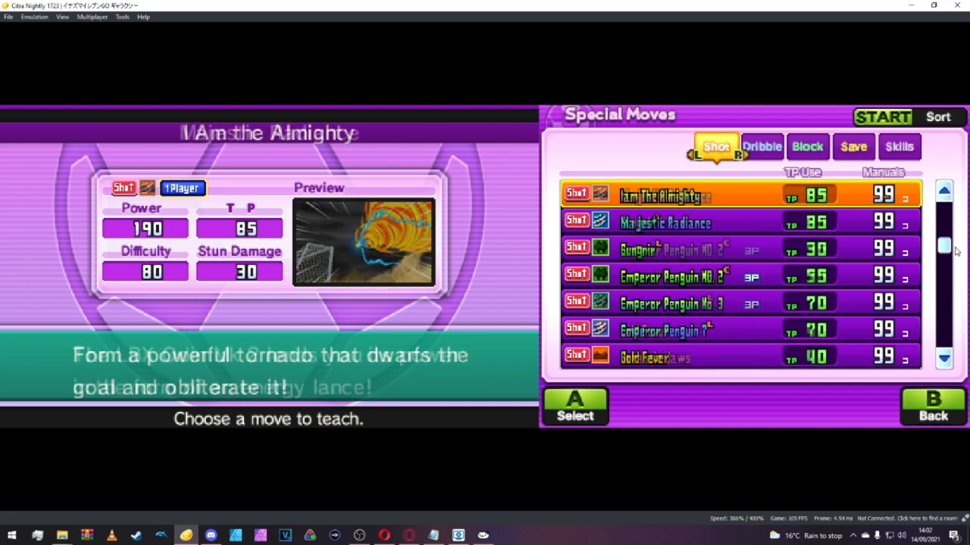
{"action": "scroll", "scroll_direction": "down", "scroll_amount": 3}
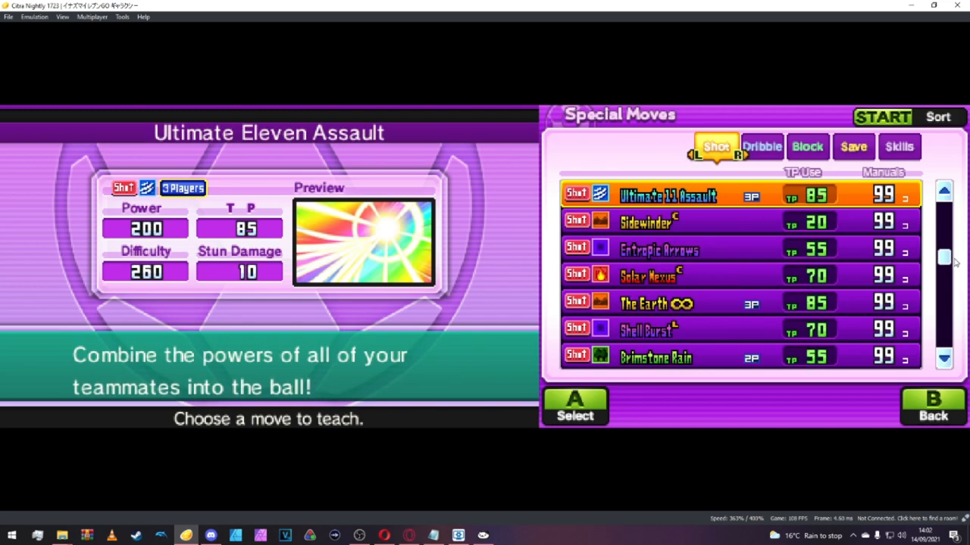
{"action": "scroll", "scroll_direction": "down", "scroll_amount": 3}
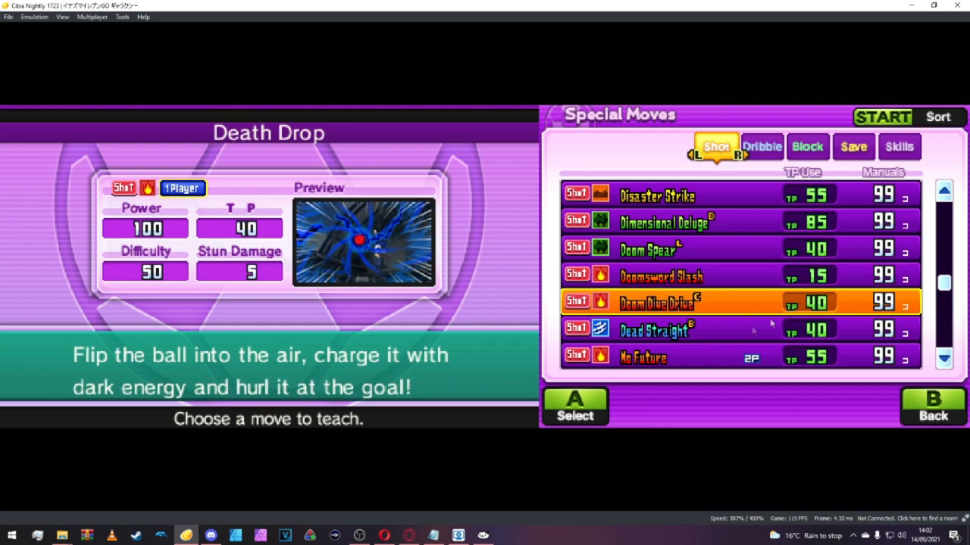
{"action": "scroll", "scroll_direction": "down", "scroll_amount": 3}
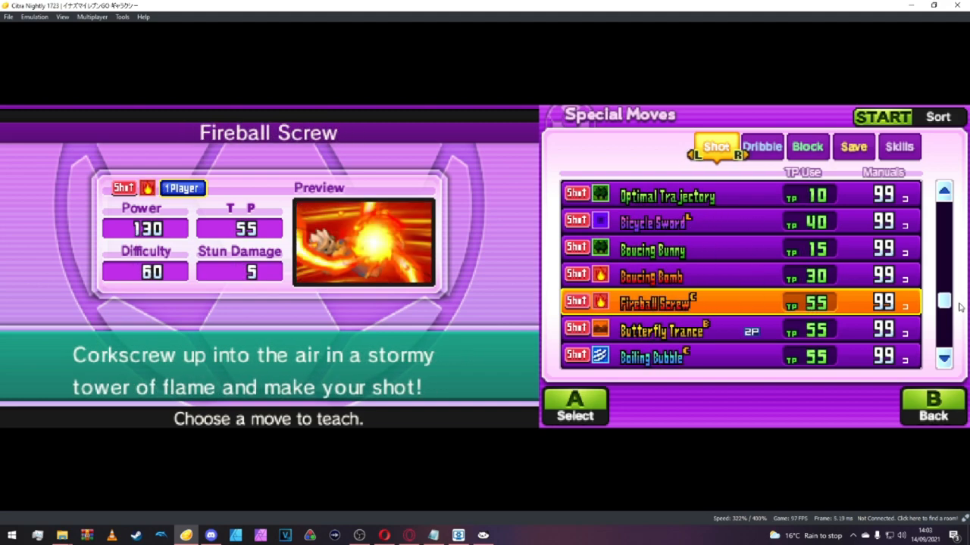
{"action": "scroll", "scroll_direction": "down", "scroll_amount": 3}
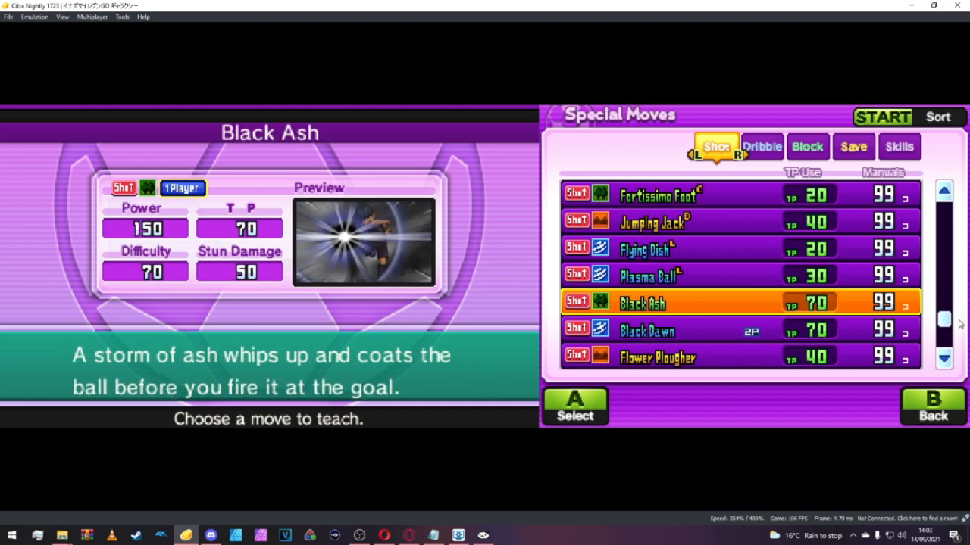
{"action": "scroll", "scroll_direction": "down", "scroll_amount": 3}
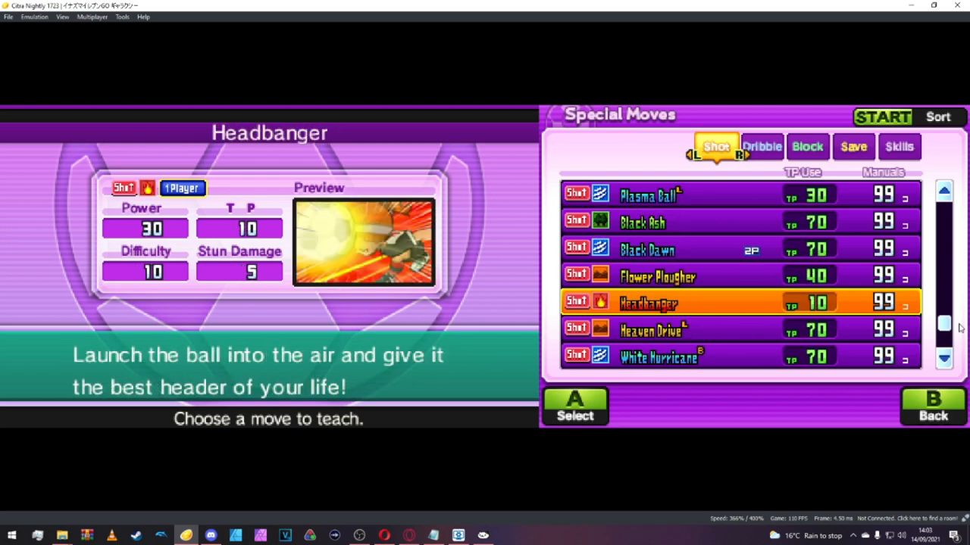
{"action": "scroll", "scroll_direction": "down", "scroll_amount": 3}
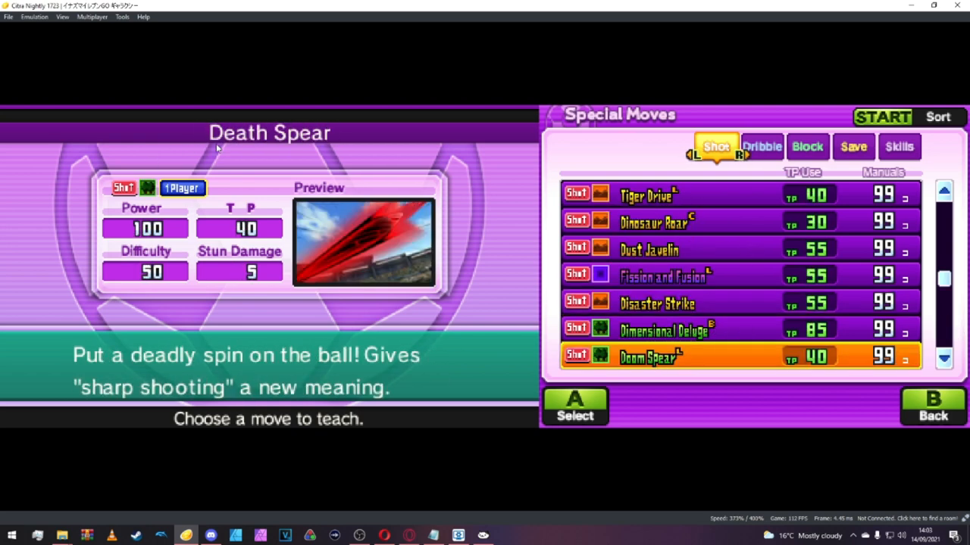
{"action": "mouse_move", "coordinate": [807, 409]}
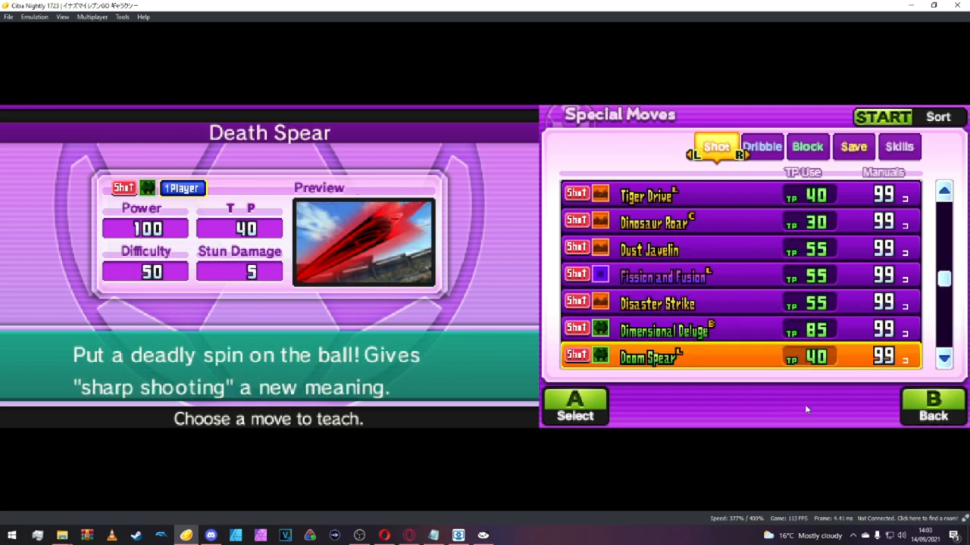
{"action": "left_click", "coordinate": [932, 406]}
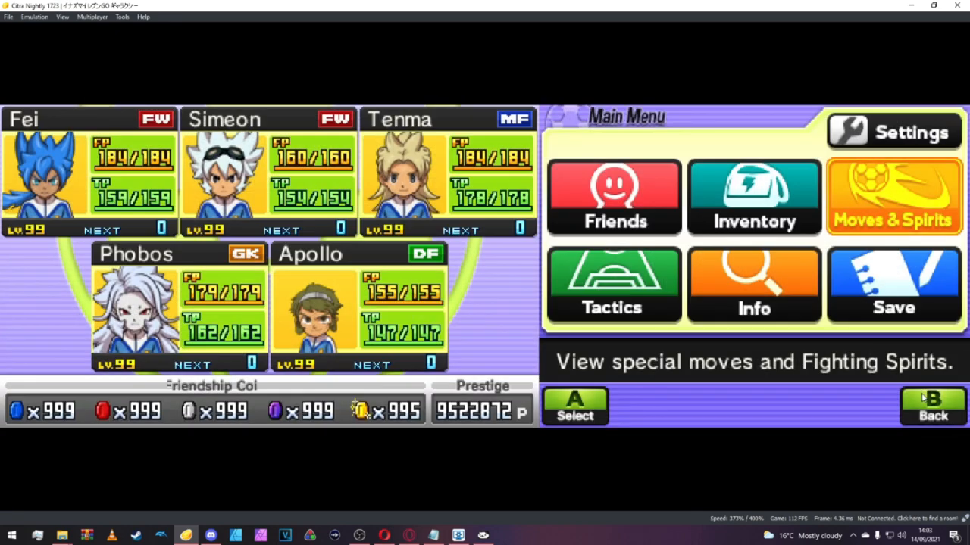
{"action": "left_click", "coordinate": [892, 197]}
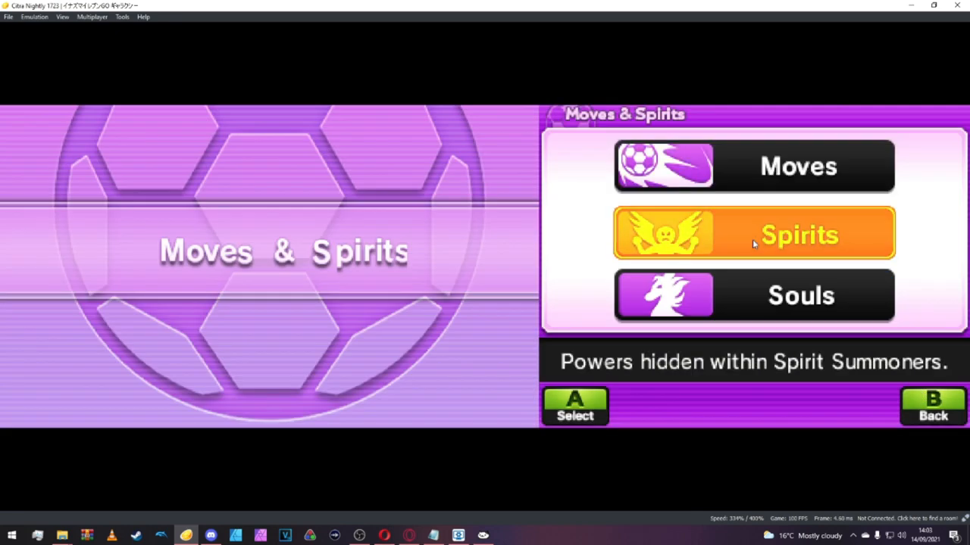
{"action": "left_click", "coordinate": [753, 234]}
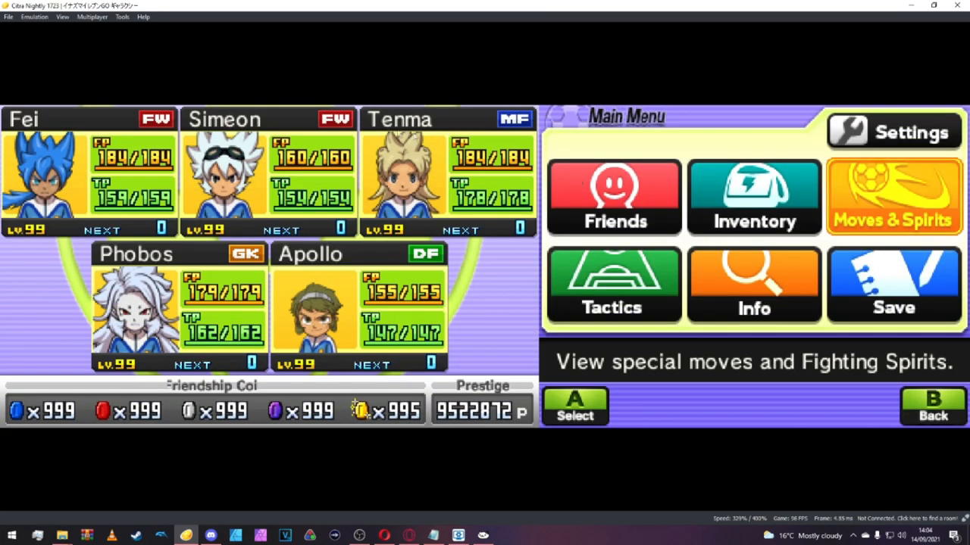
{"action": "left_click", "coordinate": [893, 197]}
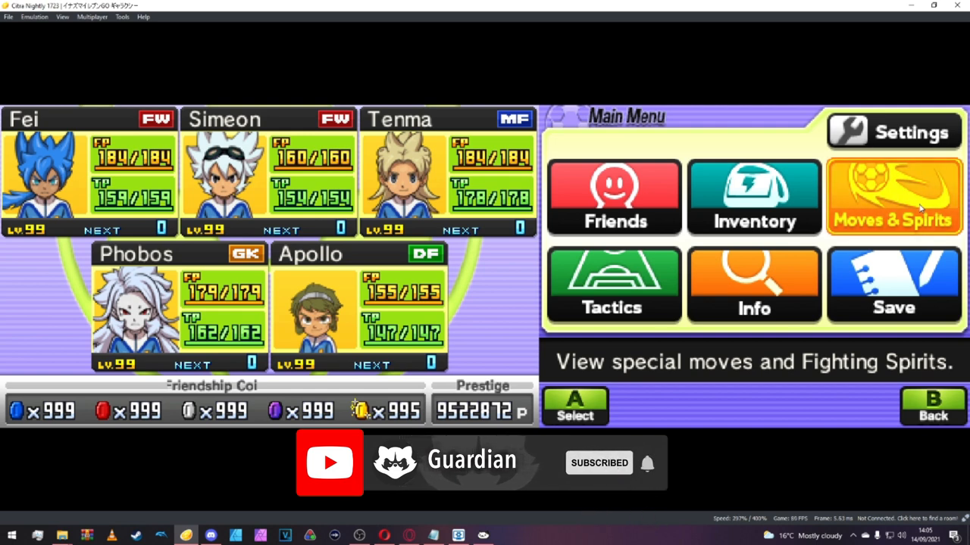
{"action": "left_click", "coordinate": [893, 197]}
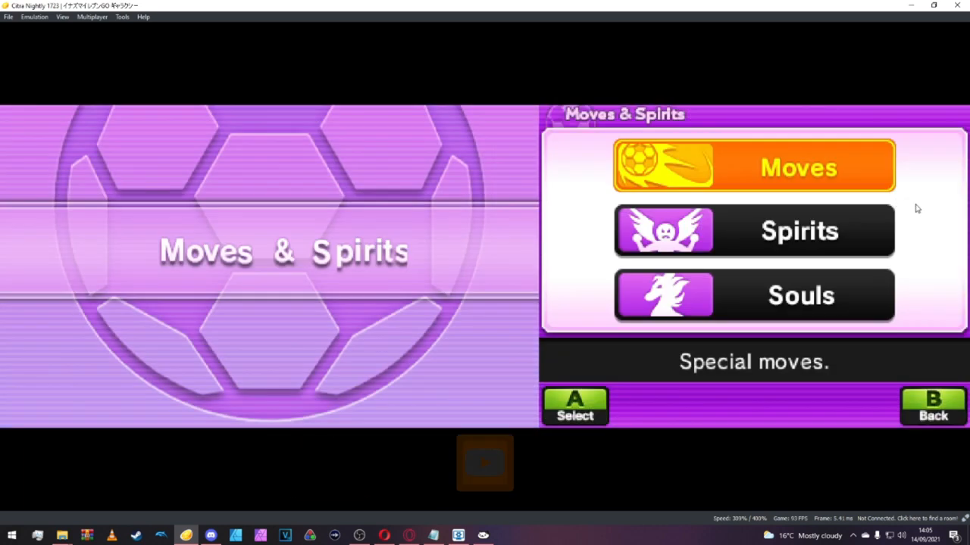
{"action": "left_click", "coordinate": [753, 166]}
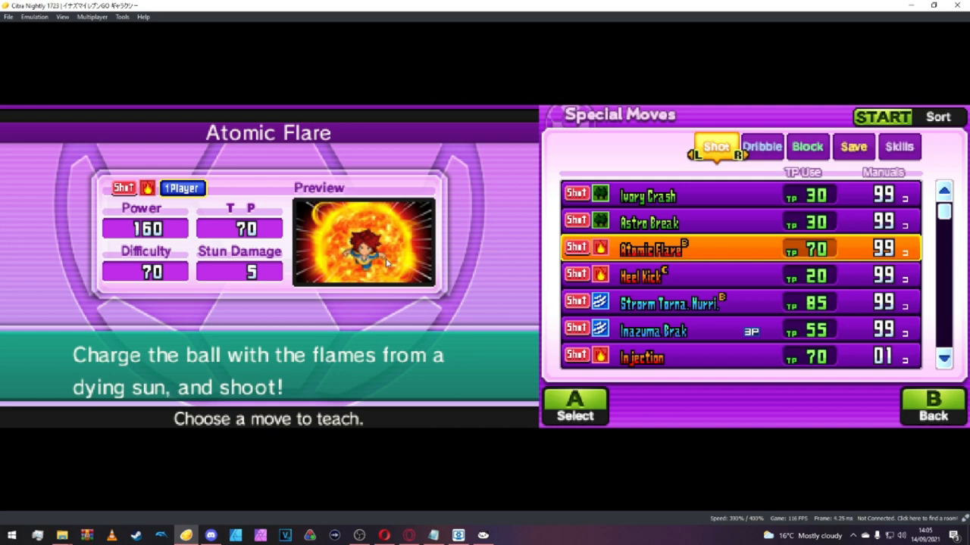
{"action": "mouse_move", "coordinate": [453, 284]}
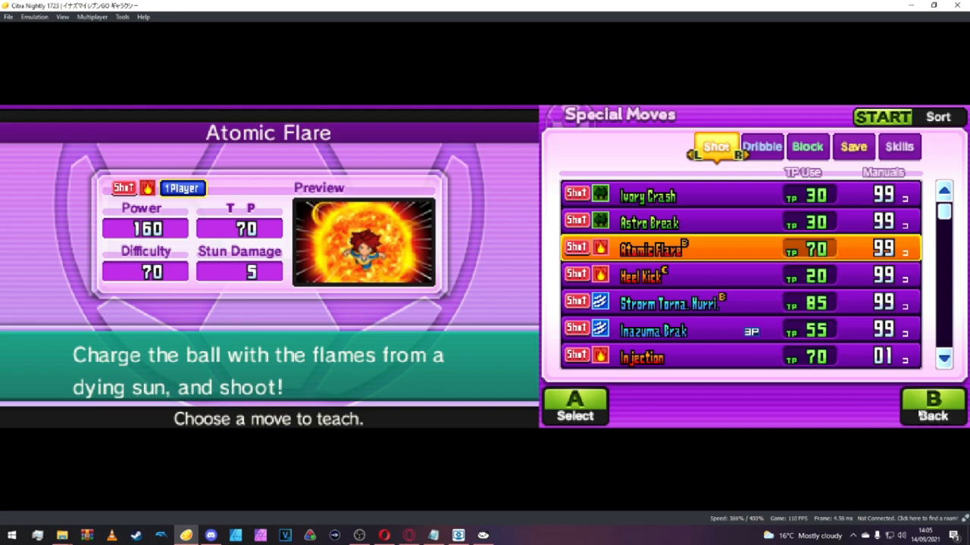
{"action": "left_click", "coordinate": [933, 407]}
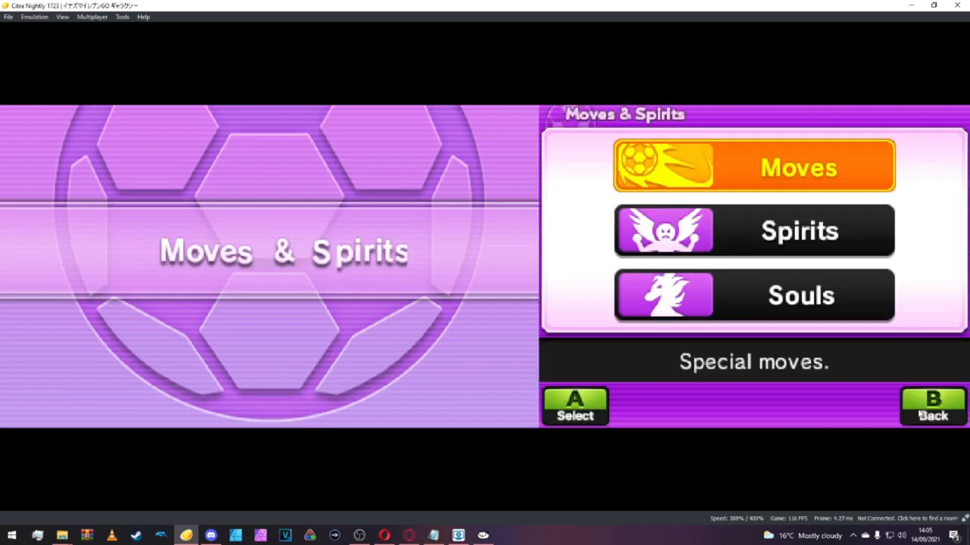
{"action": "left_click", "coordinate": [933, 407]}
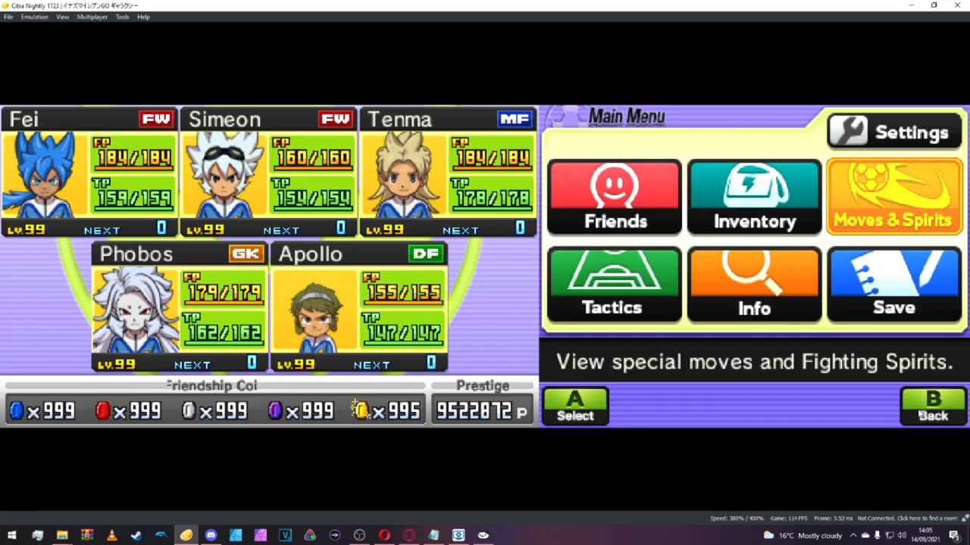
{"action": "mouse_move", "coordinate": [882, 404]}
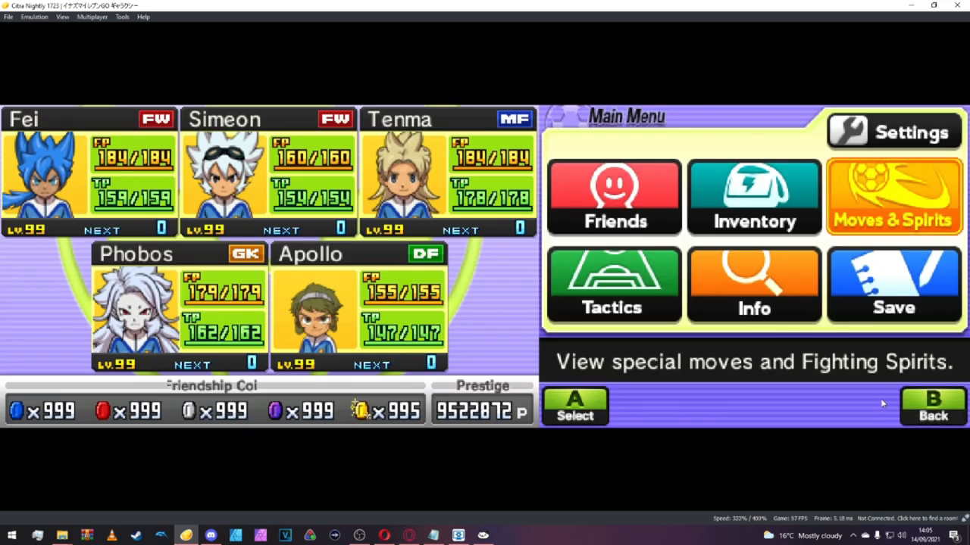